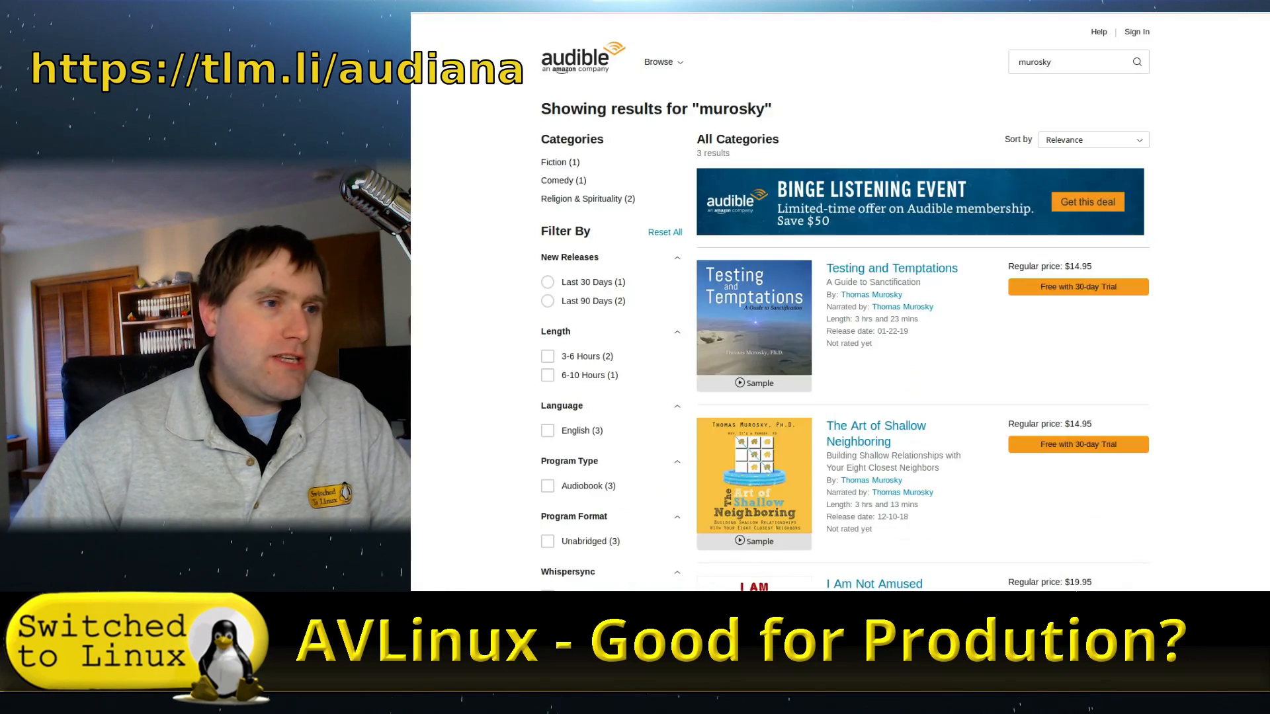
Scroll down bandshed.net's AV LINUX page until the desktop screenshot is fully visible.
scroll("down", 3)
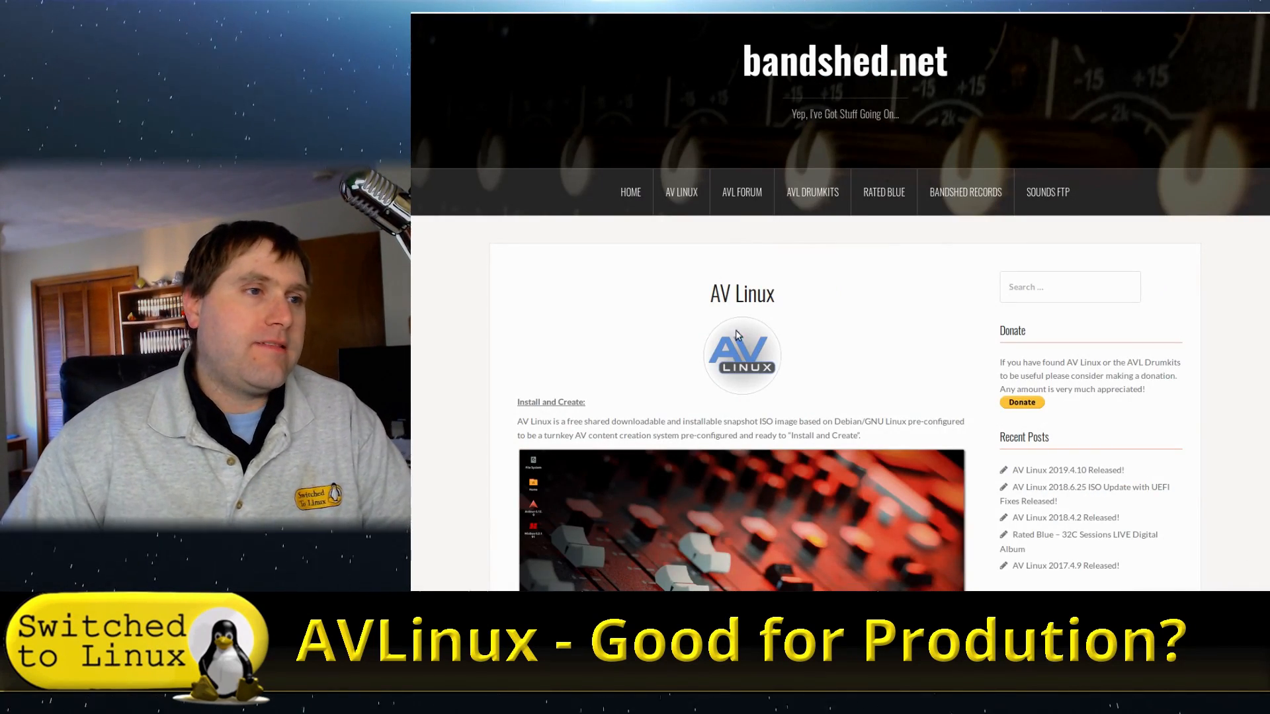
scroll("down", 3)
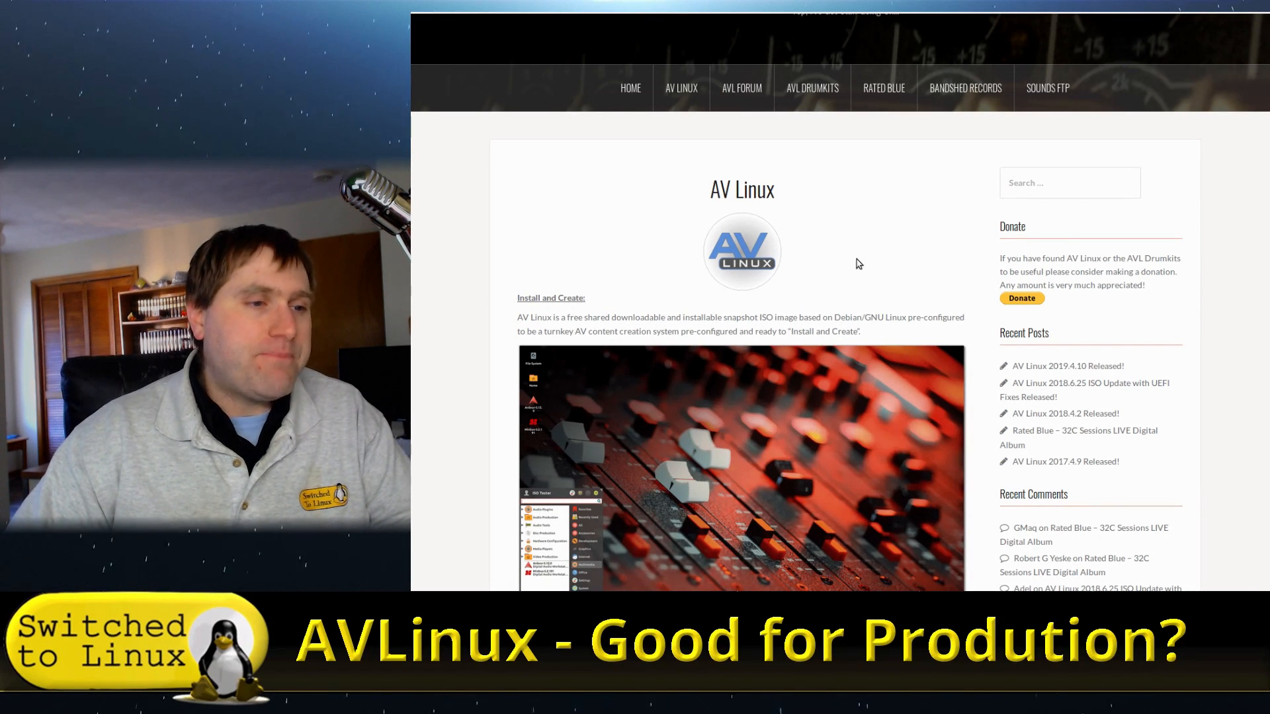
scroll("down", 3)
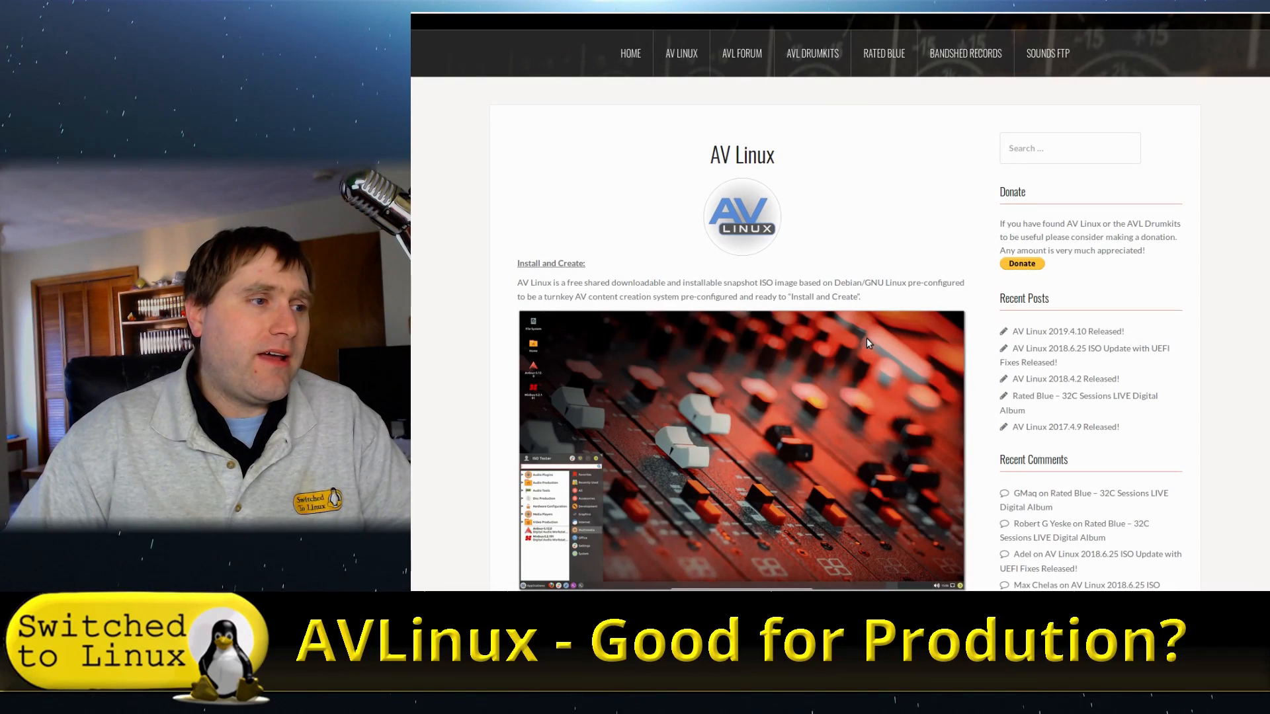
scroll("down", 3)
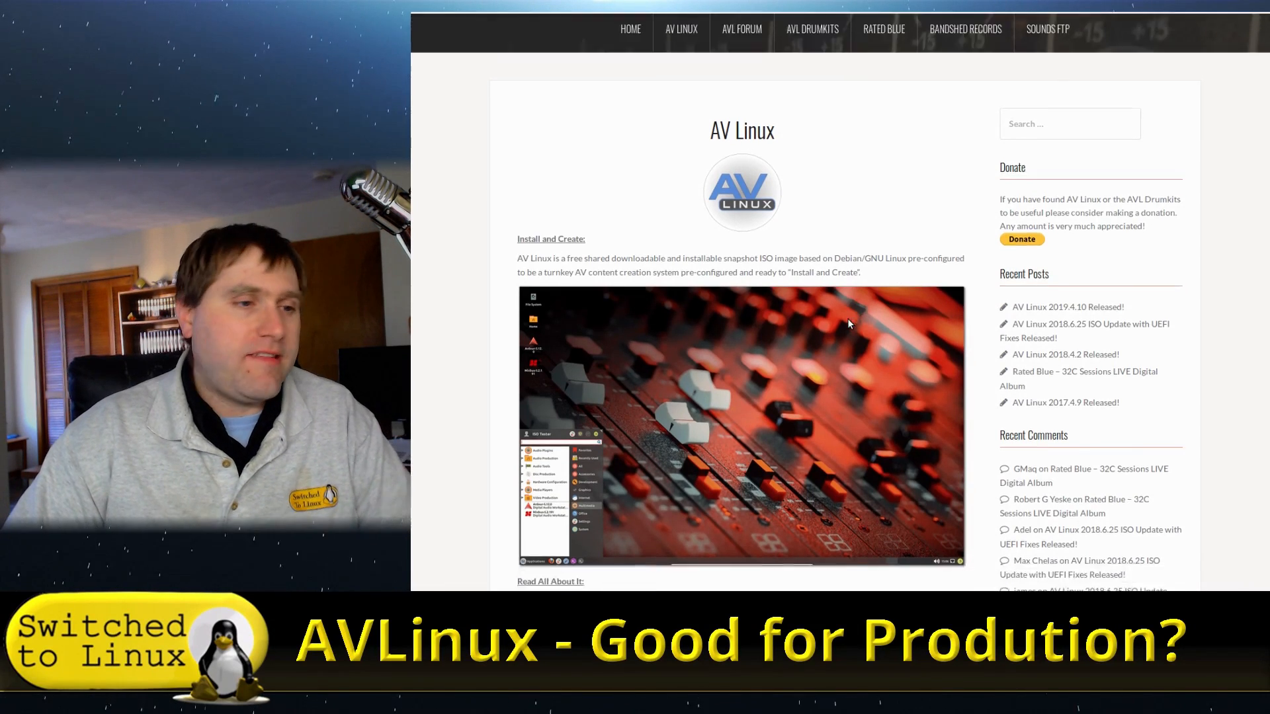
scroll("down", 3)
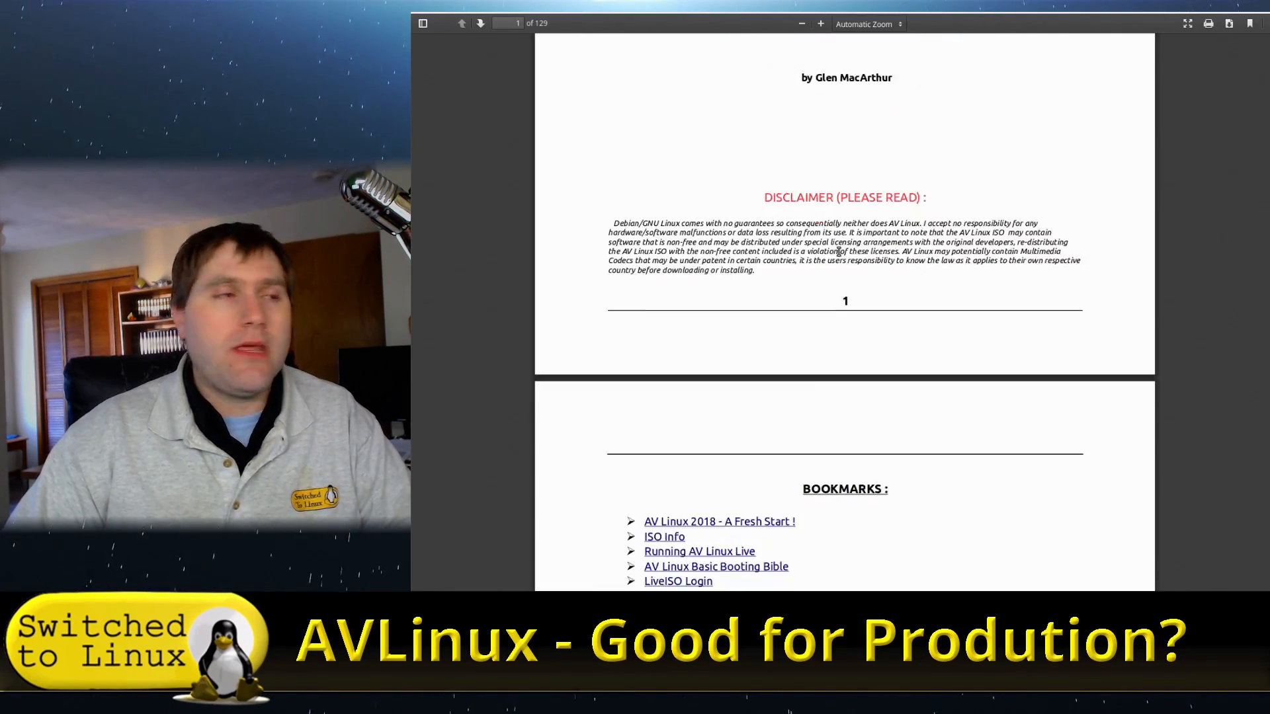
Scroll the AV Linux manual PDF down to page 2's BOOKMARKS topic list.
scroll("down", 3)
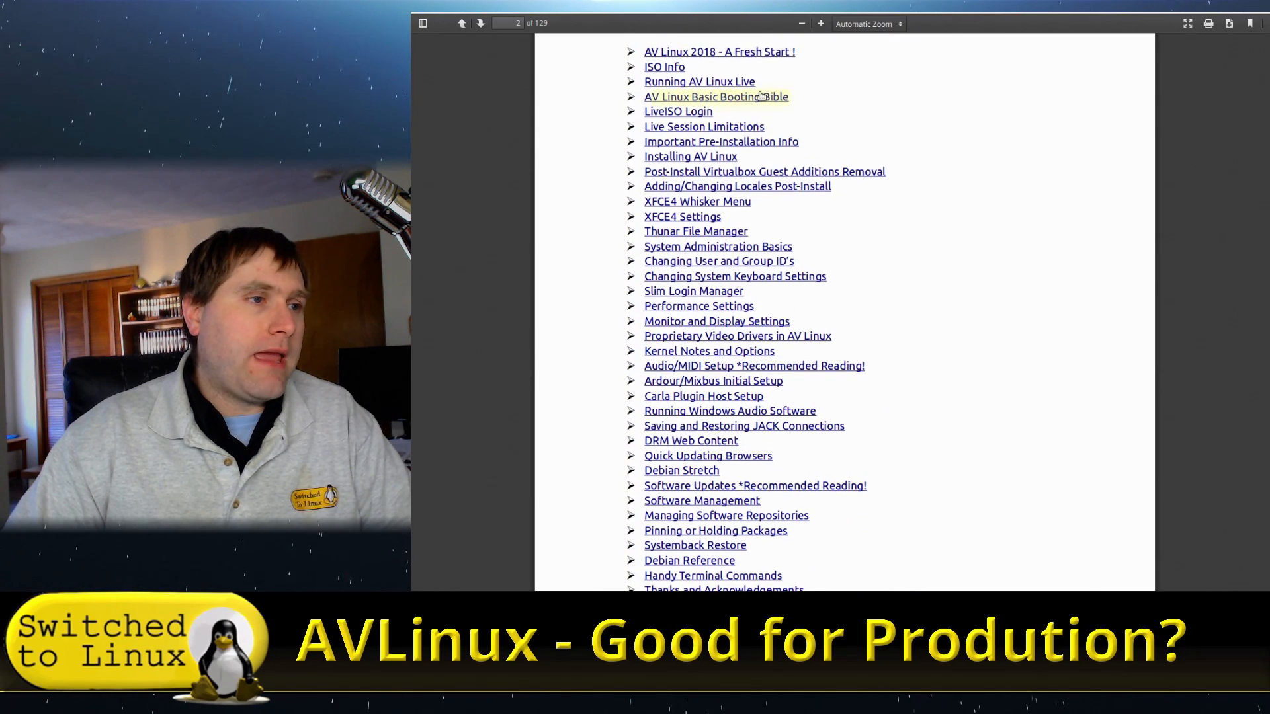
mouse_move(737, 336)
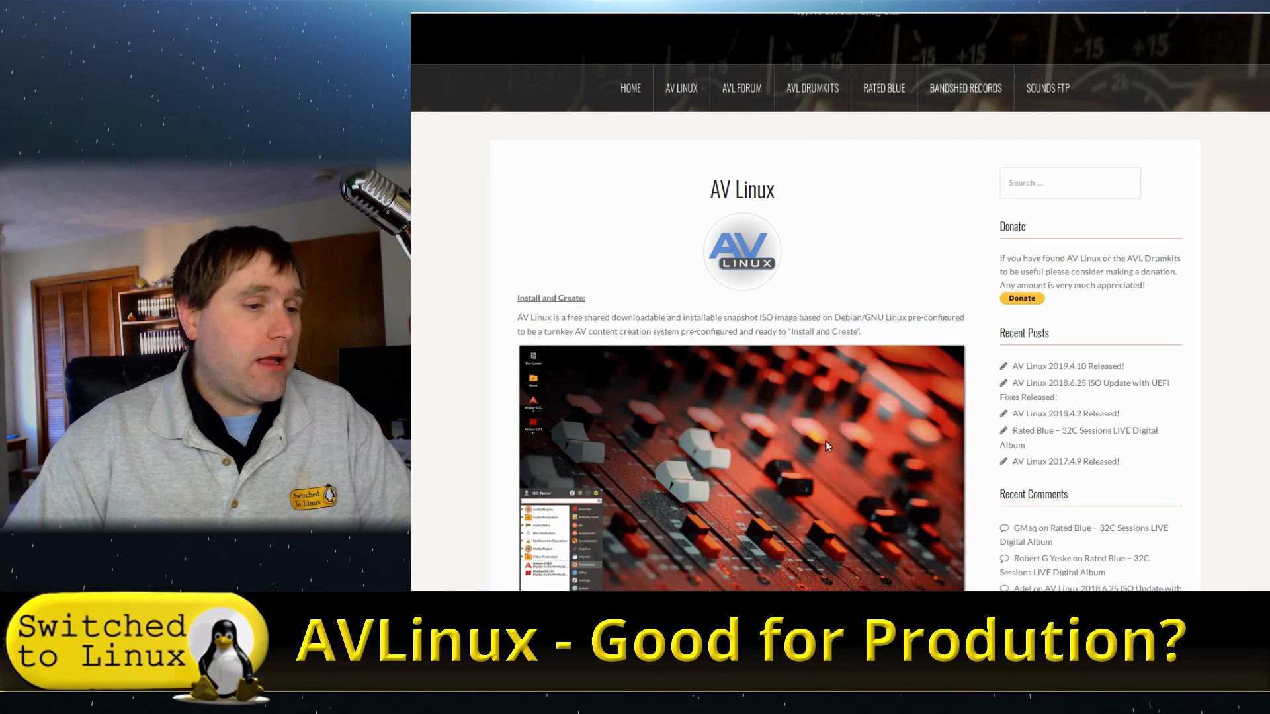
mouse_move(798, 437)
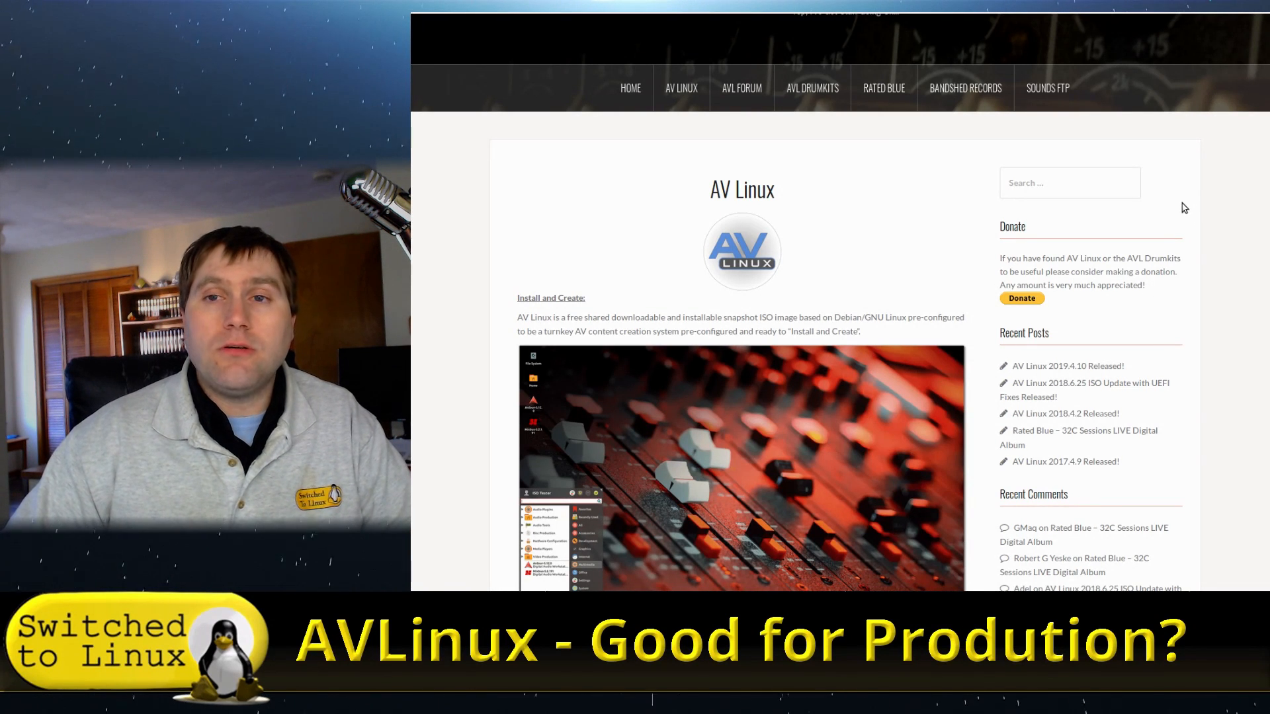
mouse_move(664, 15)
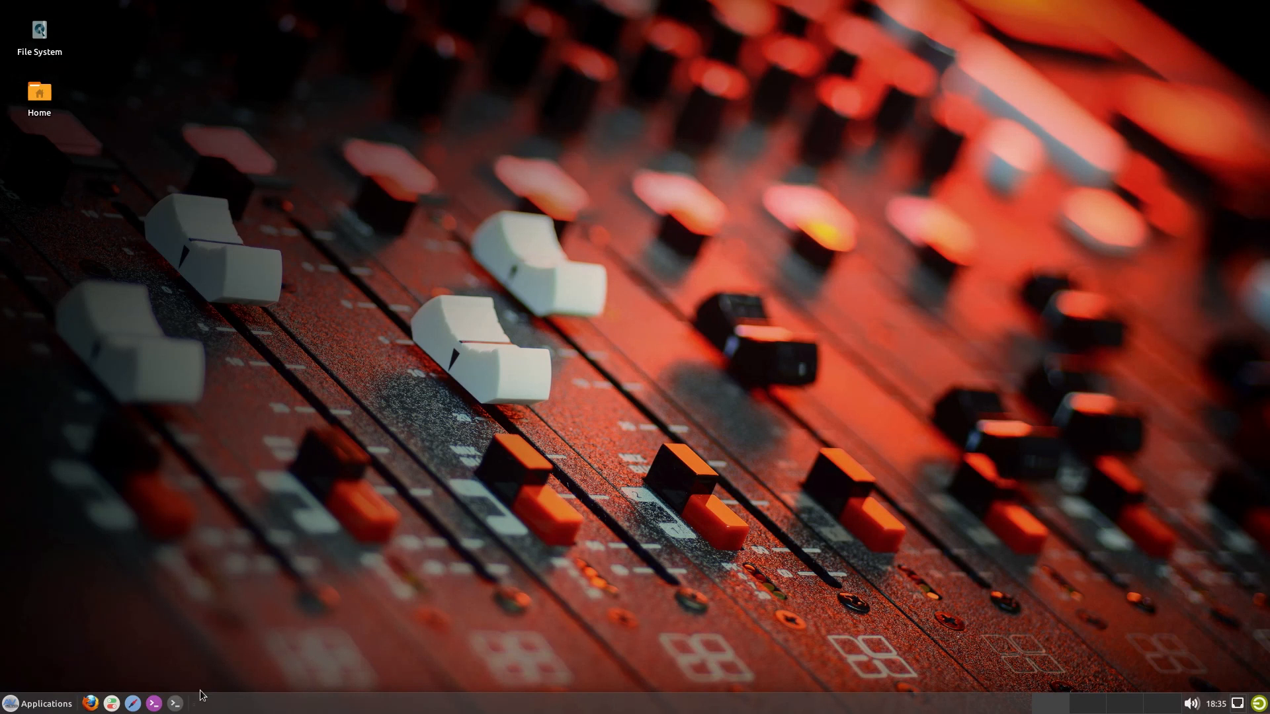
left_click(38, 703)
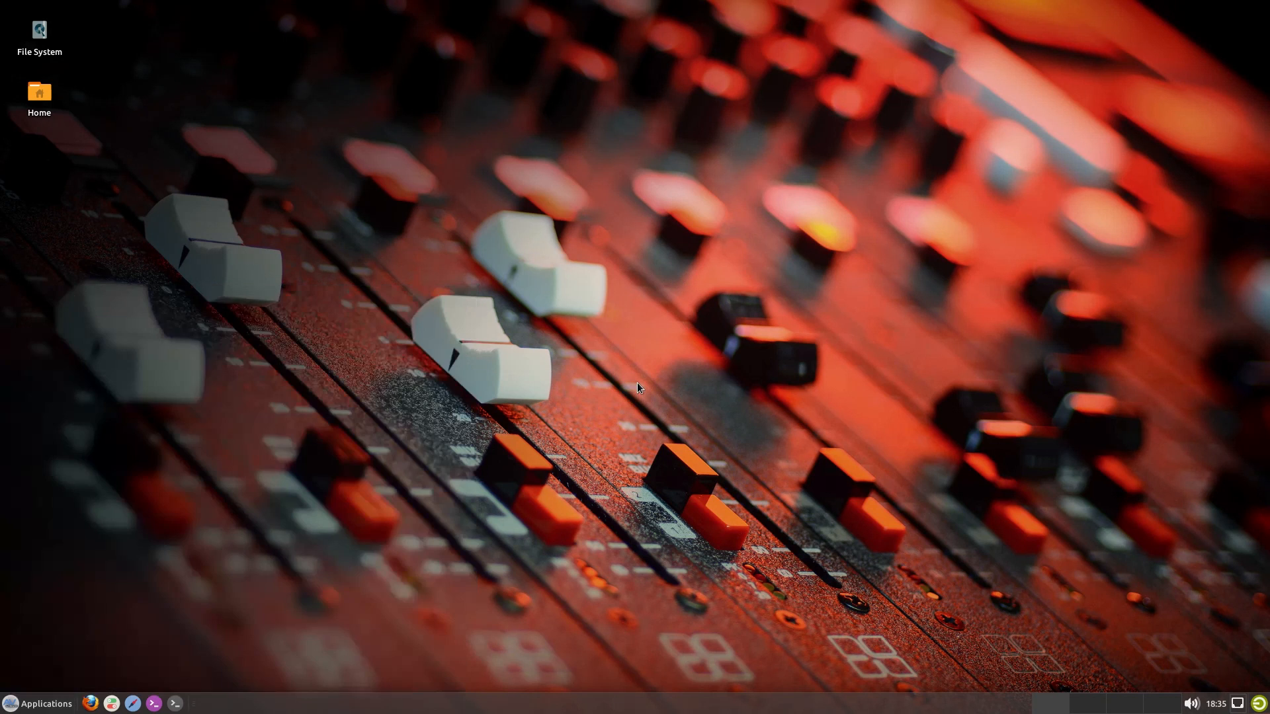
mouse_move(1043, 672)
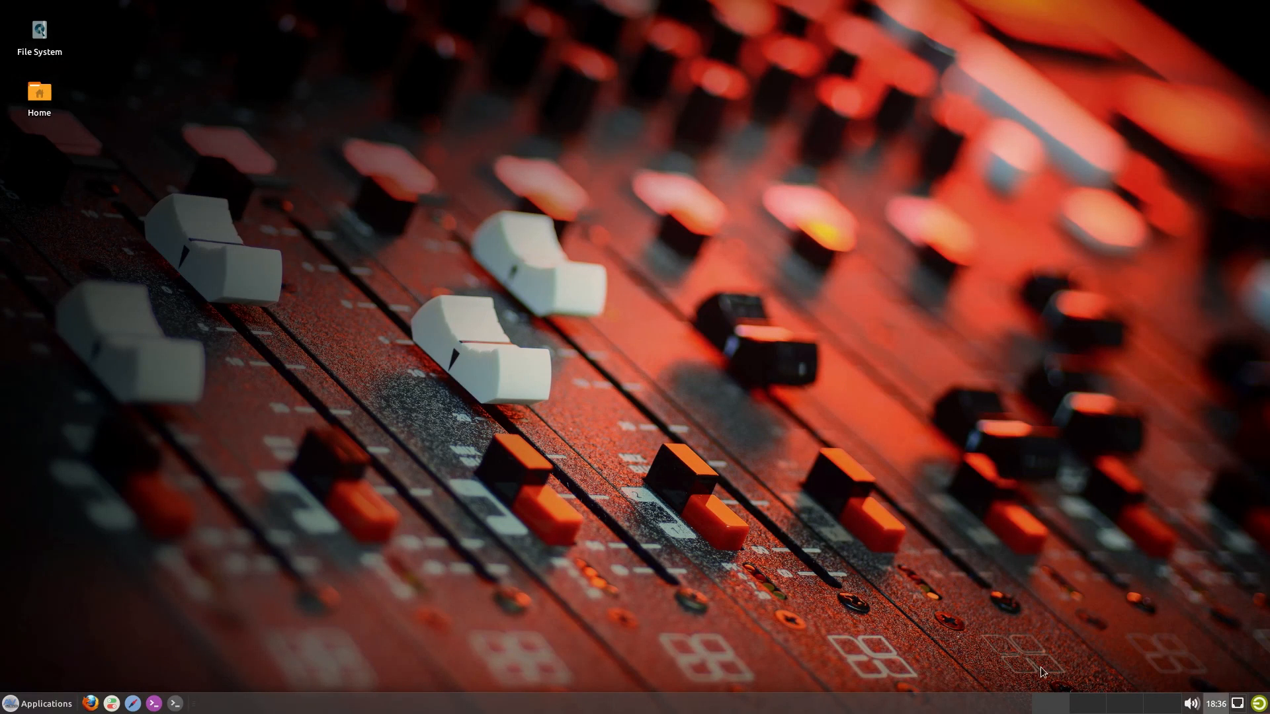
mouse_move(80, 145)
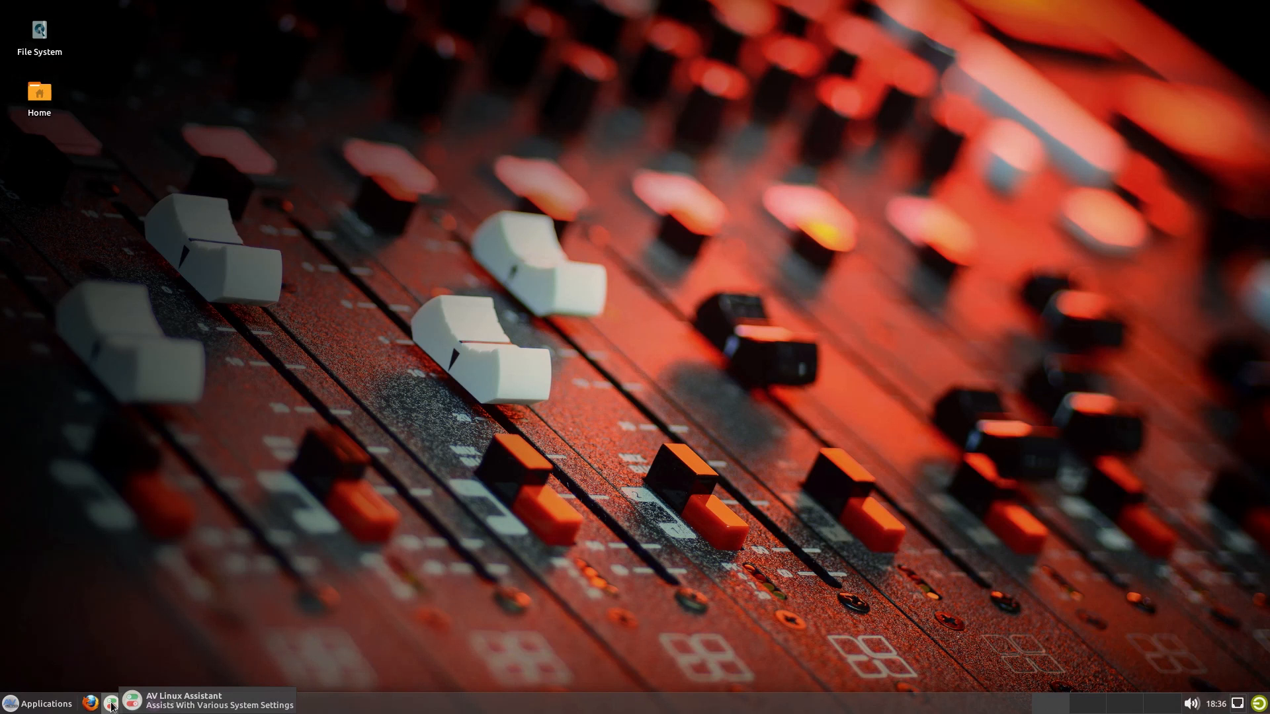
left_click(112, 703)
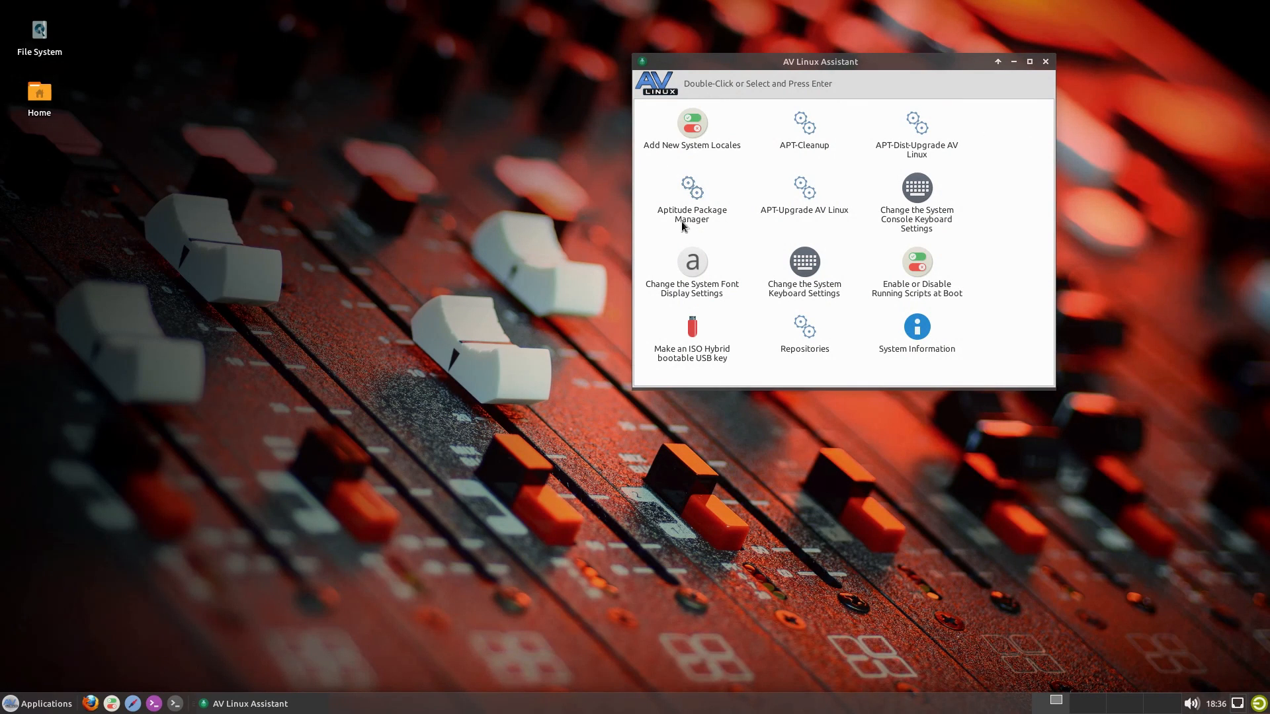
mouse_move(1000, 281)
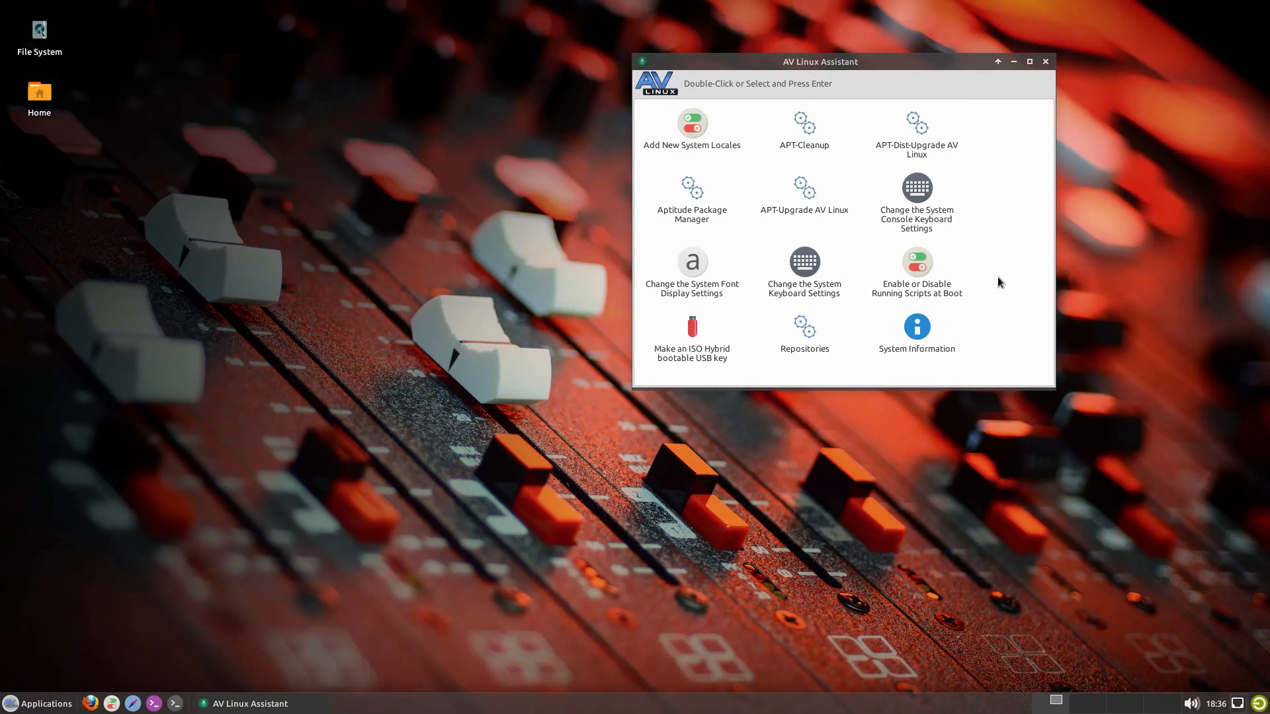
mouse_move(760, 206)
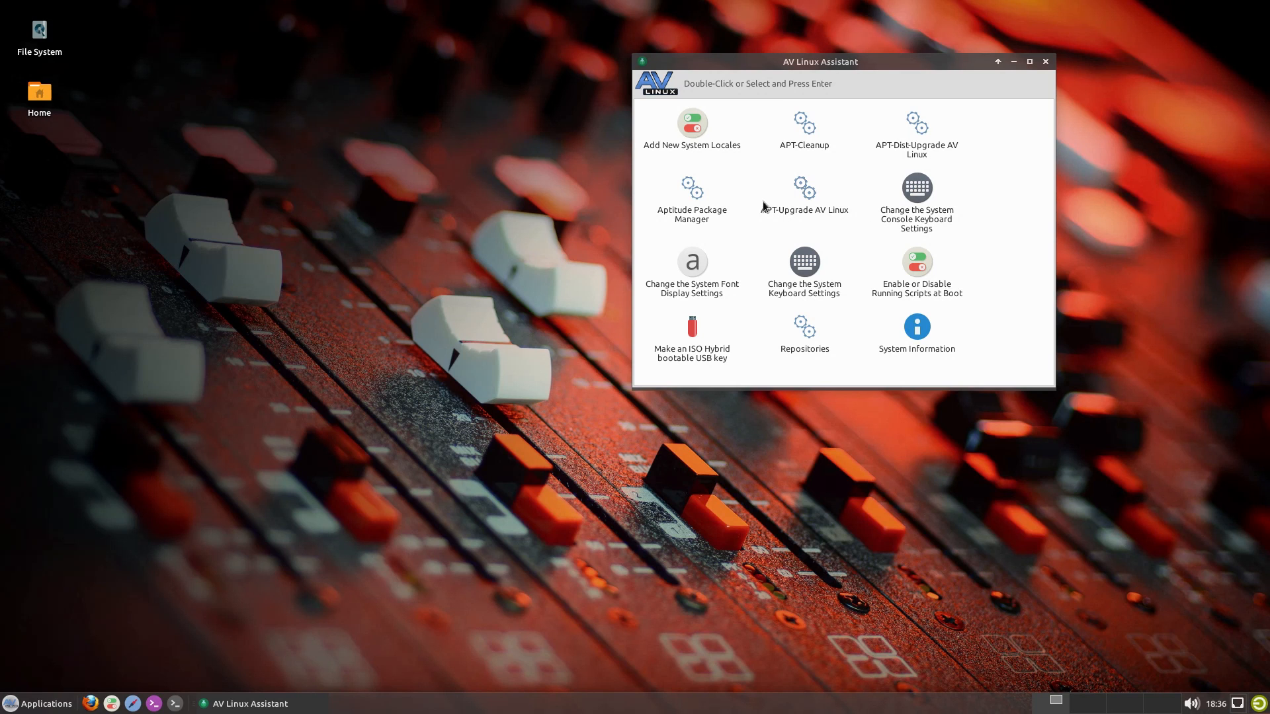
mouse_move(932, 138)
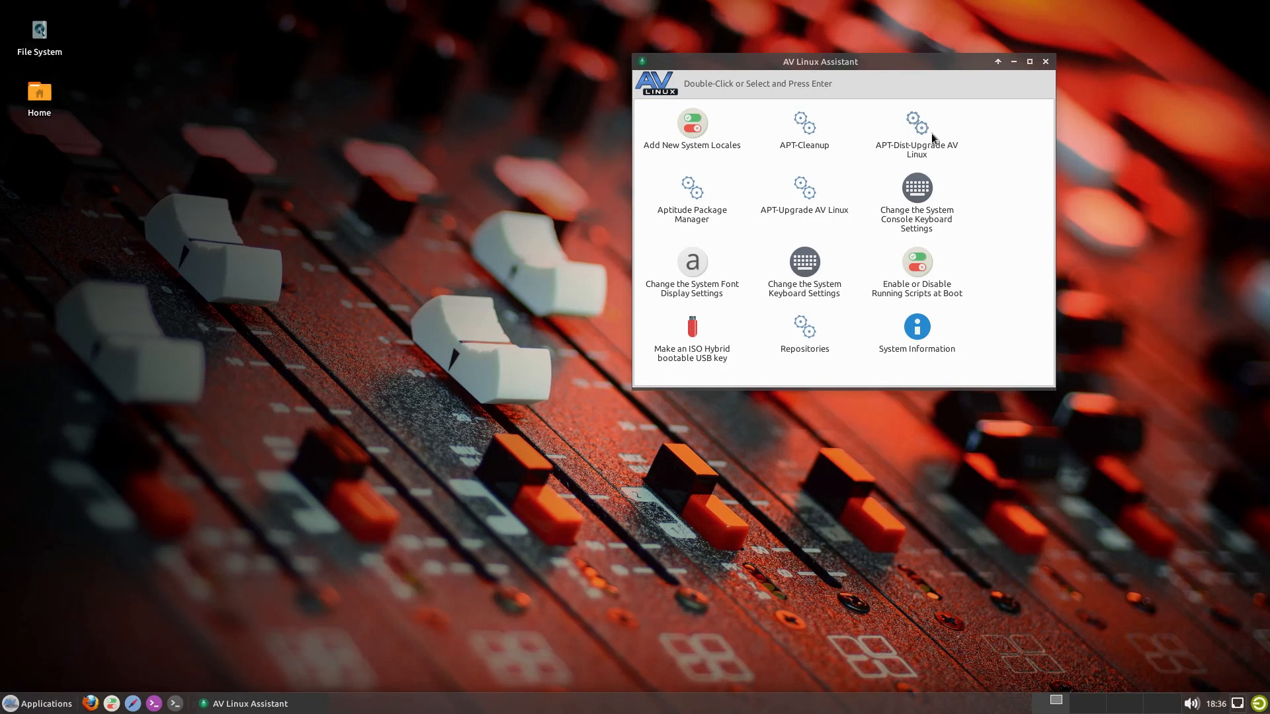
mouse_move(926, 154)
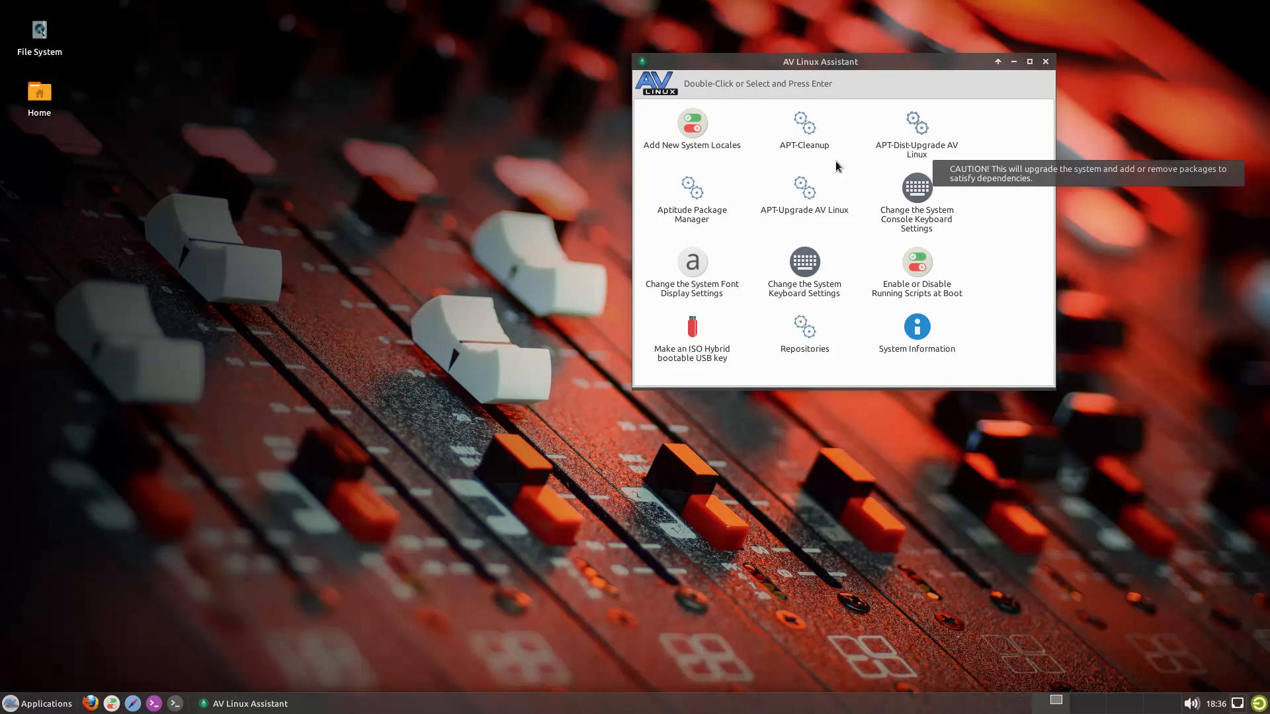
mouse_move(907, 371)
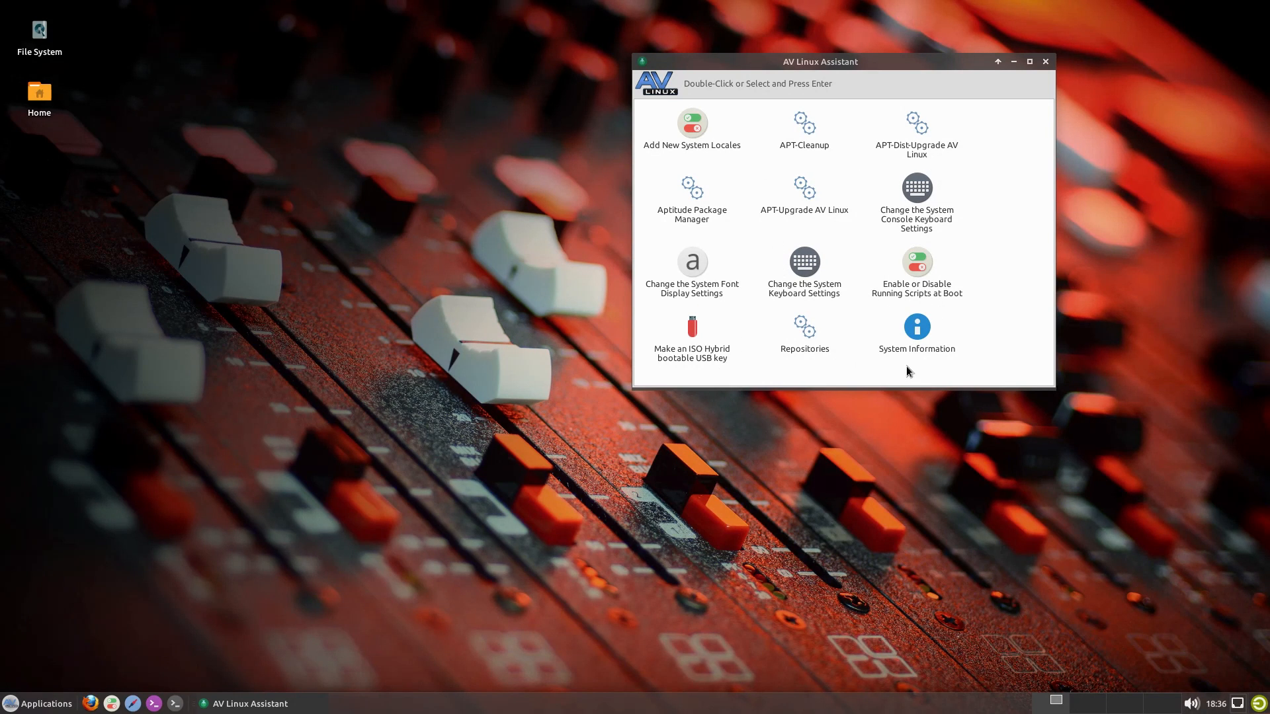
mouse_move(894, 369)
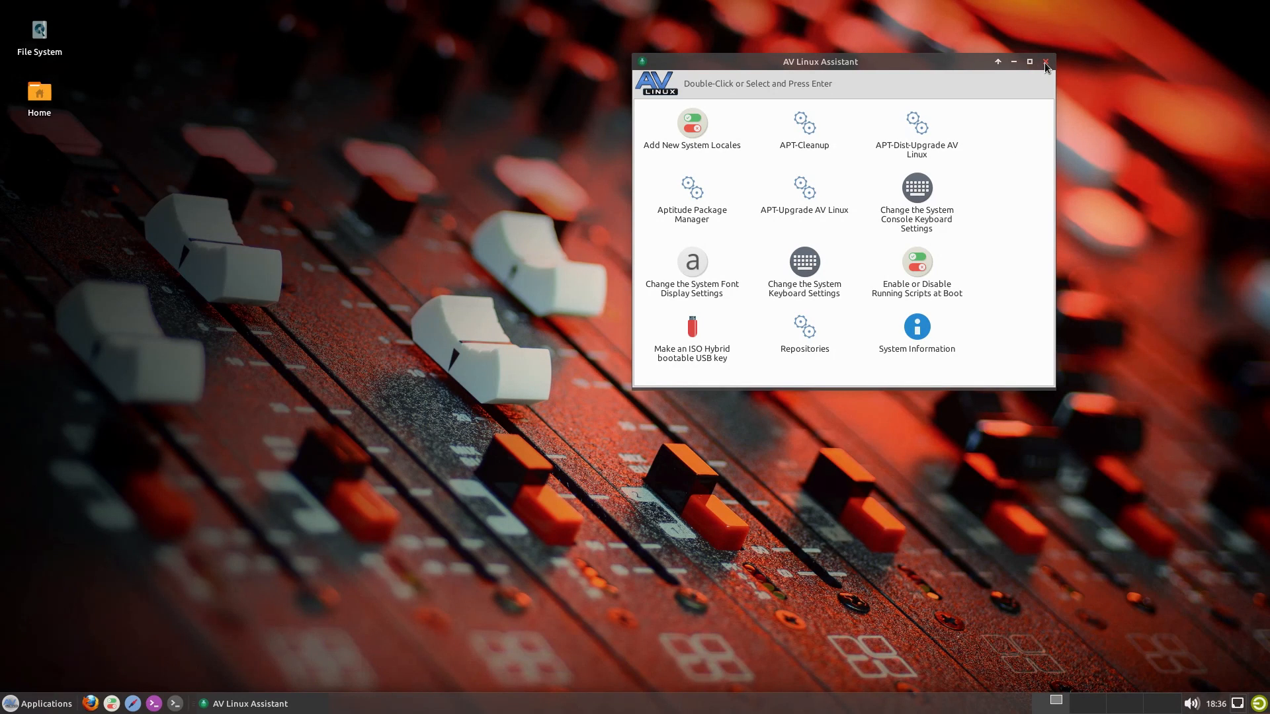
left_click(1045, 62)
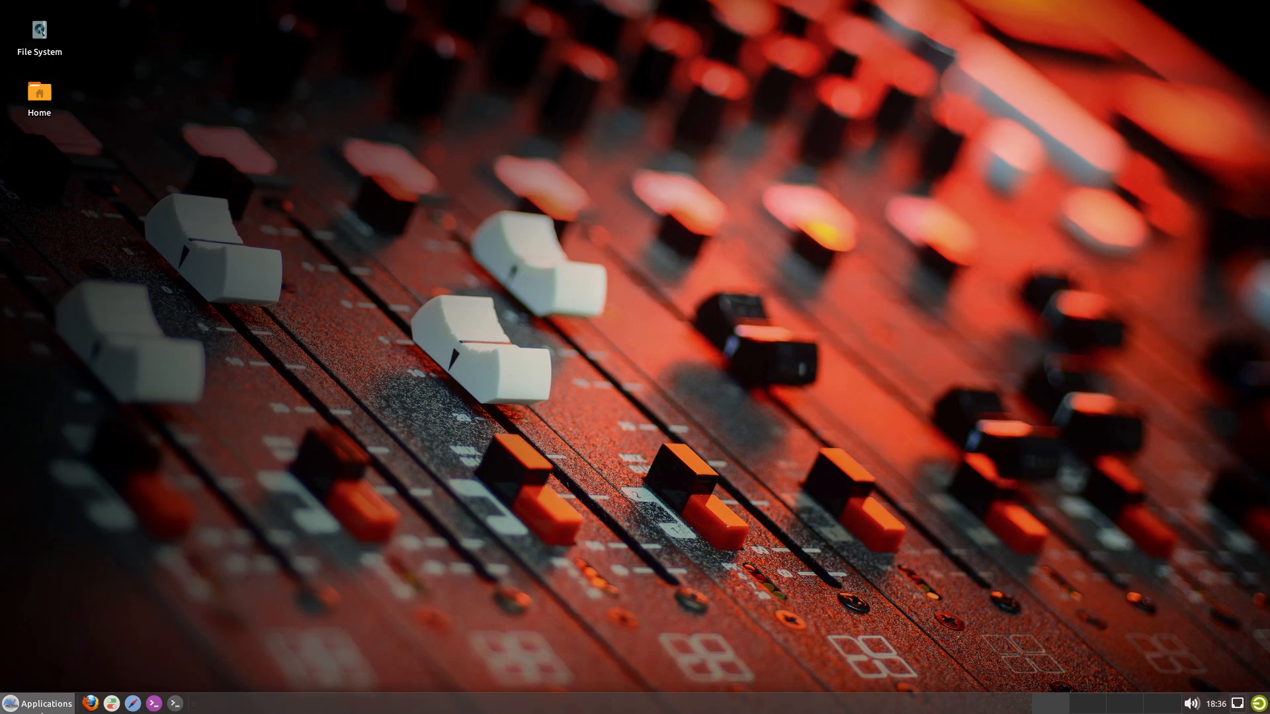
Search the Whisker menu for 'system' and launch Terminal from the results.
left_click(39, 703)
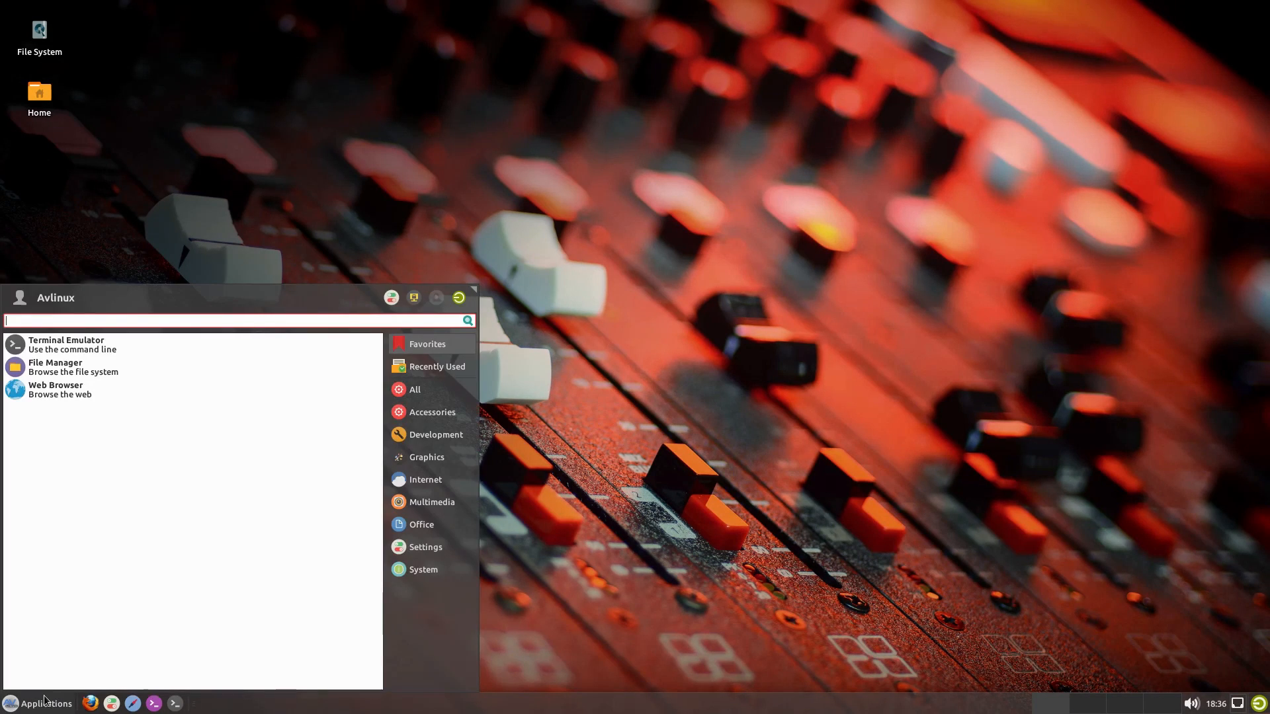
mouse_move(35, 659)
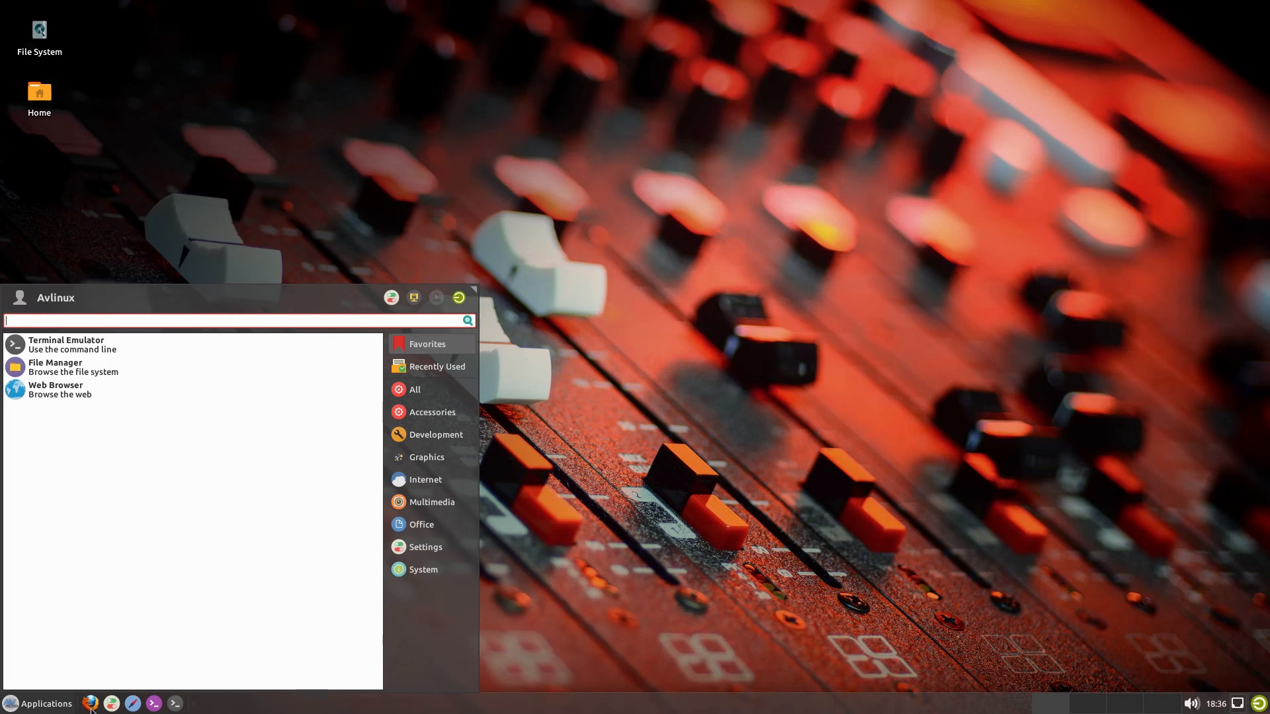
mouse_move(386, 463)
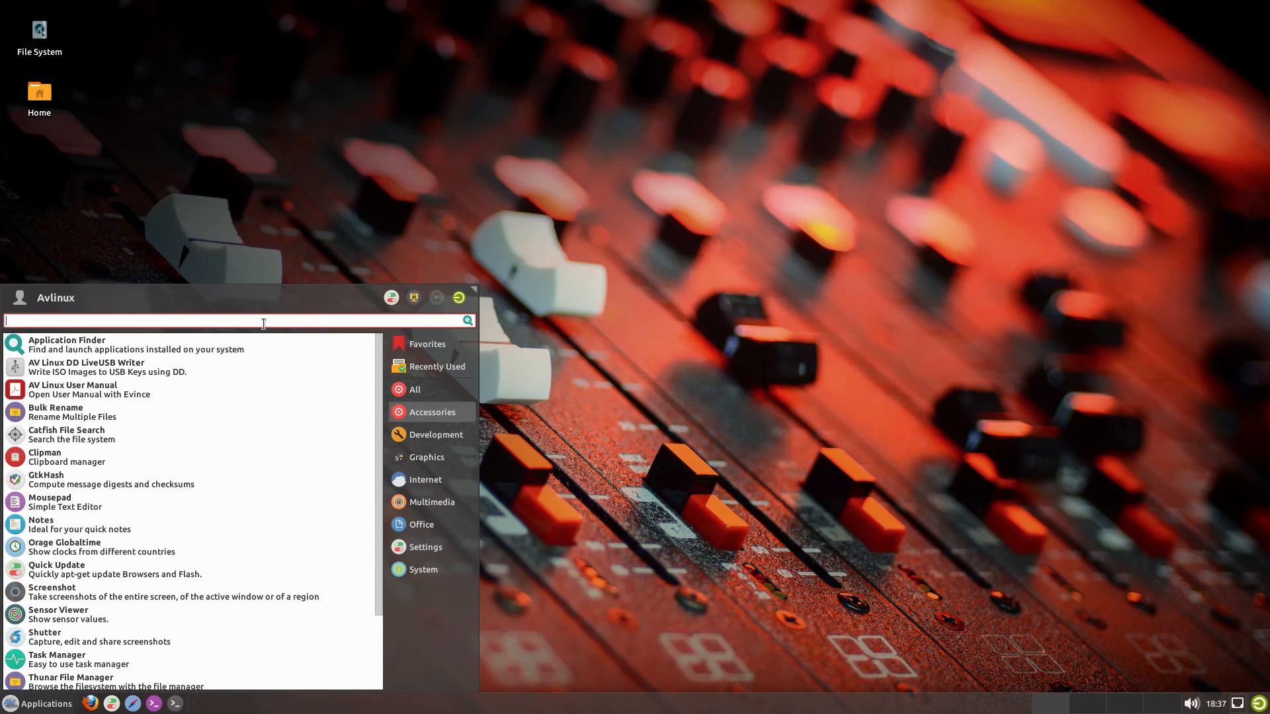
type("ht")
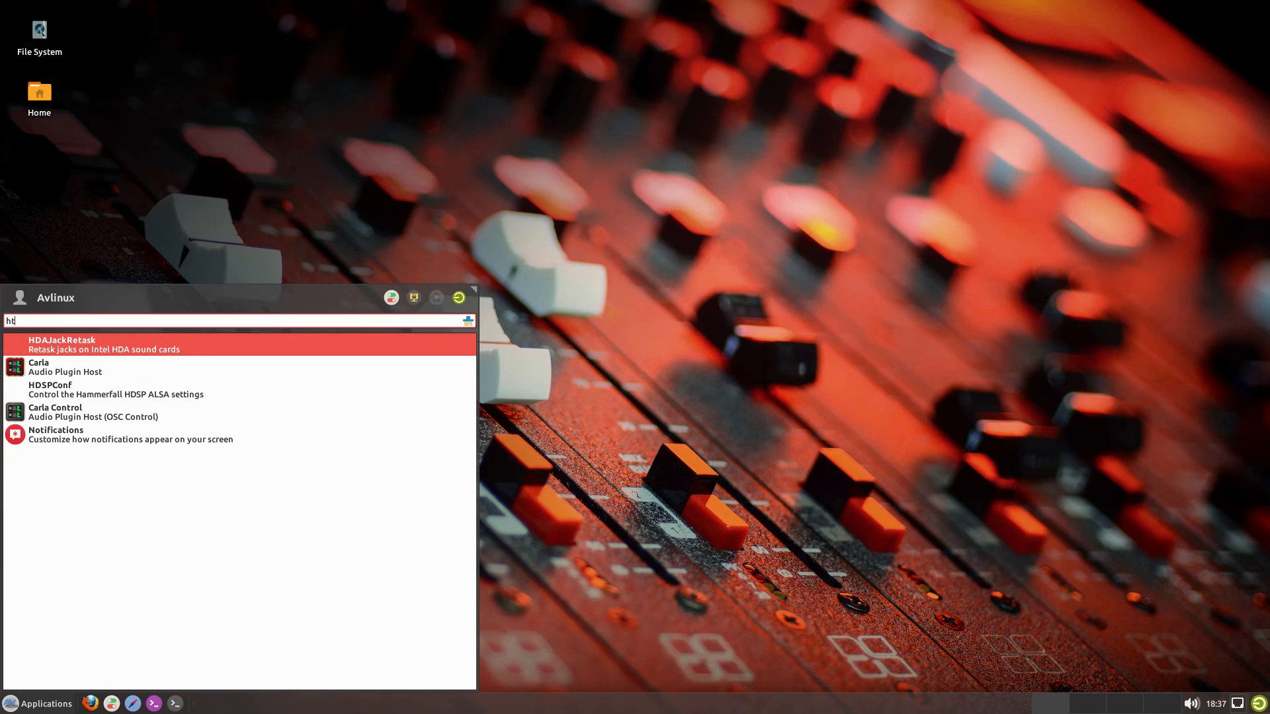
type("system")
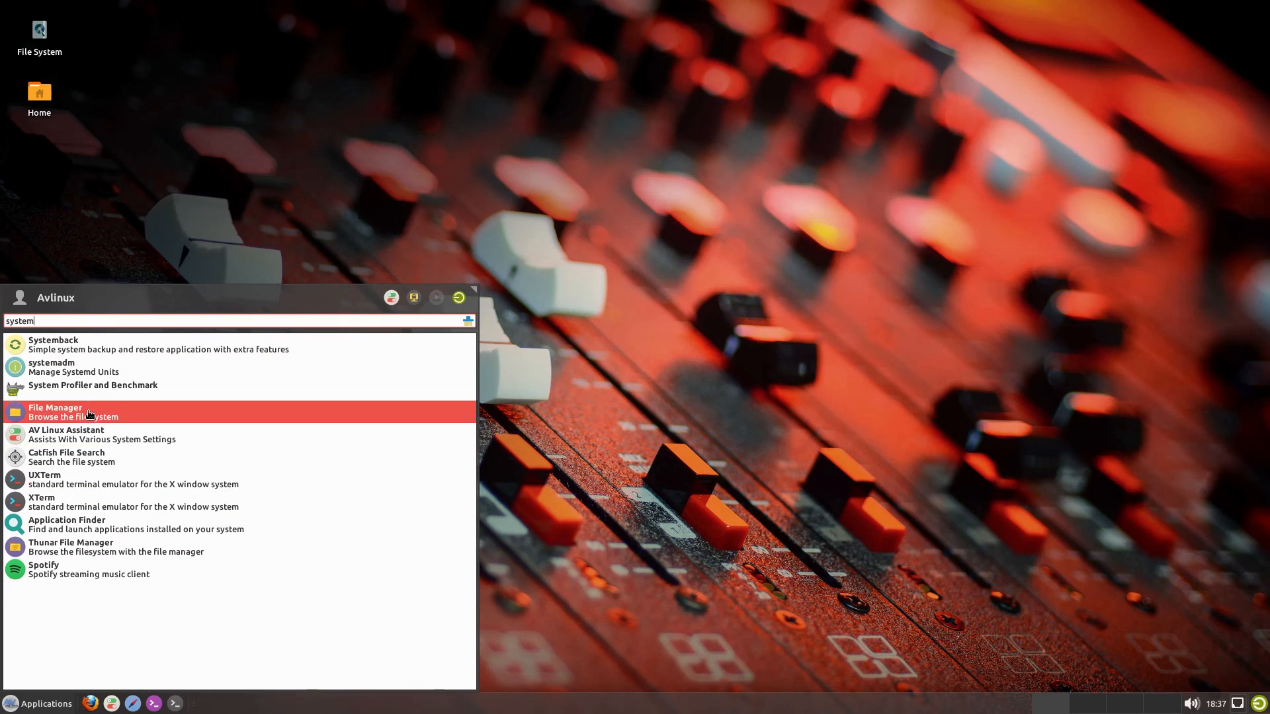
left_click(54, 411)
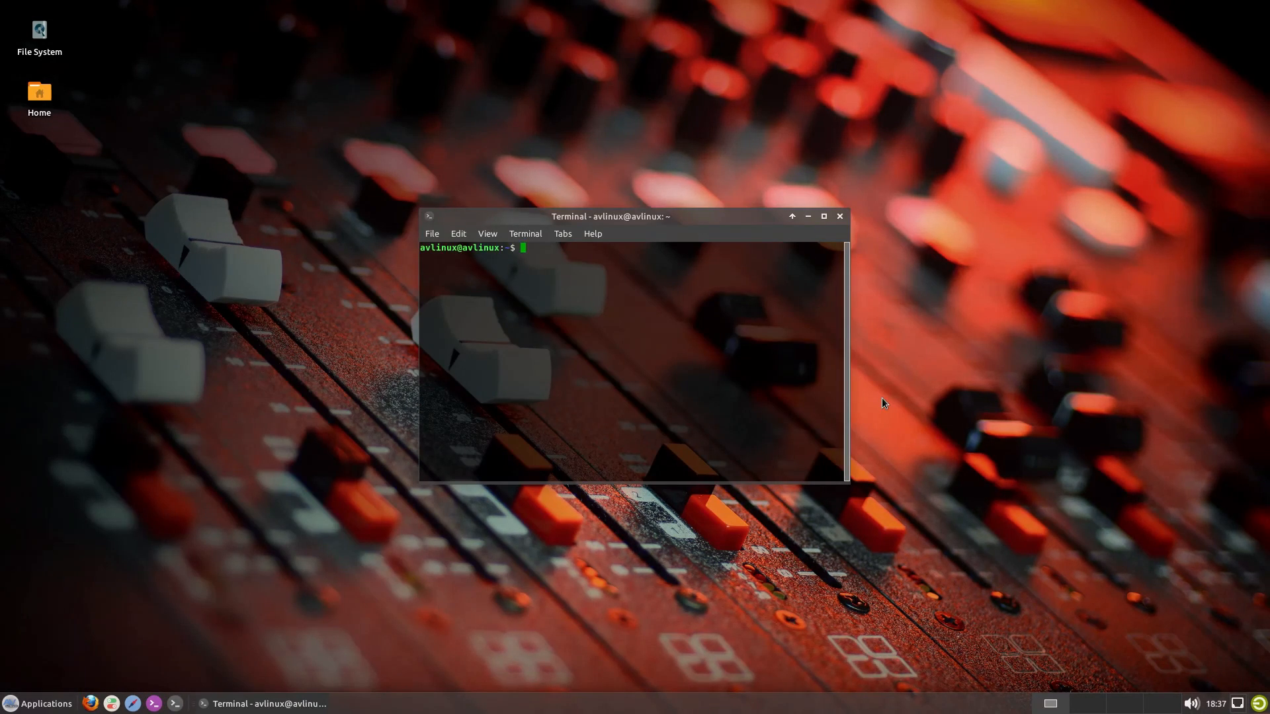
Run htop, attempt 'sudo apt install htop', then close the terminal after the sudoers error.
type("htop")
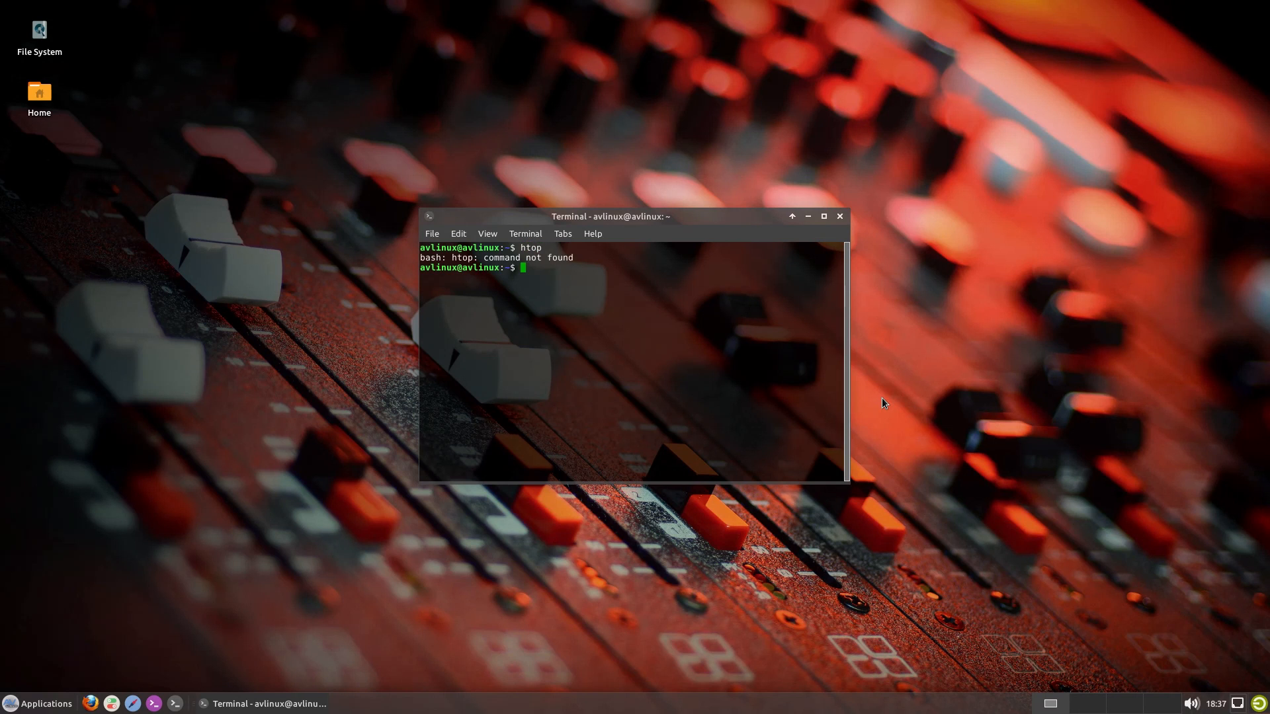
type("sudo apt install htop")
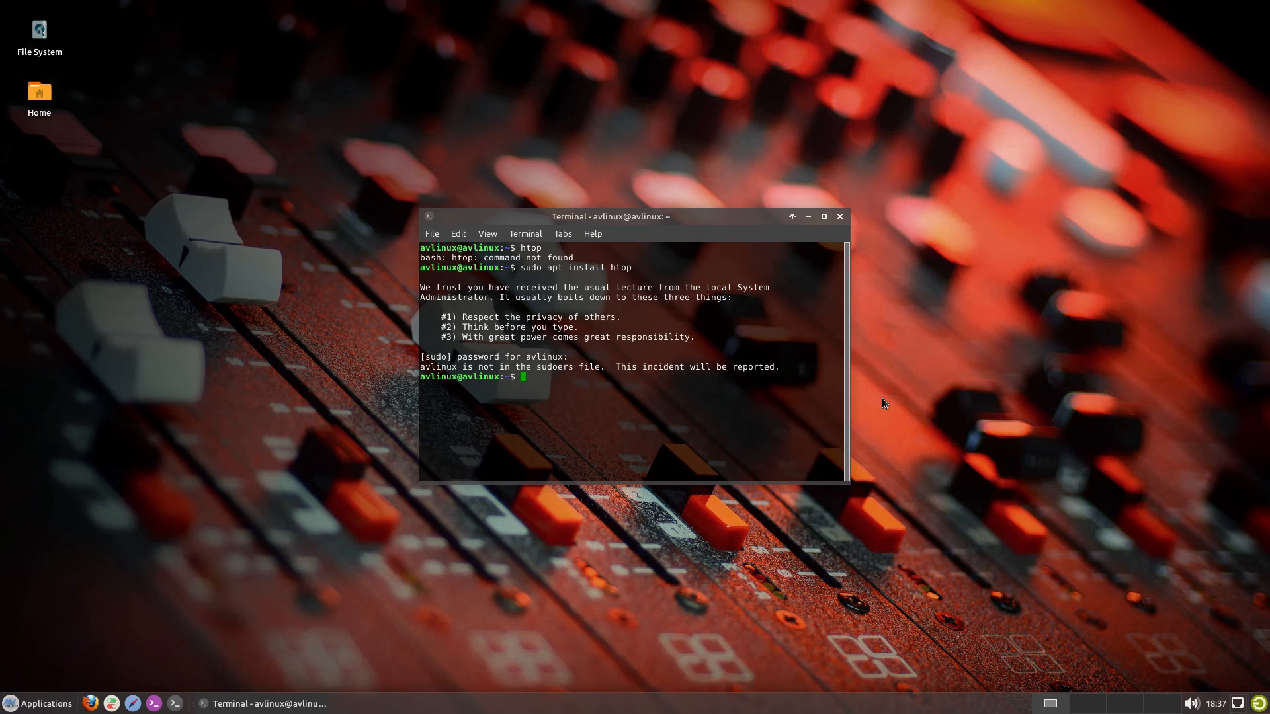
left_click(839, 216)
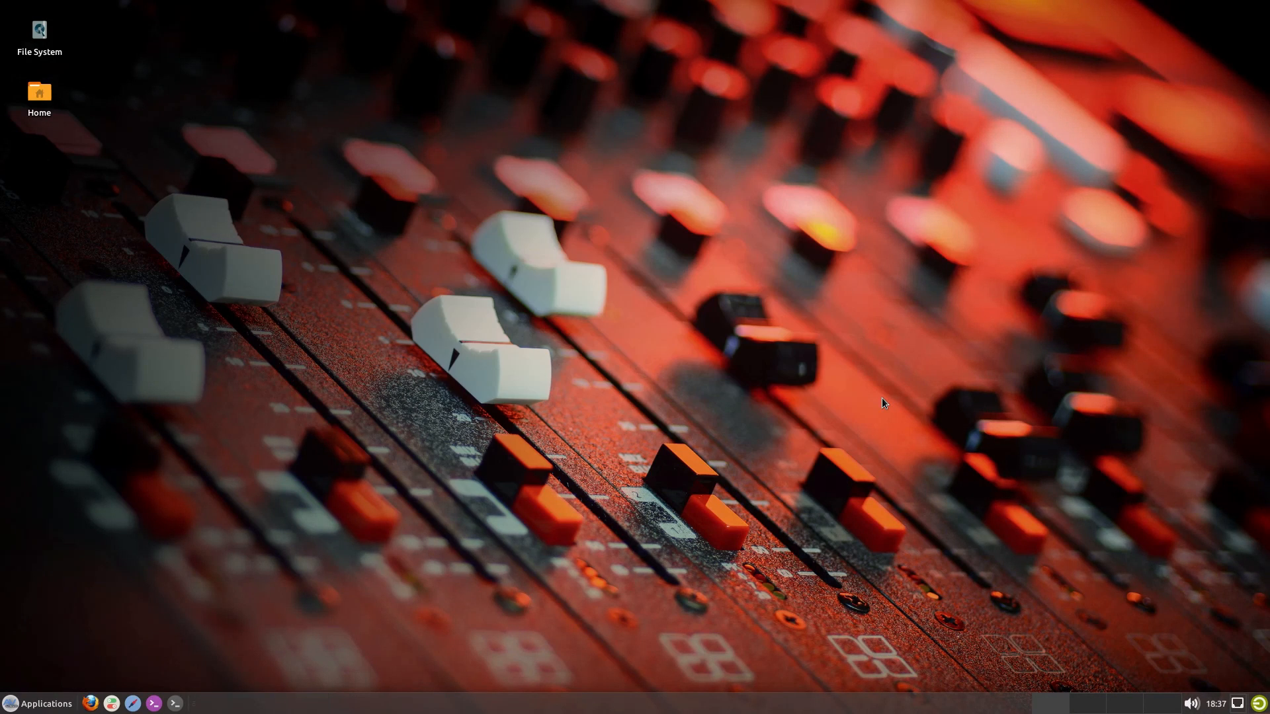
mouse_move(15, 710)
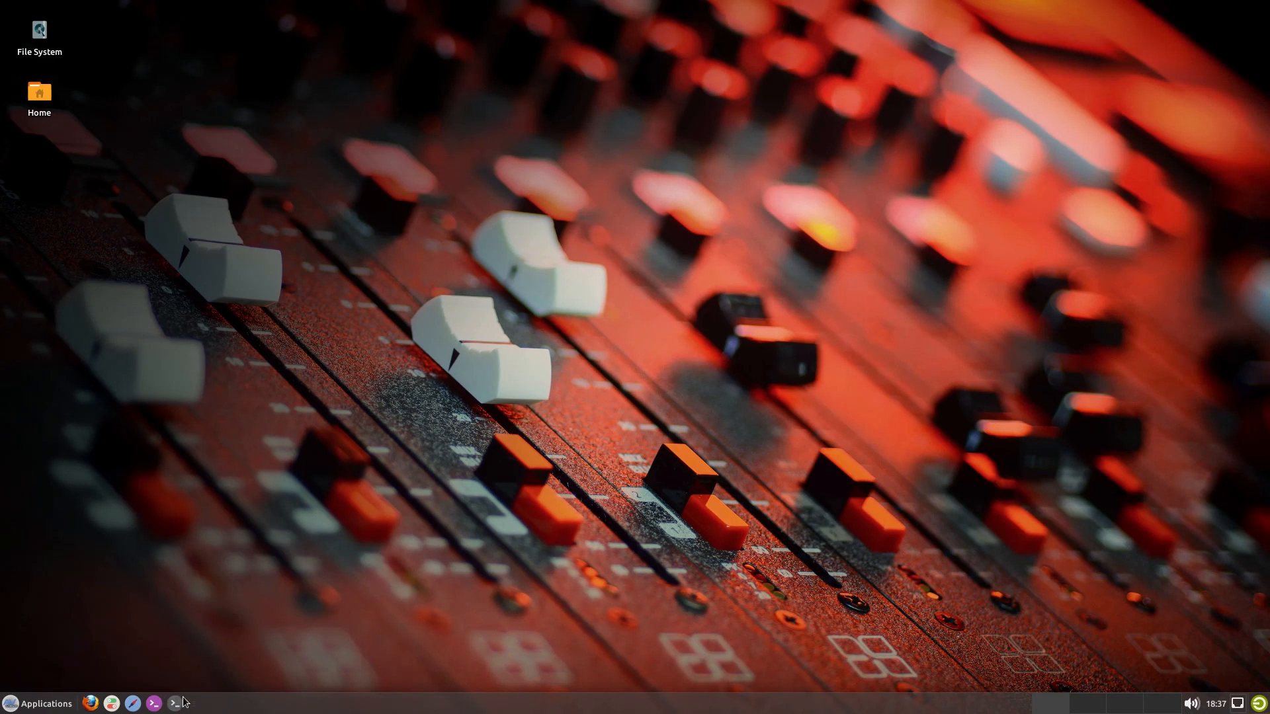
Reopen the Whisker menu and show Accessories: Task Manager, Xfburn, XTerm.
left_click(39, 703)
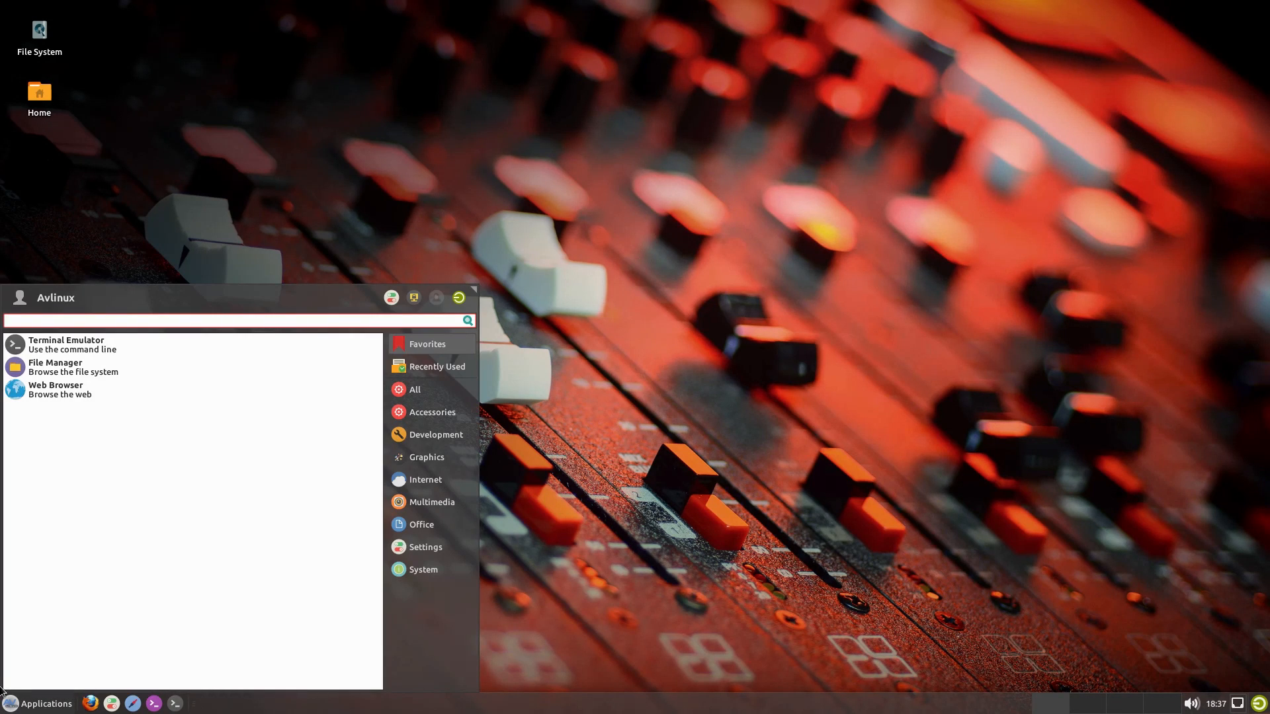
left_click(39, 703)
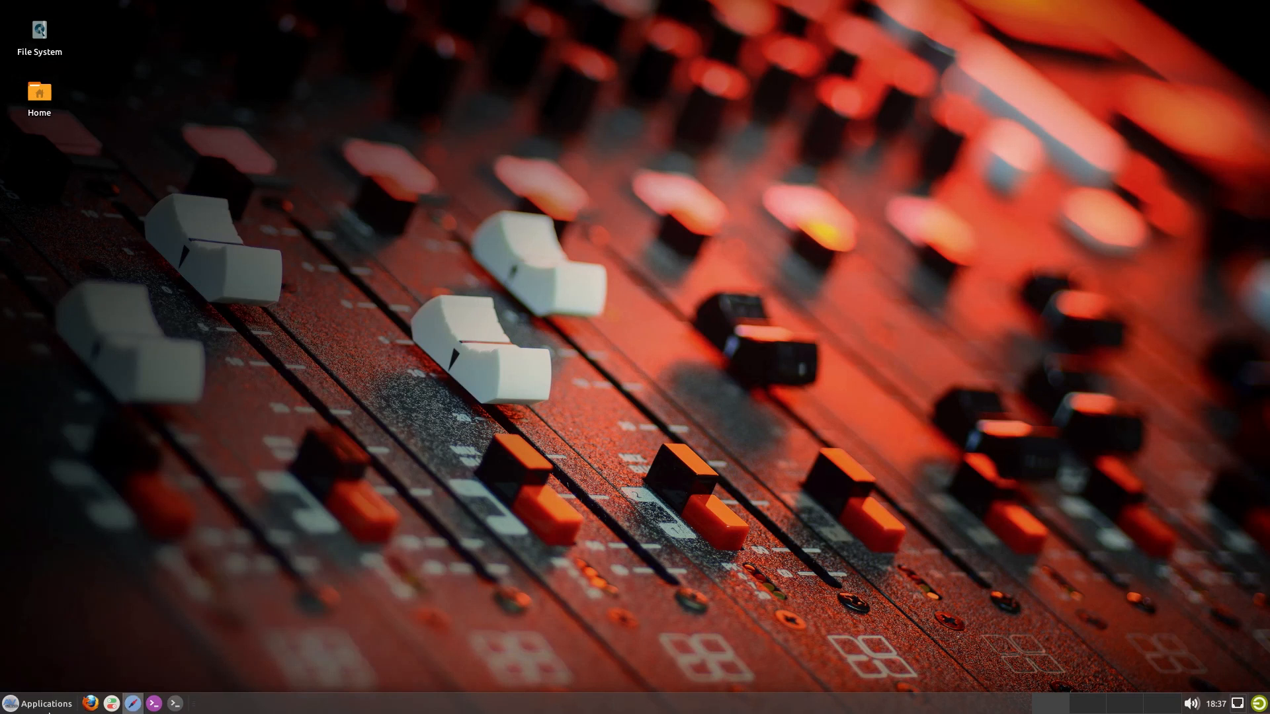
left_click(39, 703)
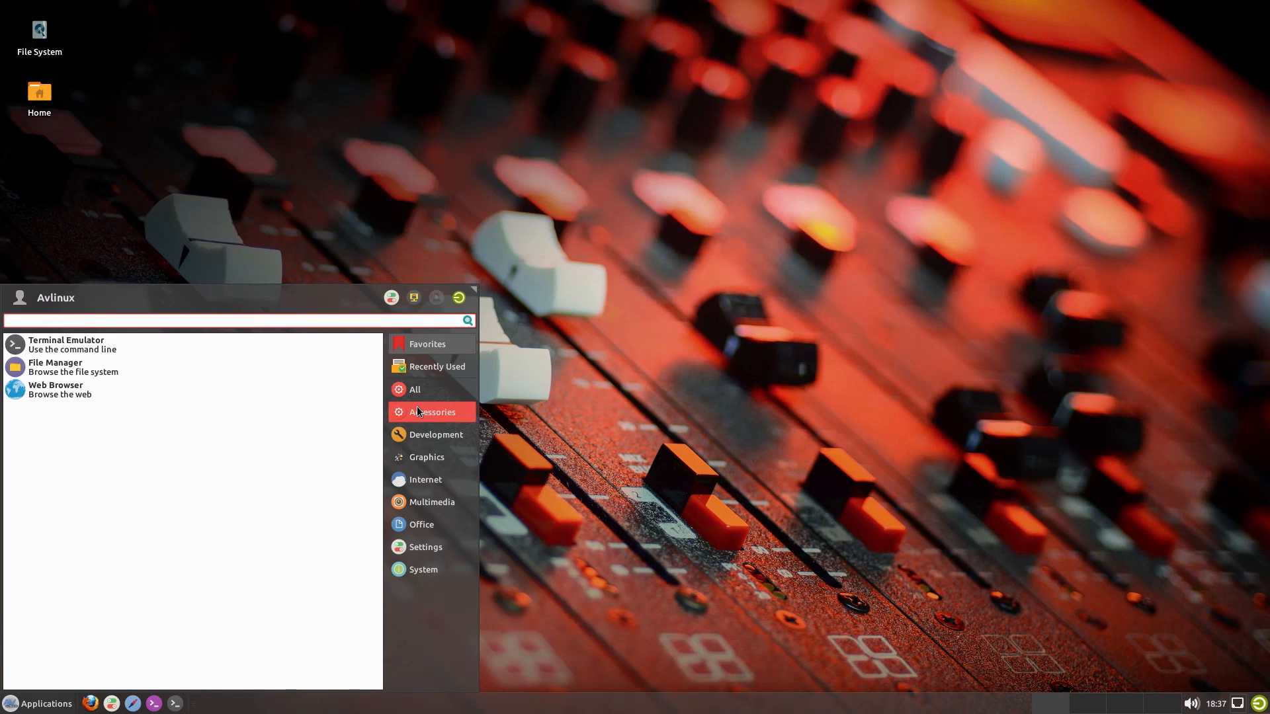
left_click(432, 412)
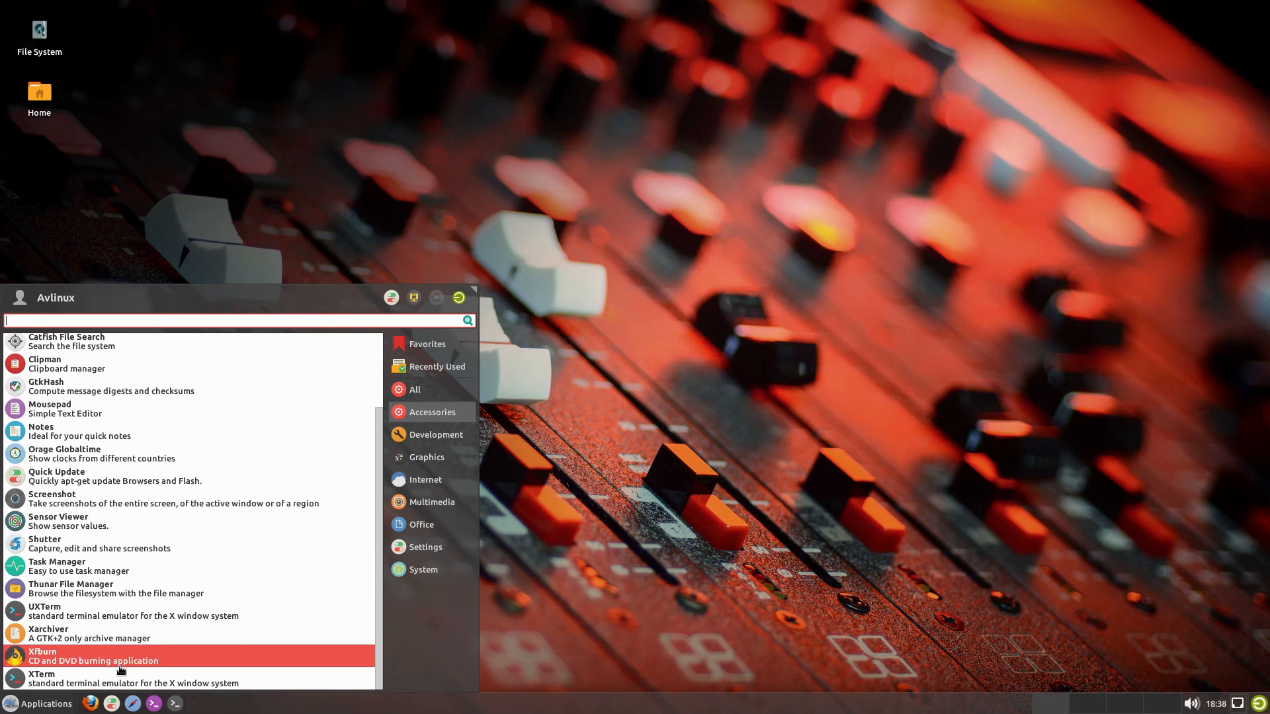
Open Task Manager from Accessories, review its 191 processes, then close it.
left_click(57, 565)
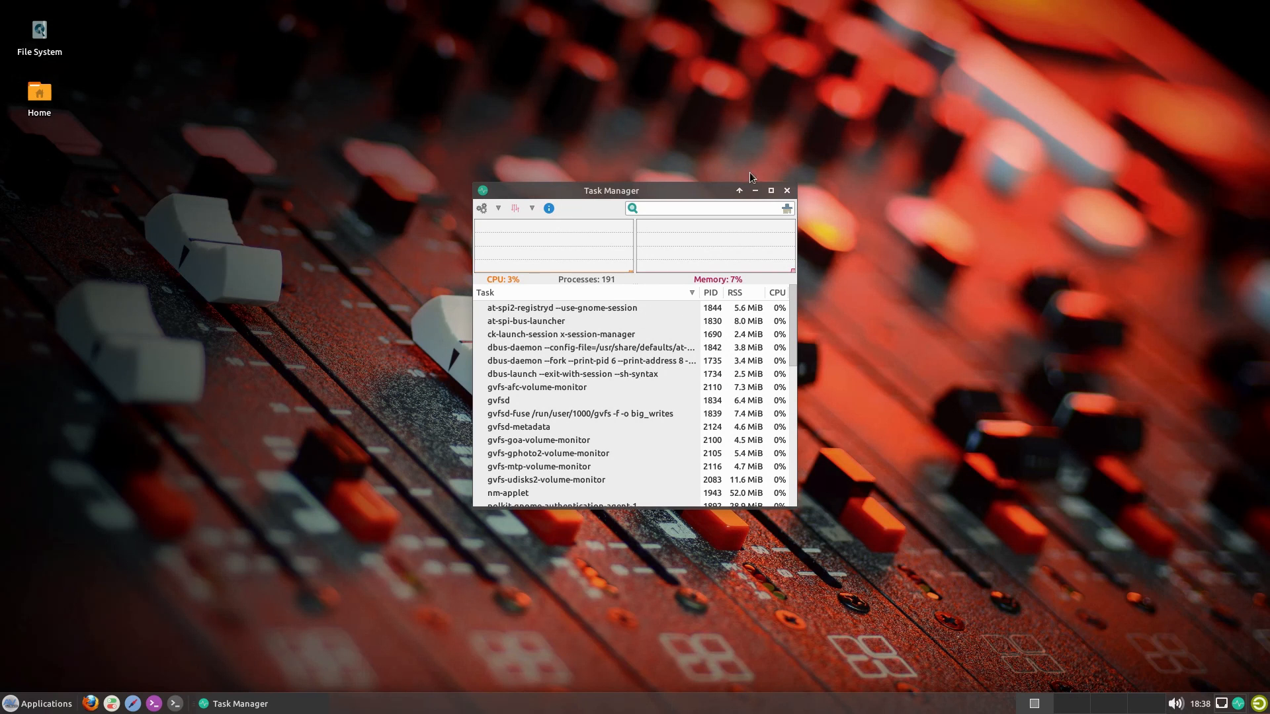
left_click(39, 704)
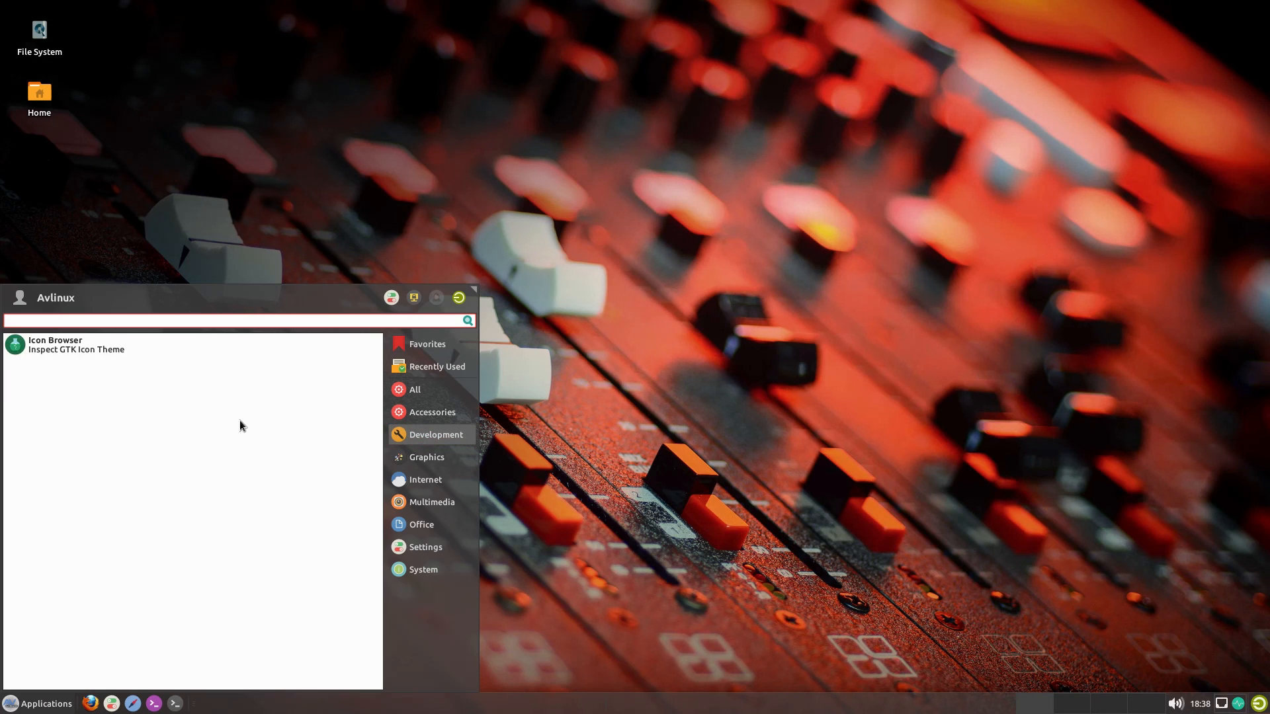
mouse_move(426, 457)
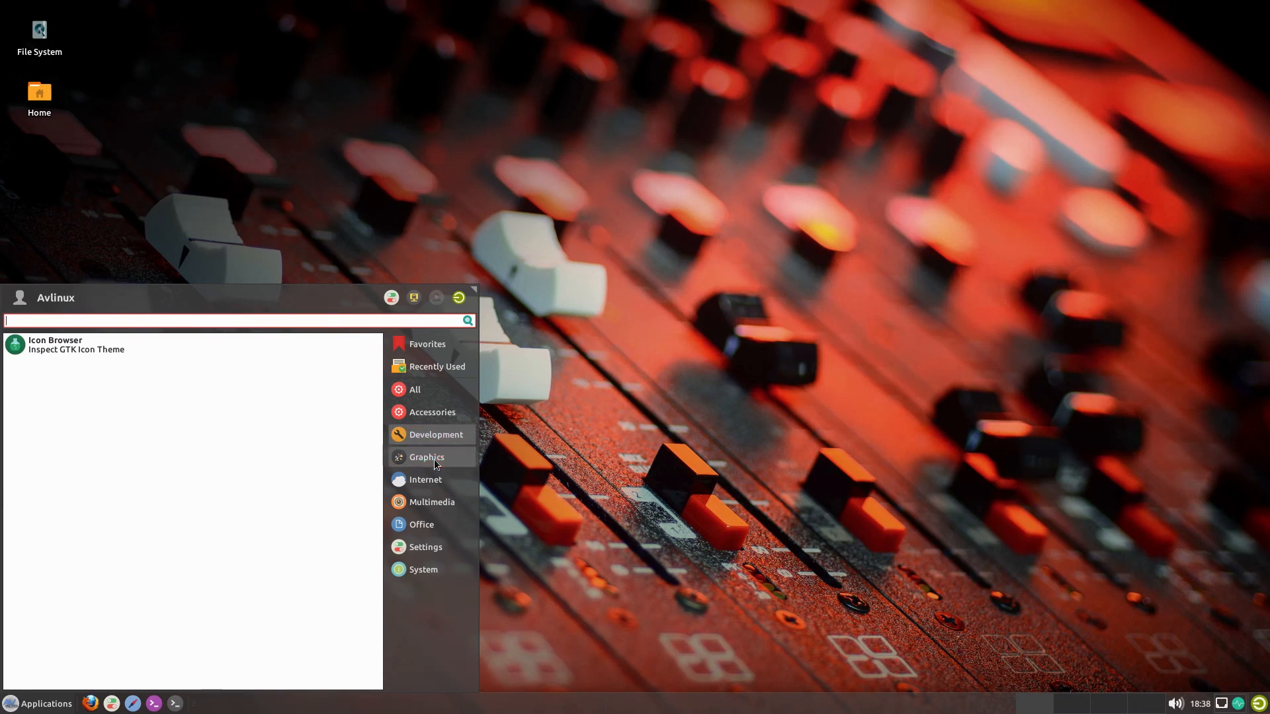
Step through the Graphics, Multimedia and Office menu categories, then click away to close.
left_click(427, 457)
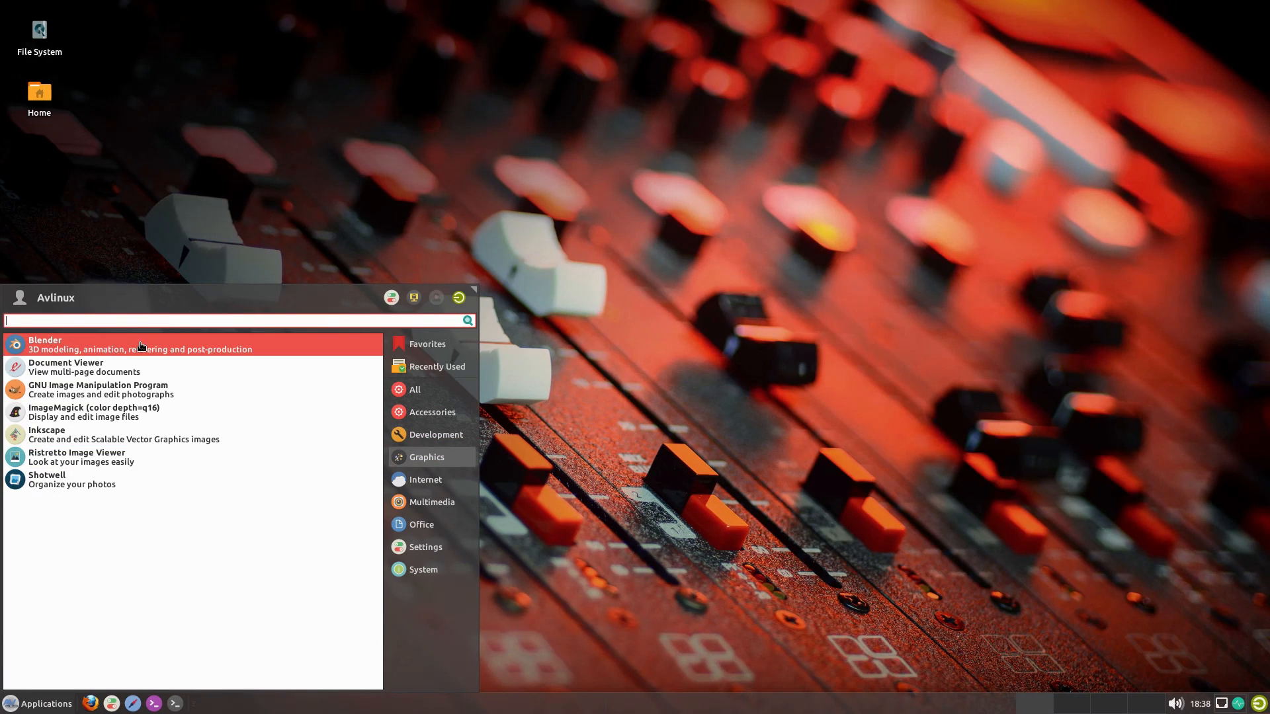
mouse_move(141, 346)
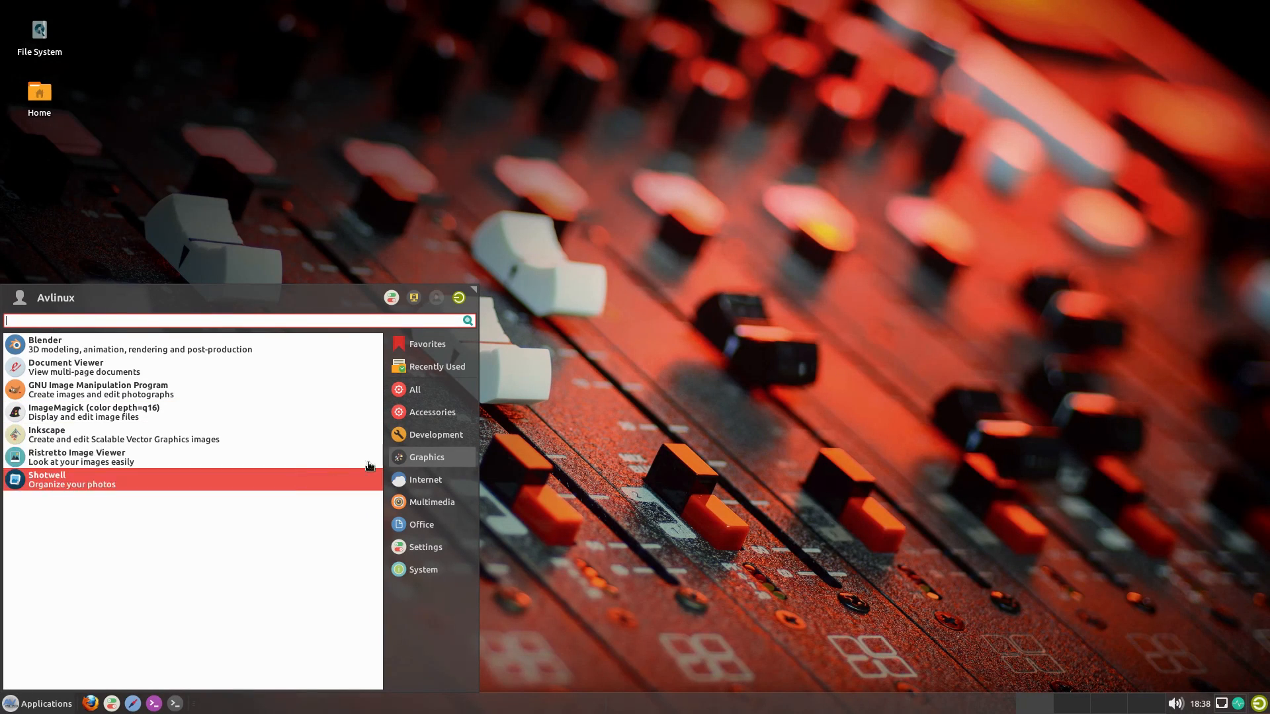
left_click(424, 480)
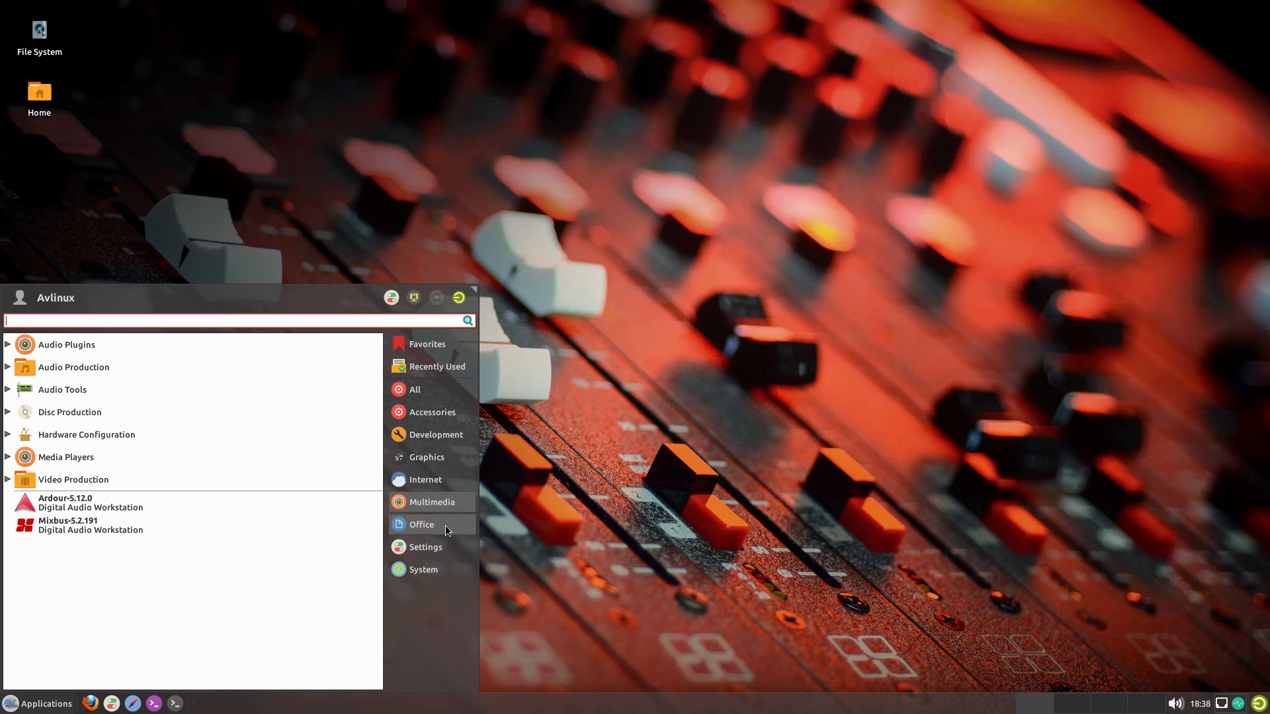
left_click(421, 524)
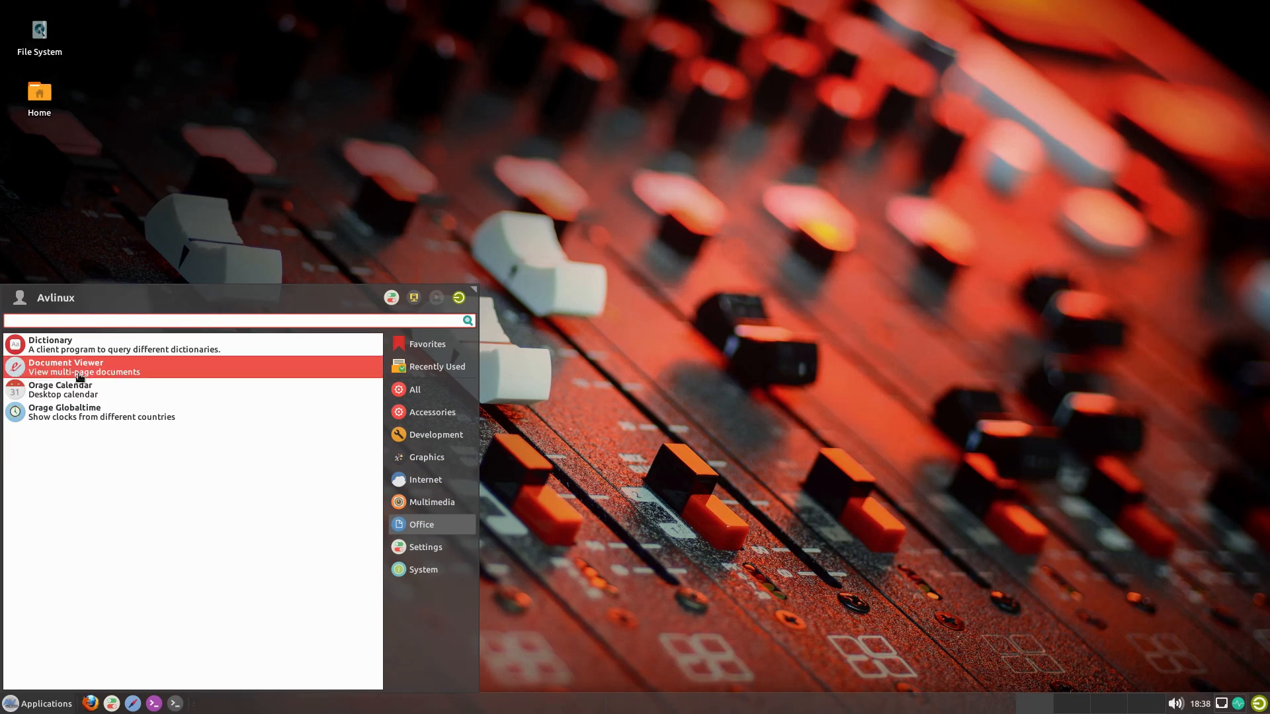
mouse_move(78, 430)
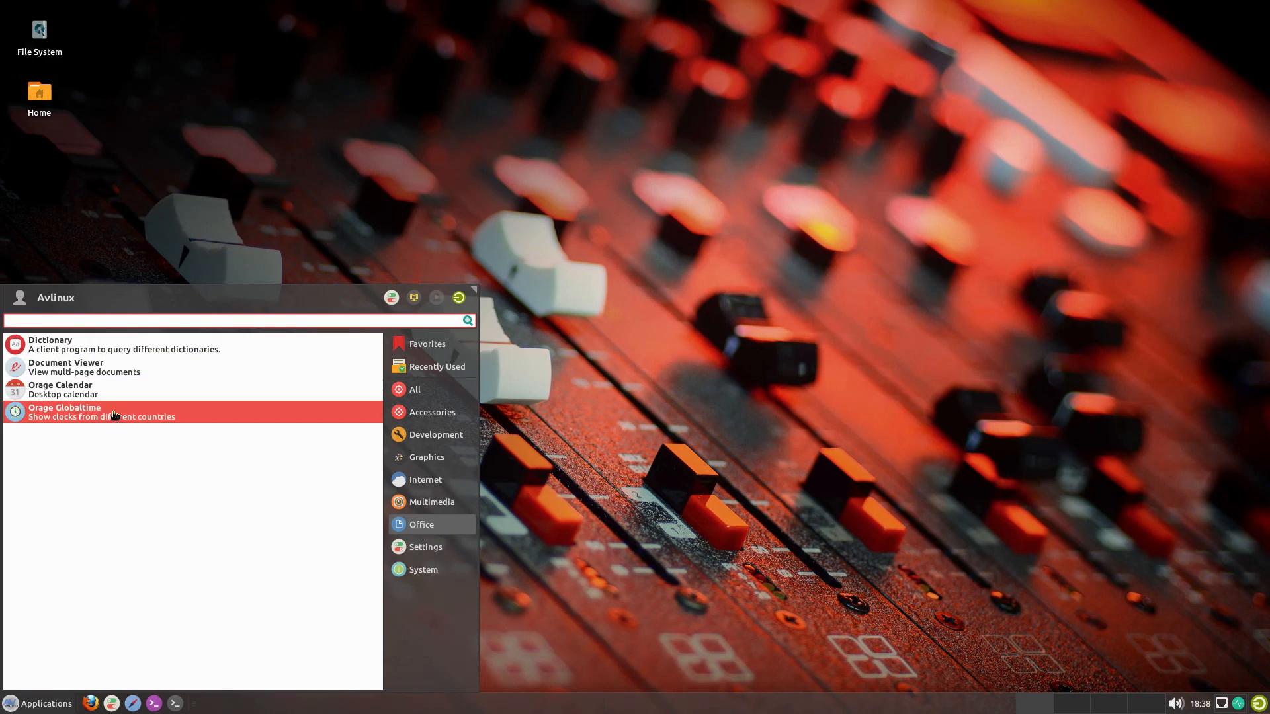
left_click(424, 547)
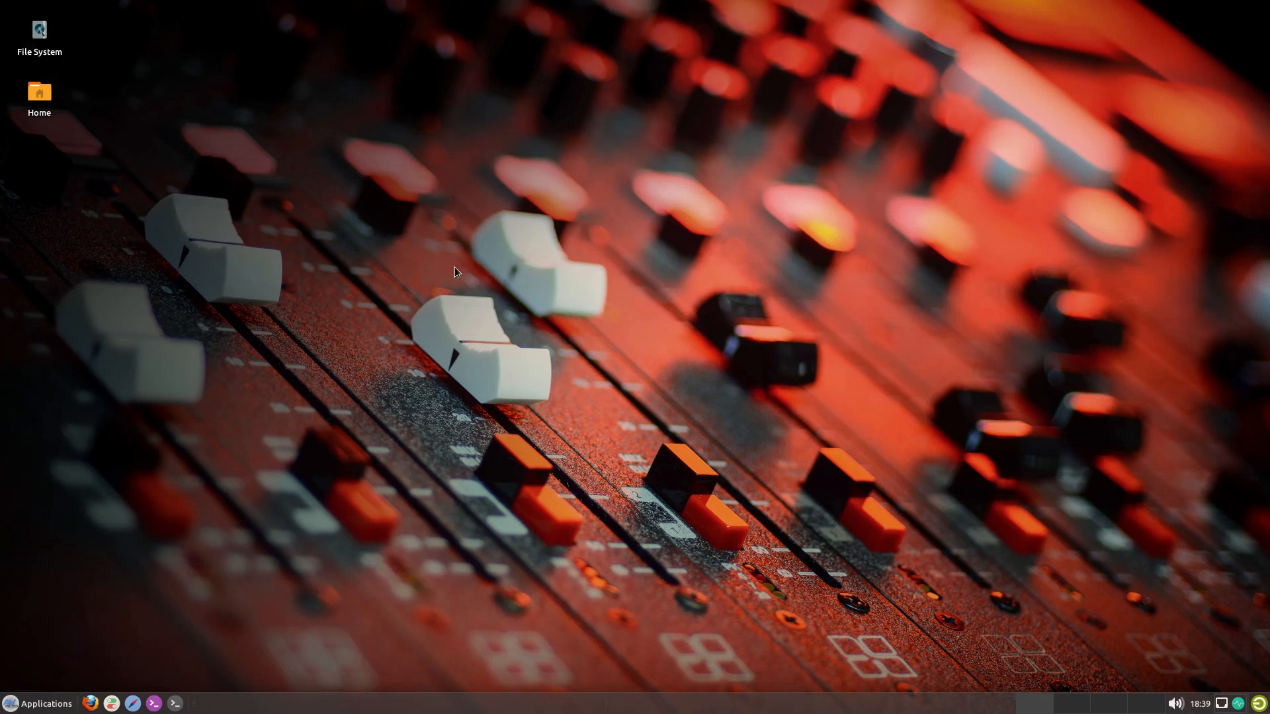
mouse_move(44, 703)
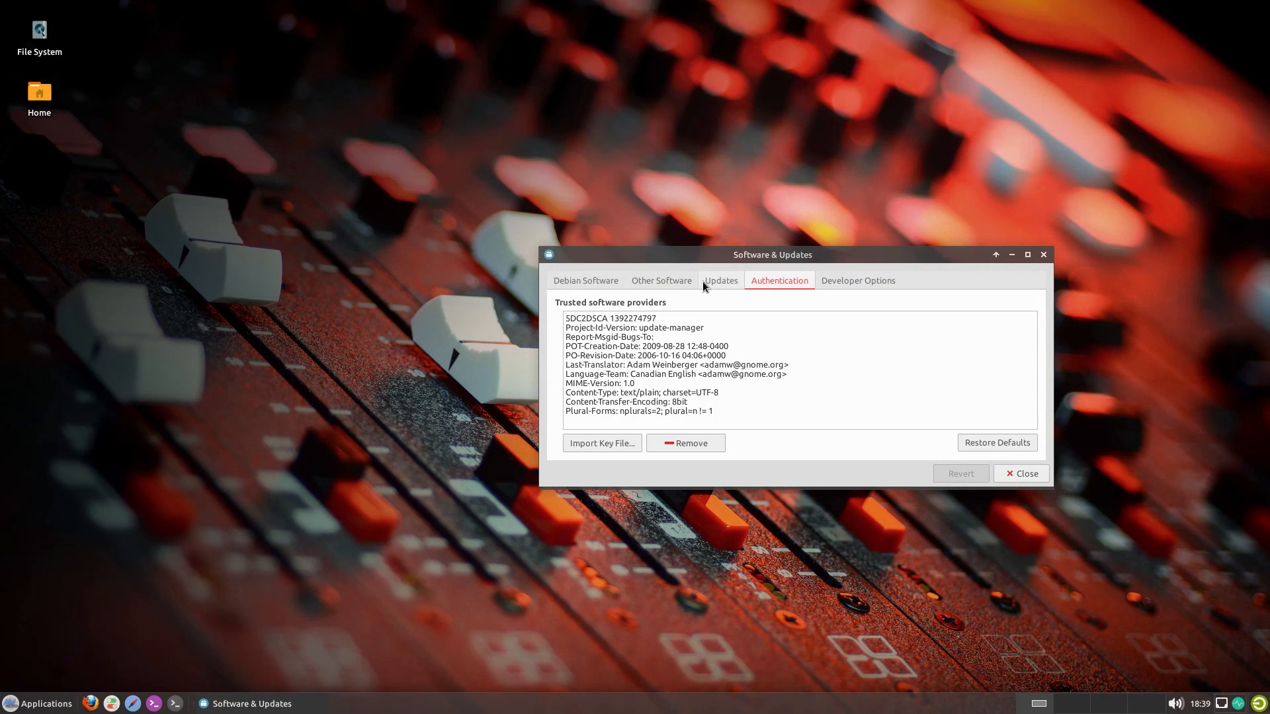
Check the Debian Software and Updates tabs in Software & Updates, then close it.
left_click(585, 280)
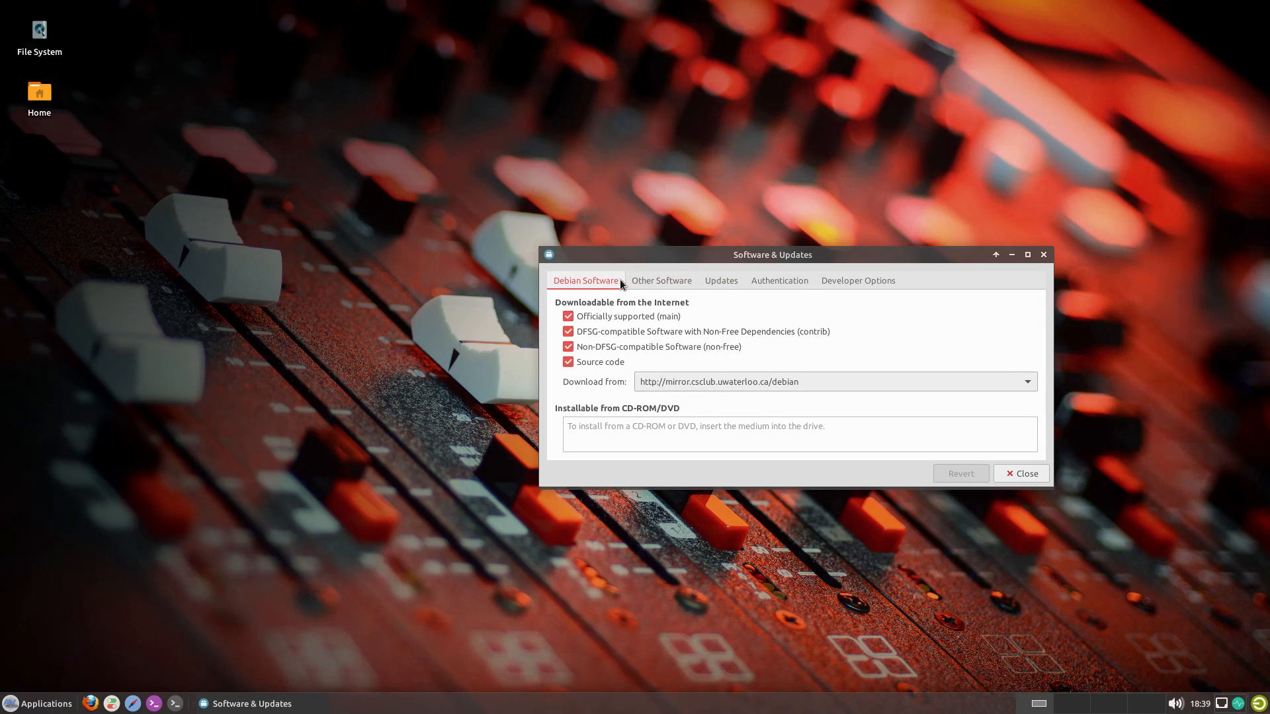
left_click(720, 281)
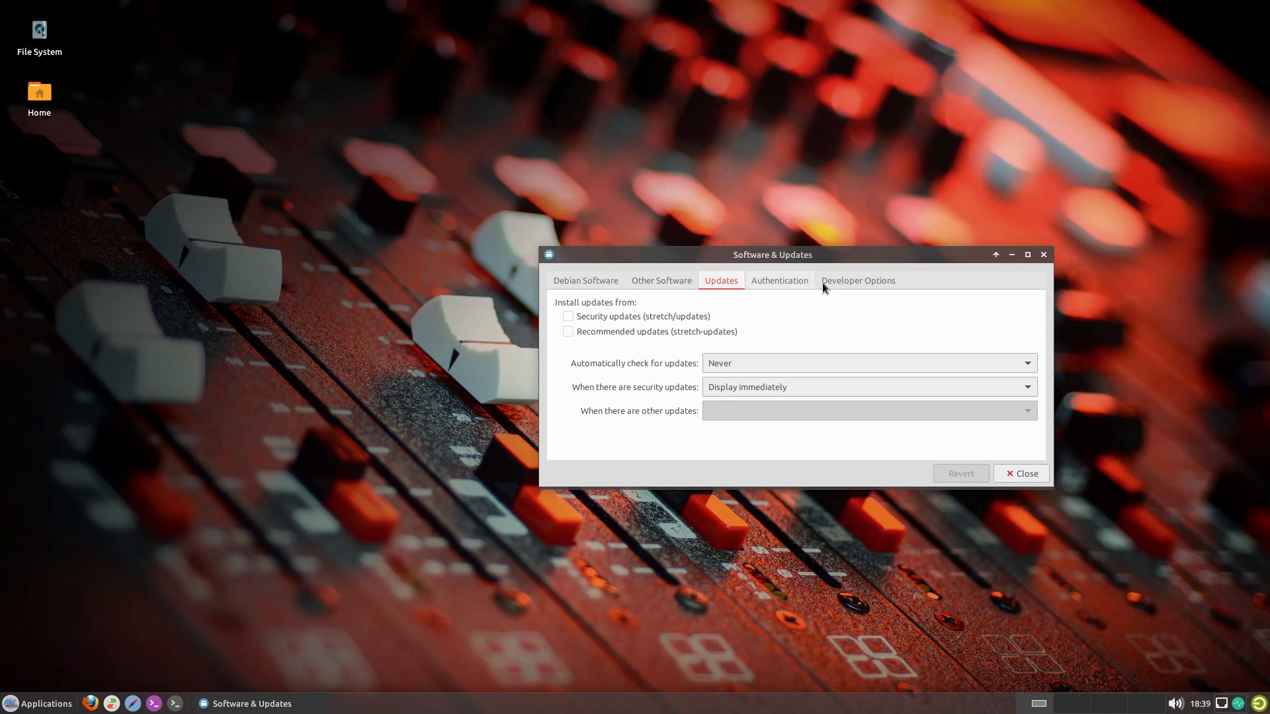
left_click(857, 280)
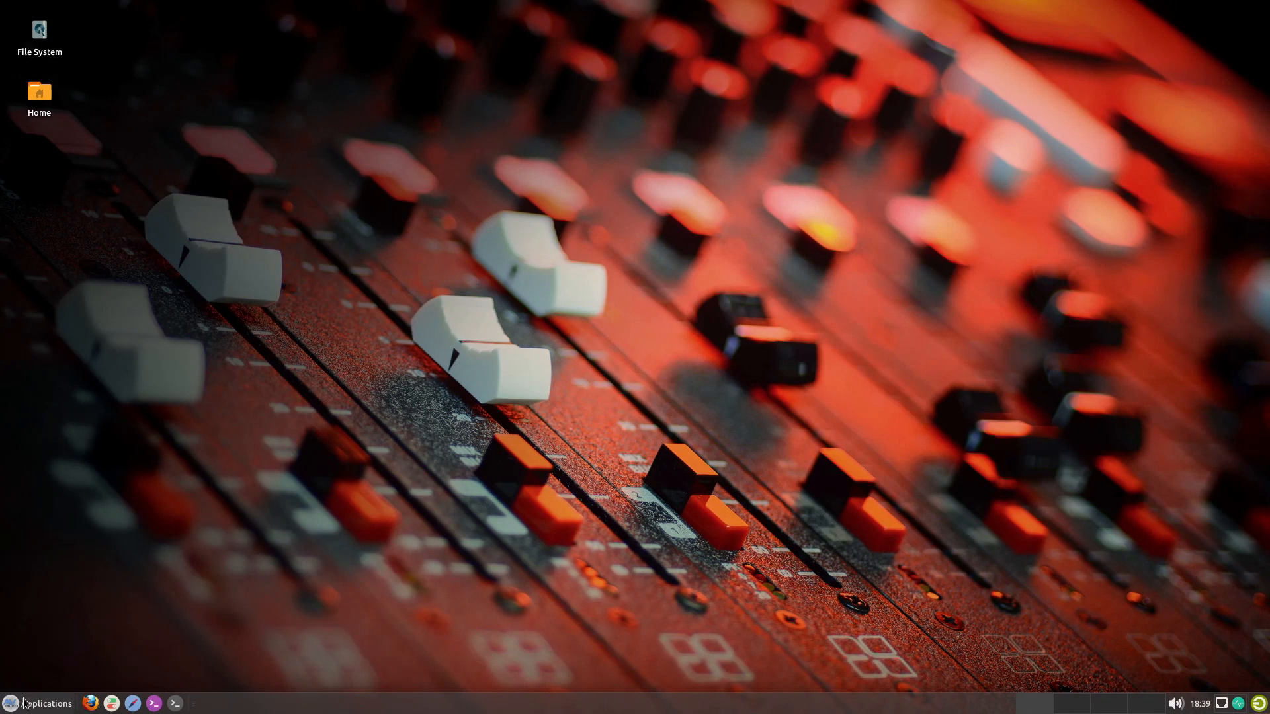
Open the System category and scroll through GParted, Sensor Viewer, Systemback and Task Manager.
left_click(40, 703)
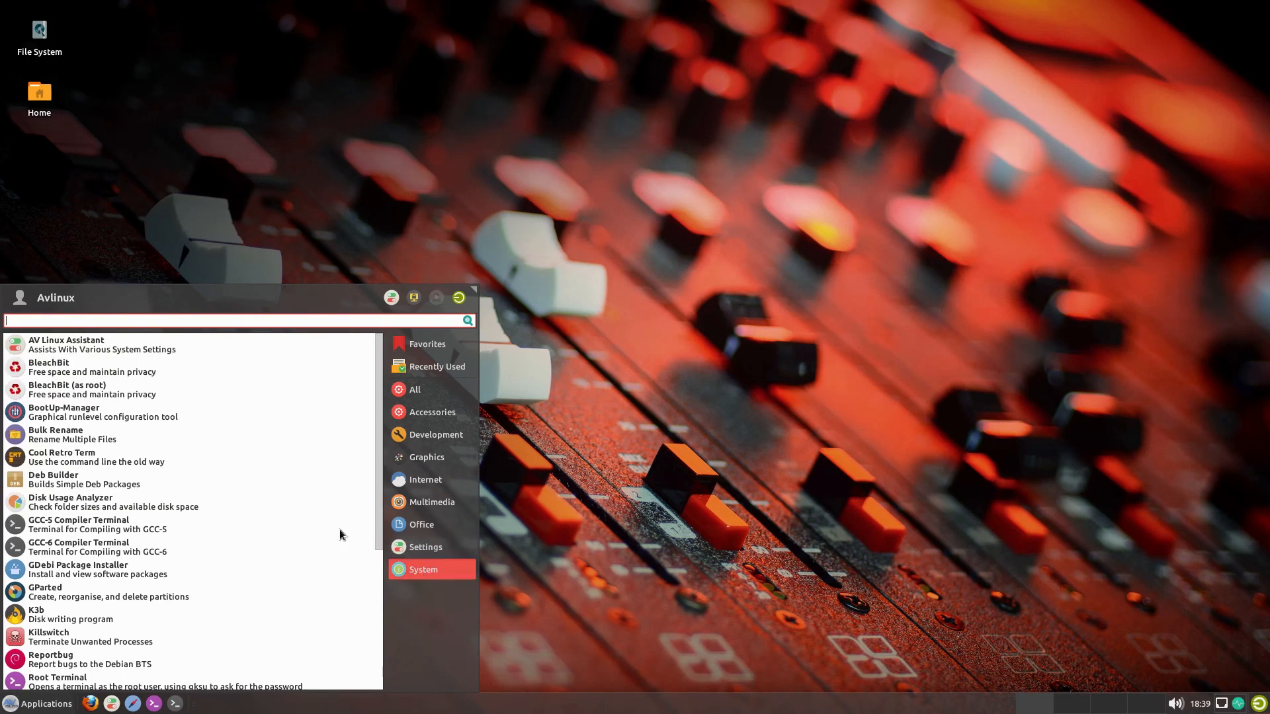
mouse_move(145, 390)
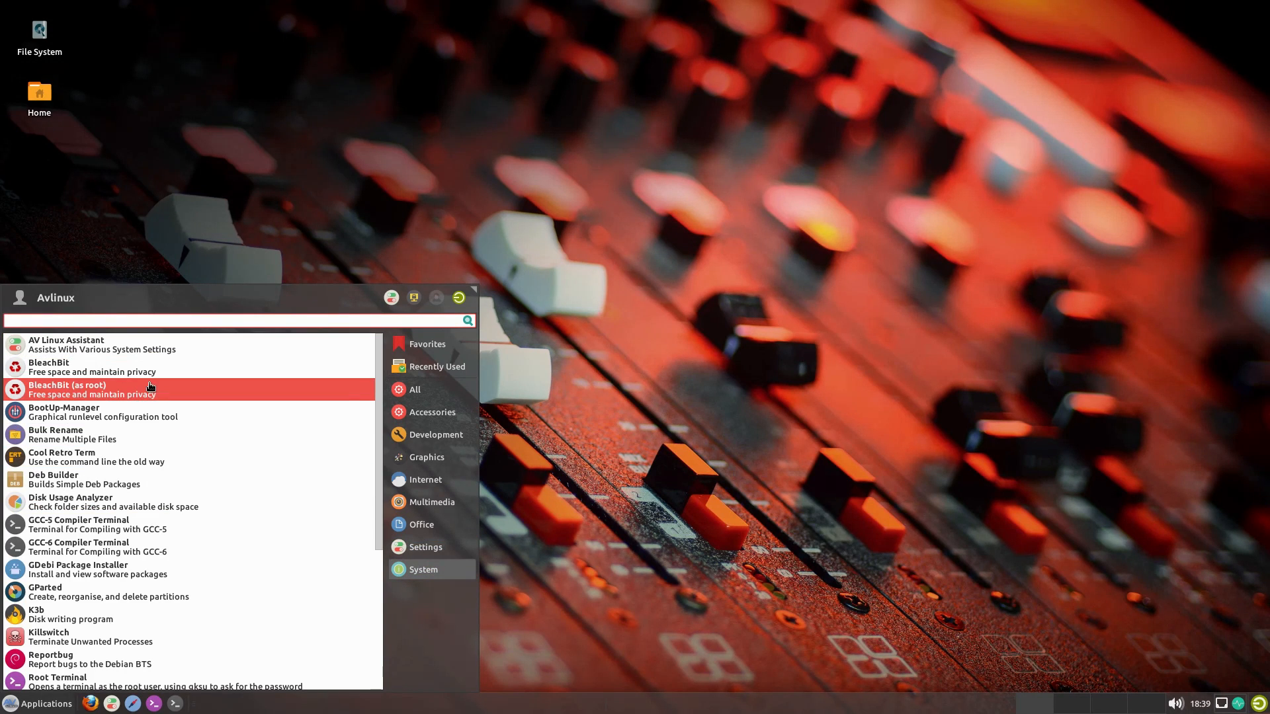
mouse_move(114, 412)
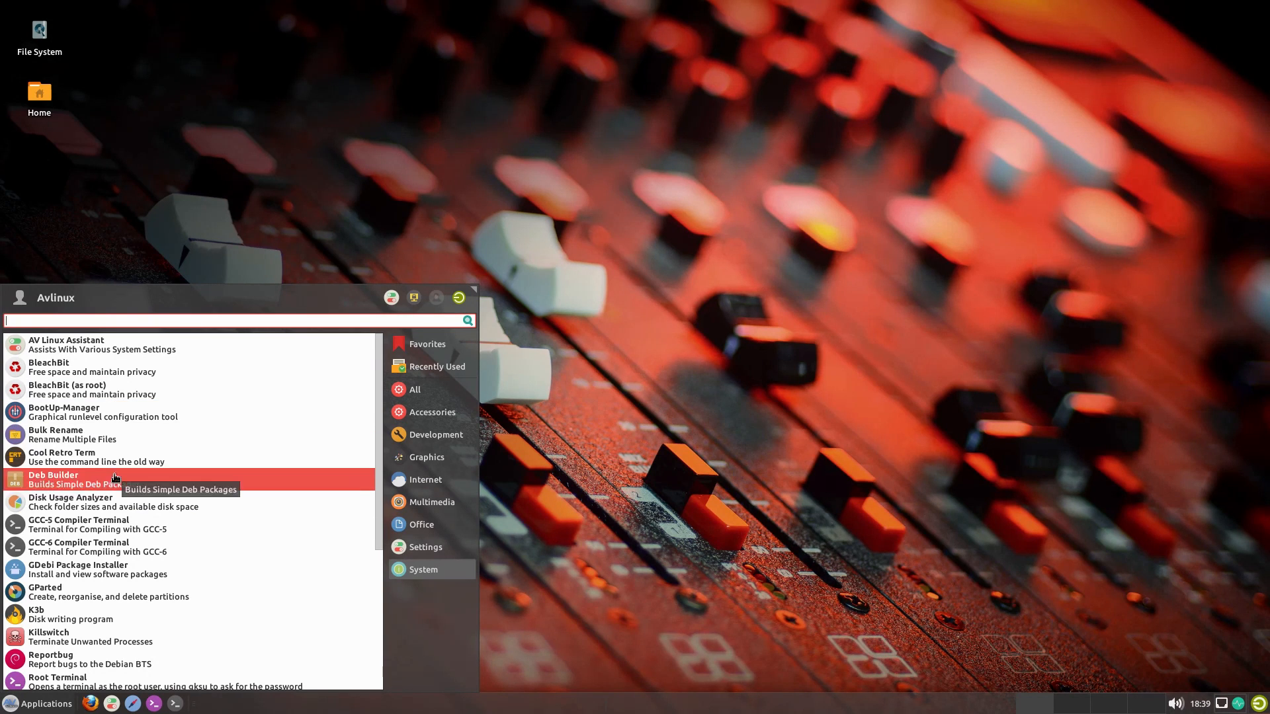
scroll("down", 3)
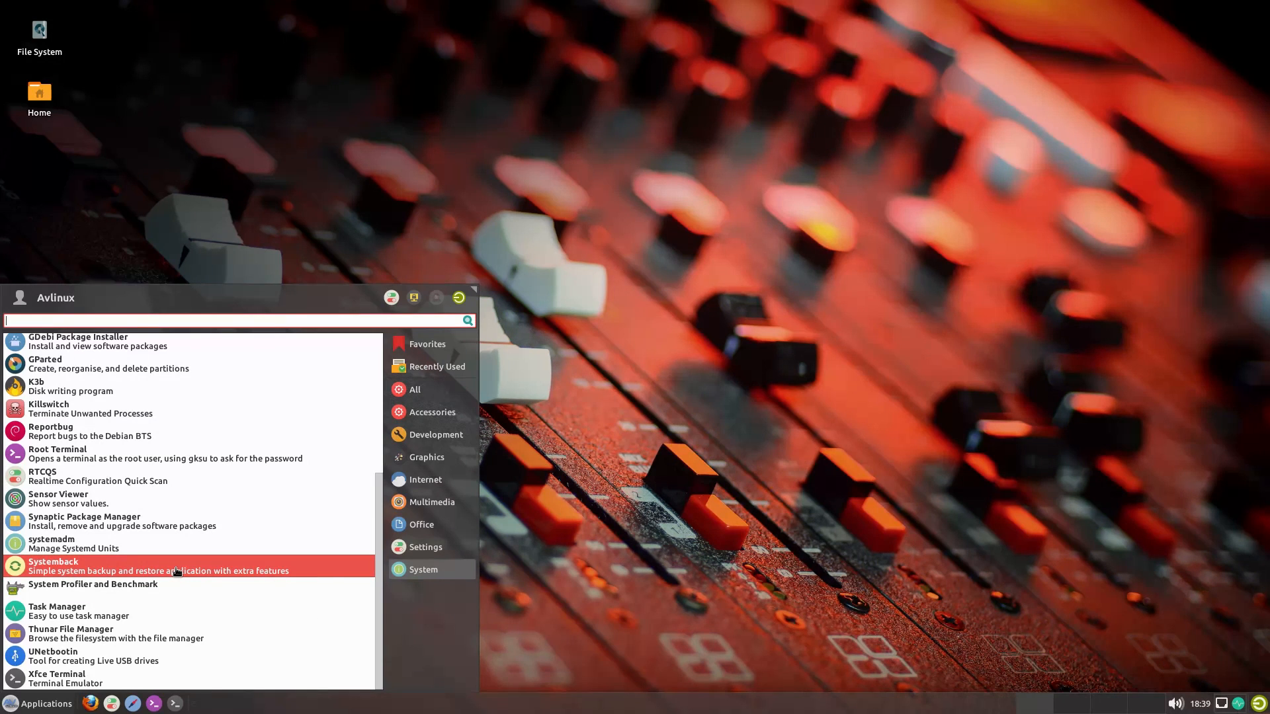
mouse_move(174, 571)
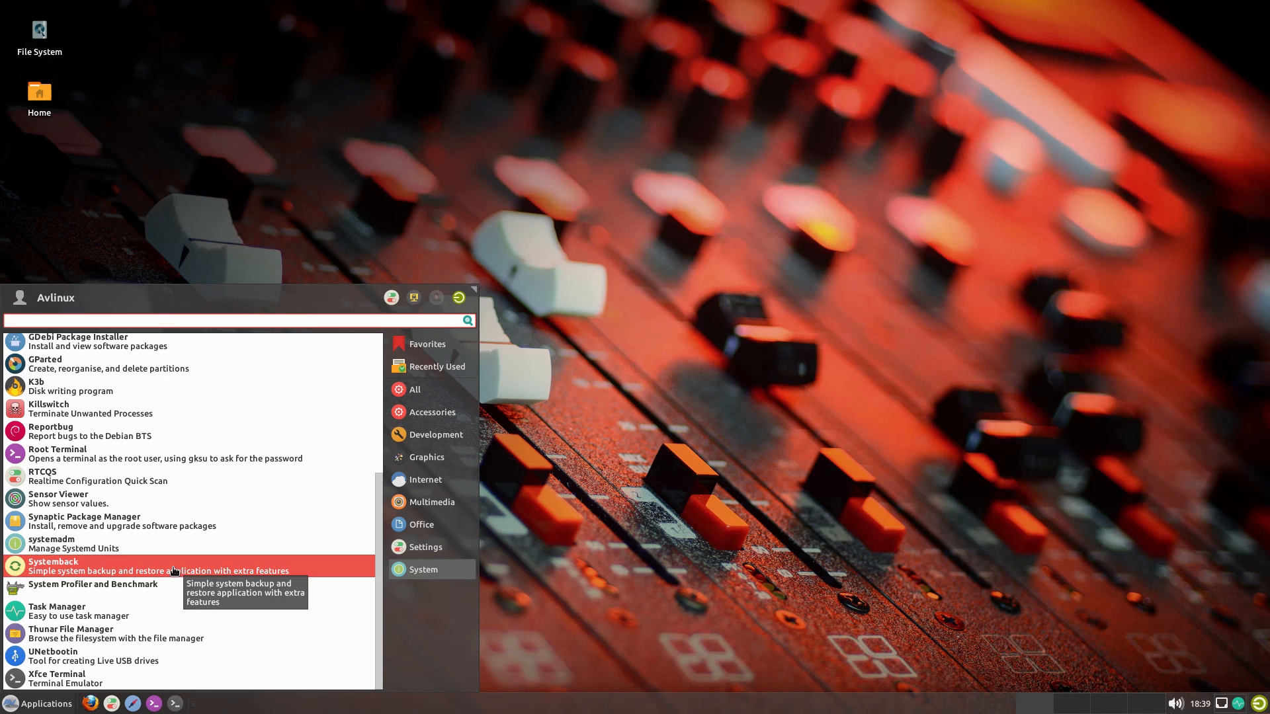
mouse_move(152, 602)
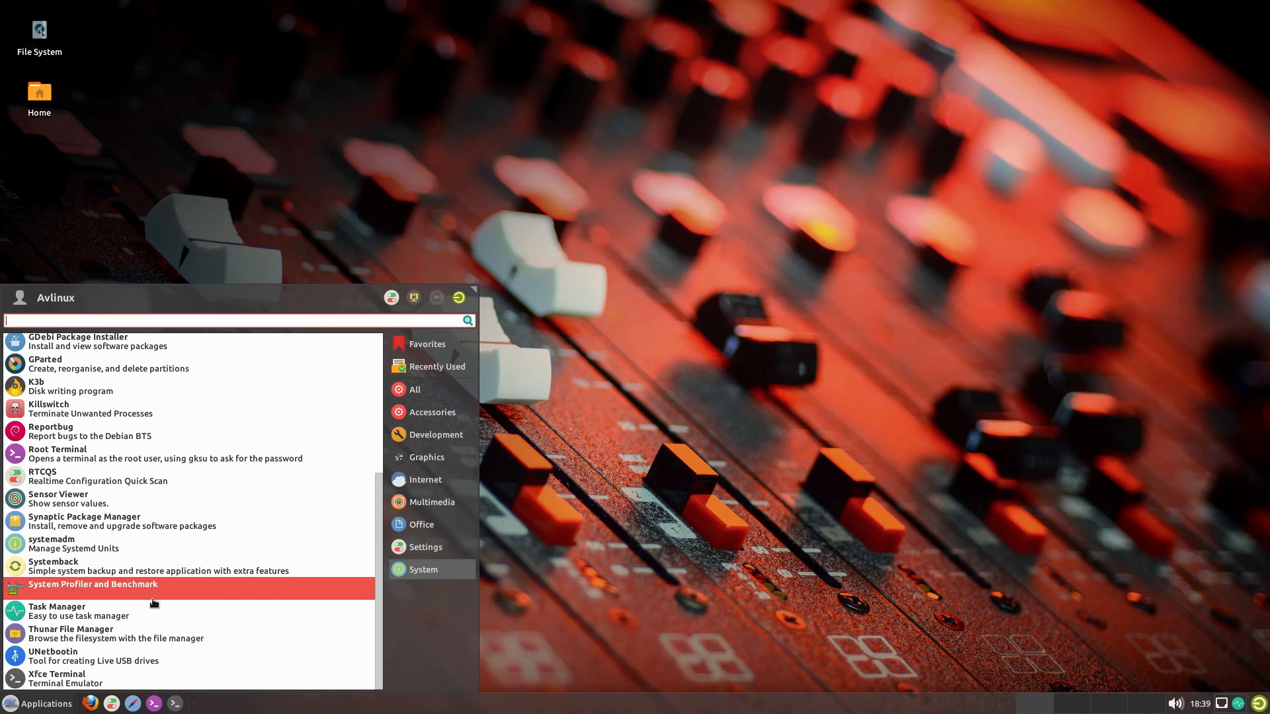
left_click(57, 610)
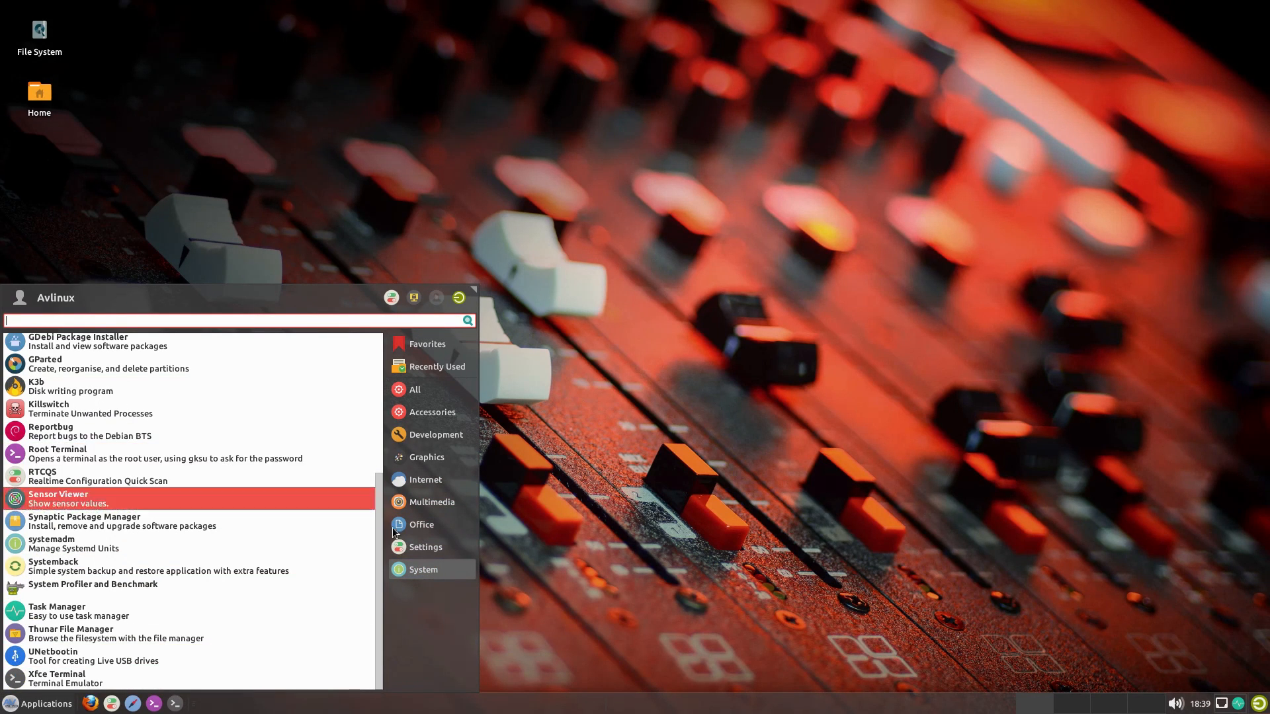
Select Multimedia and expand Audio Plugins, revealing Carla, guitarix, Helm and ZynAddSubFX.
left_click(432, 501)
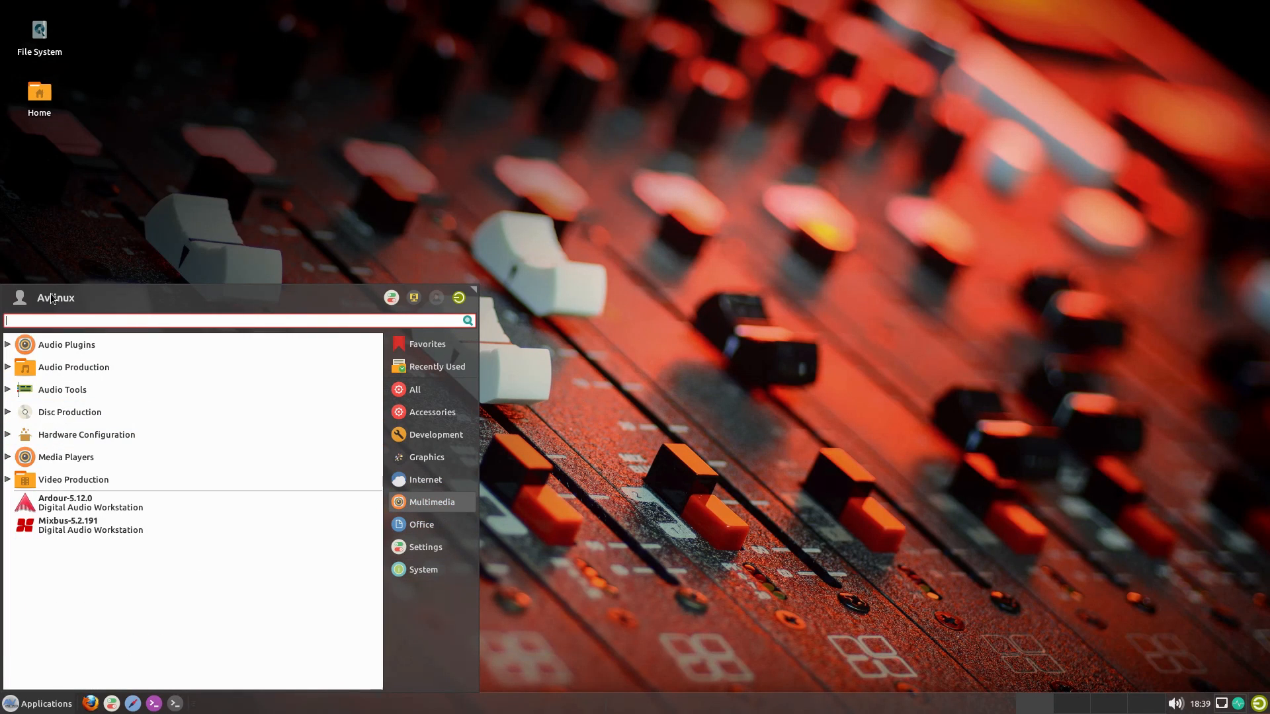
mouse_move(101, 349)
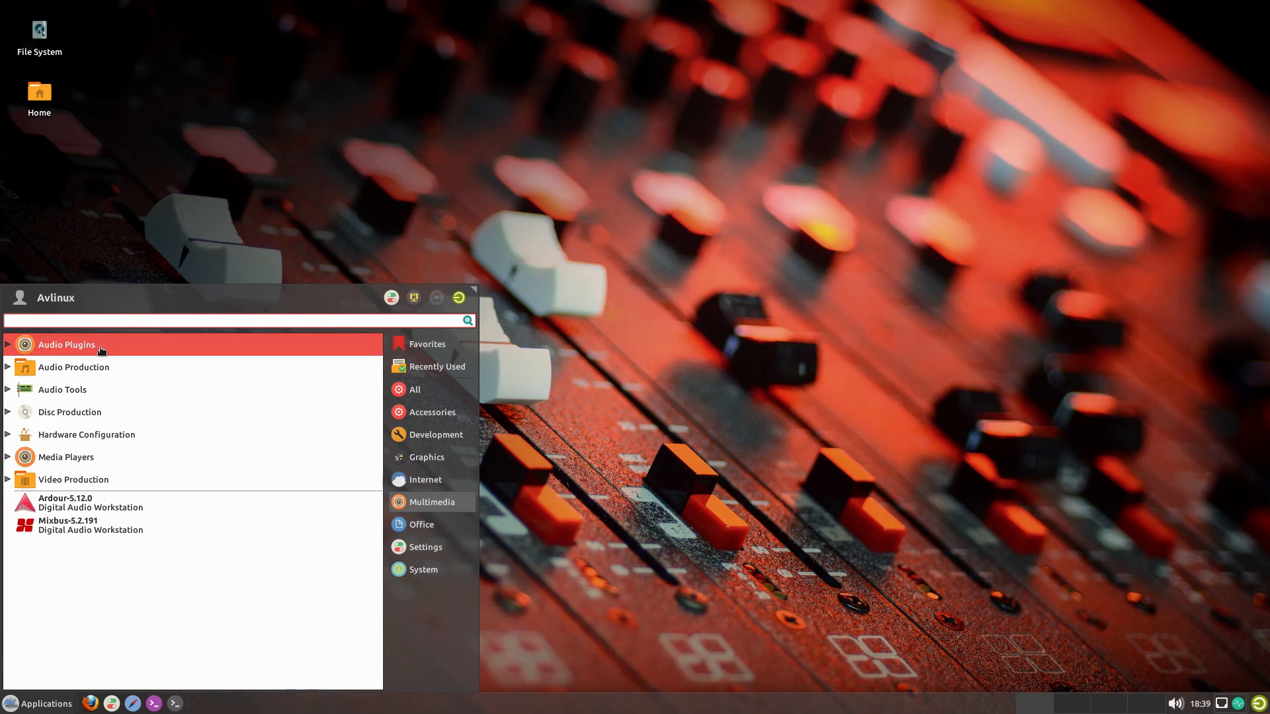
mouse_move(86, 435)
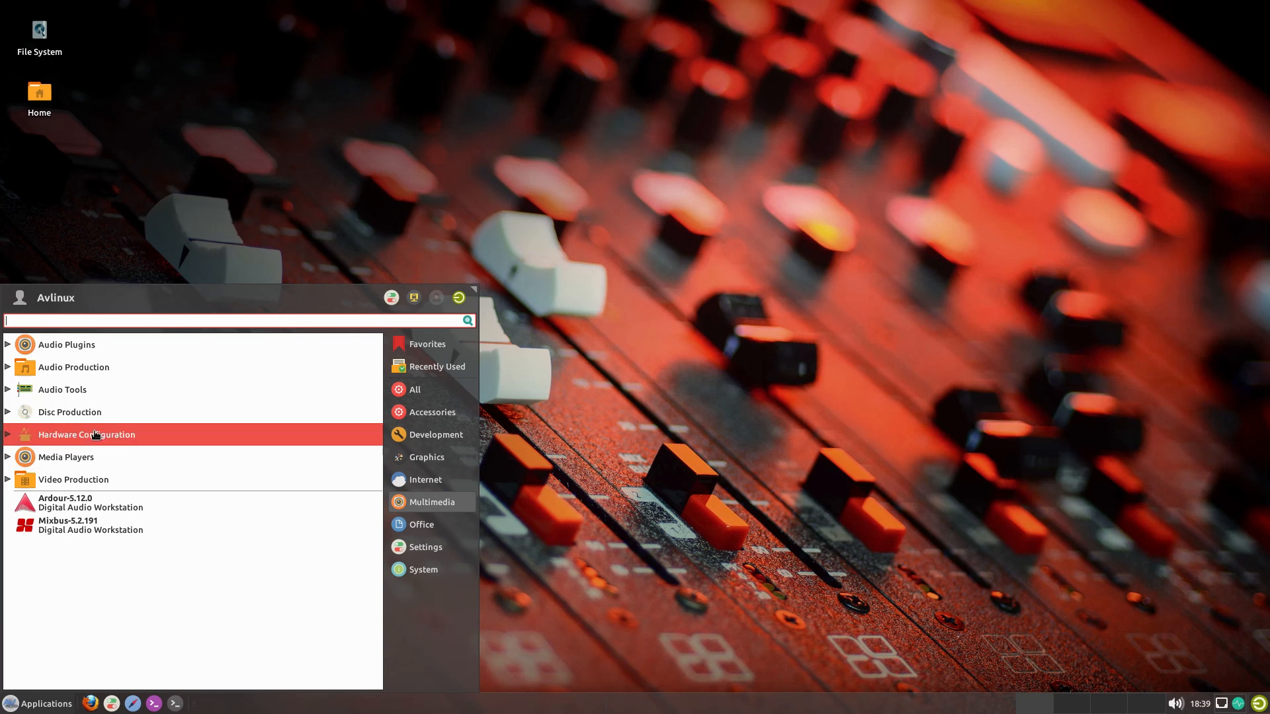
mouse_move(65, 344)
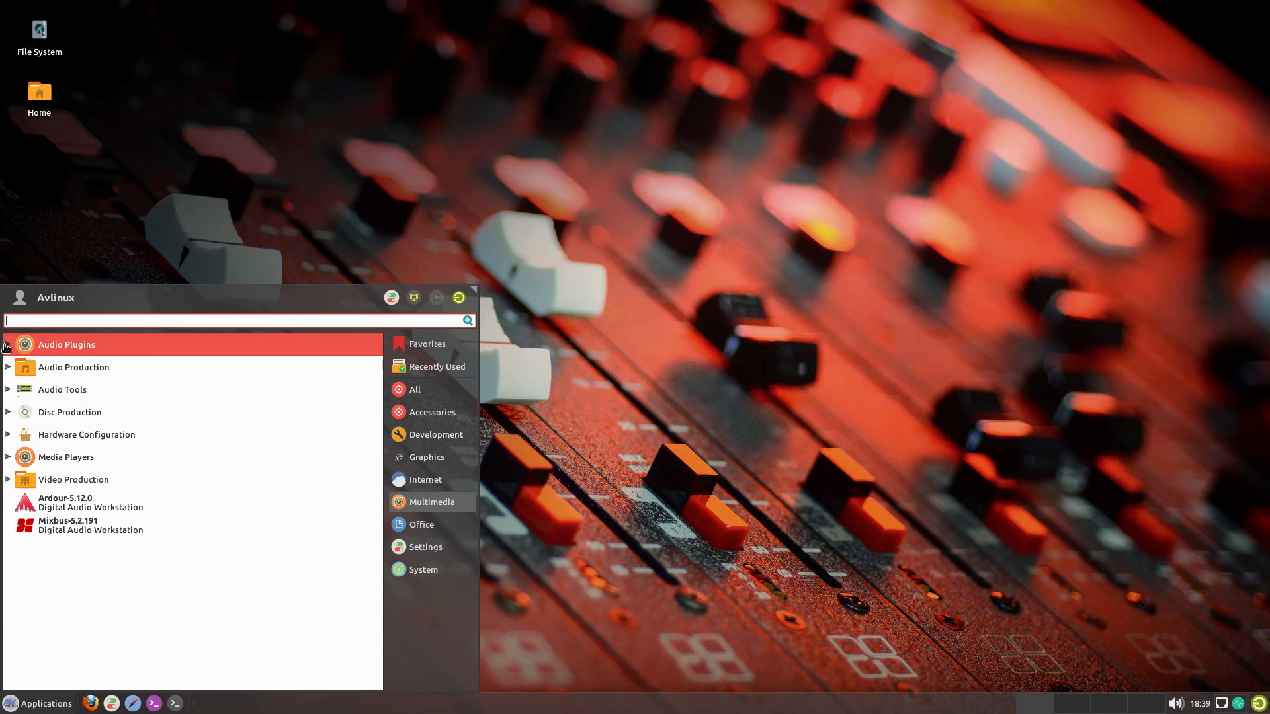
left_click(66, 344)
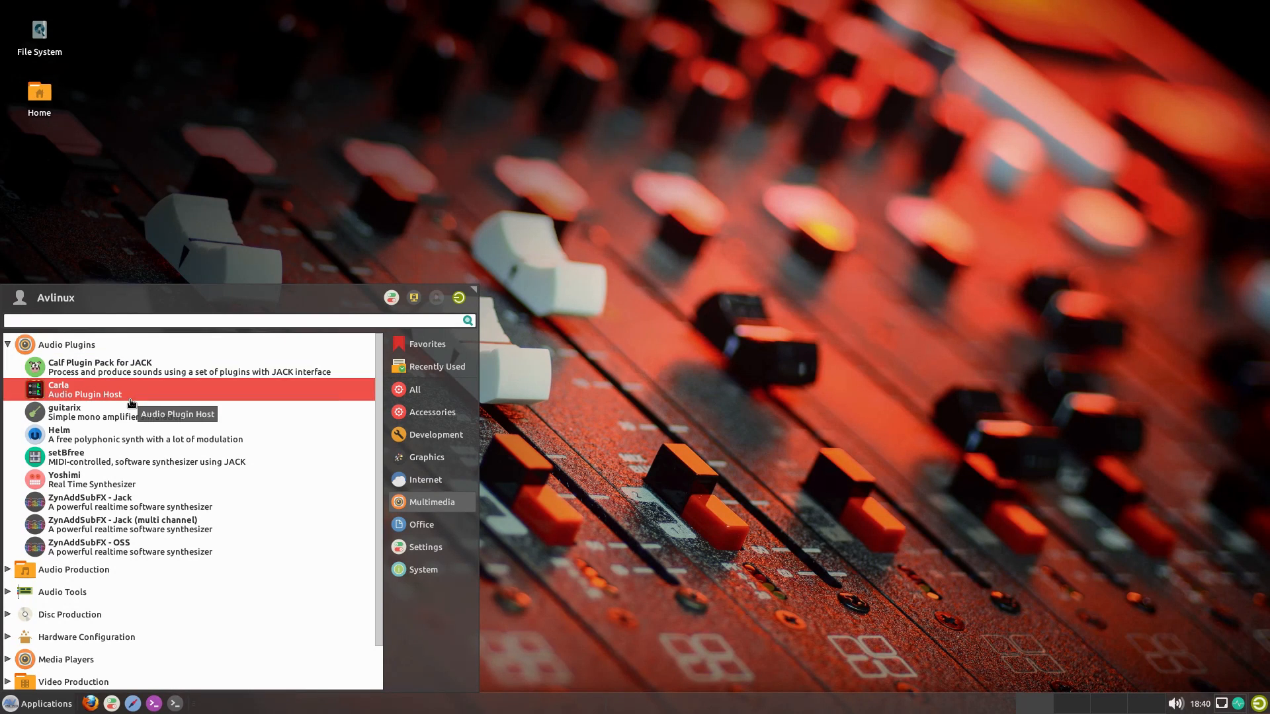
mouse_move(130, 547)
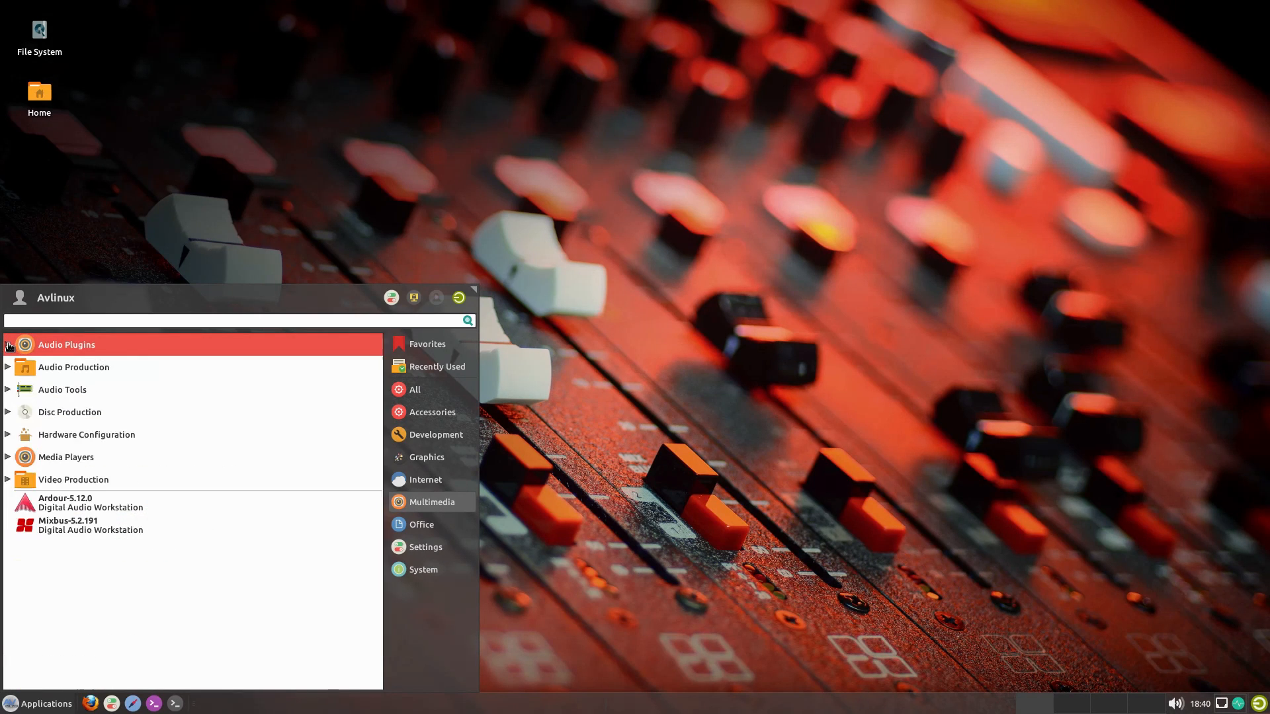
Browse the Audio Production, Audio Tools, Disc Production and Media Players groups in the Multimedia menu.
left_click(73, 367)
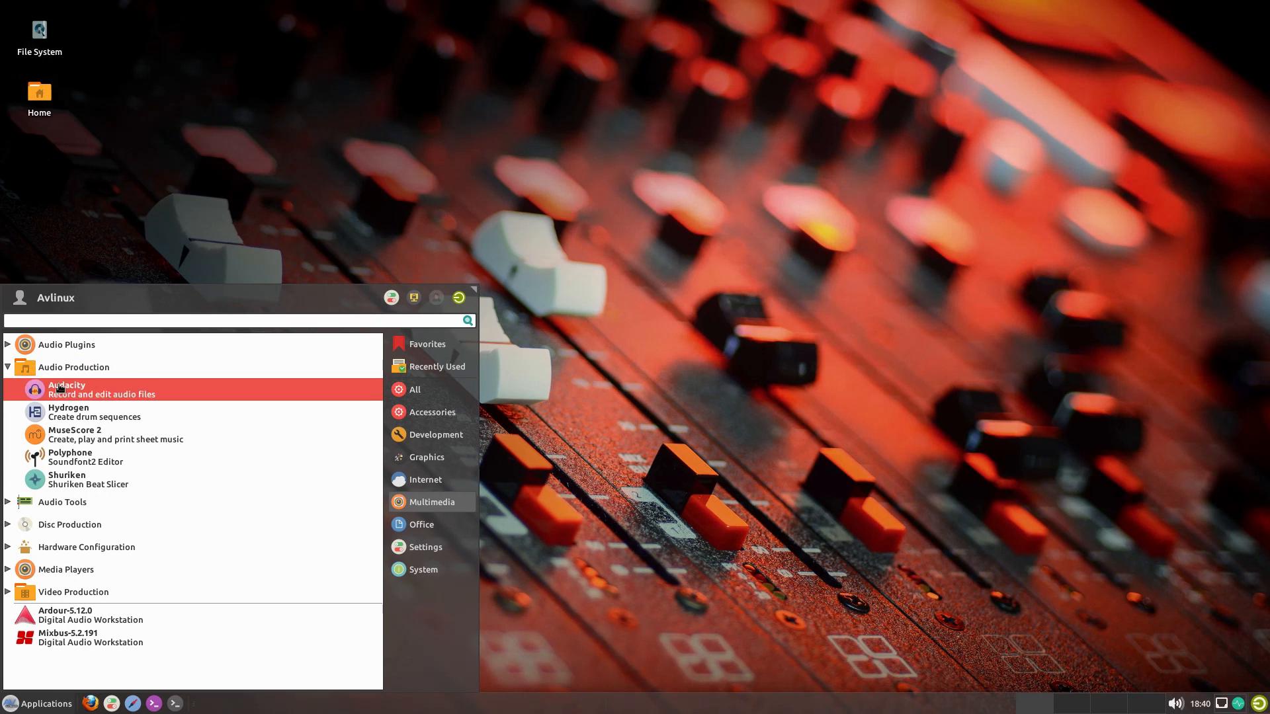
mouse_move(148, 476)
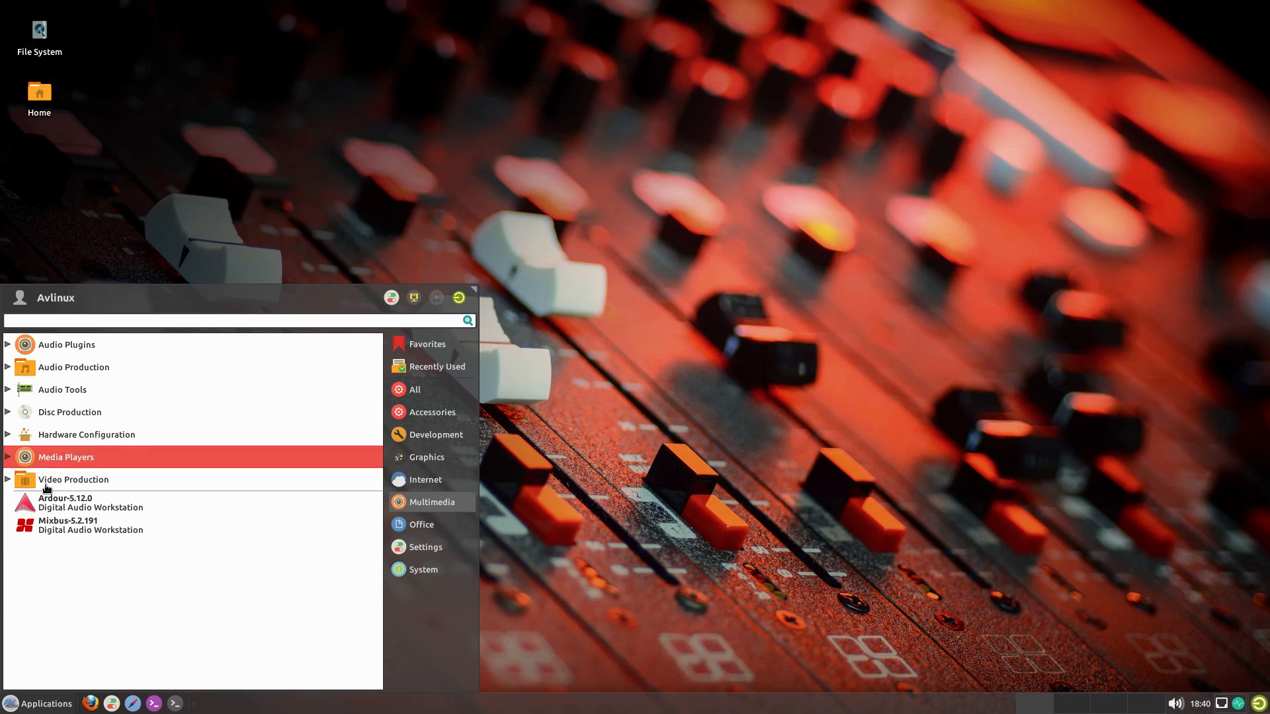
mouse_move(77, 502)
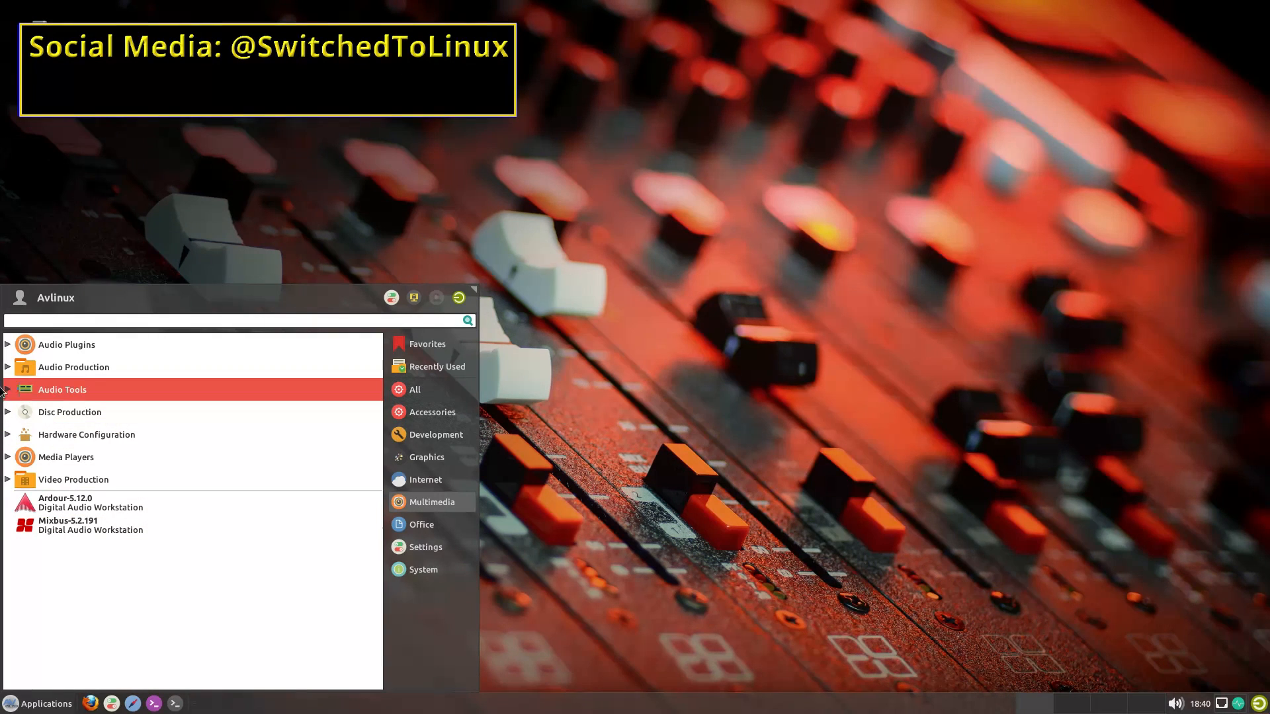
left_click(61, 390)
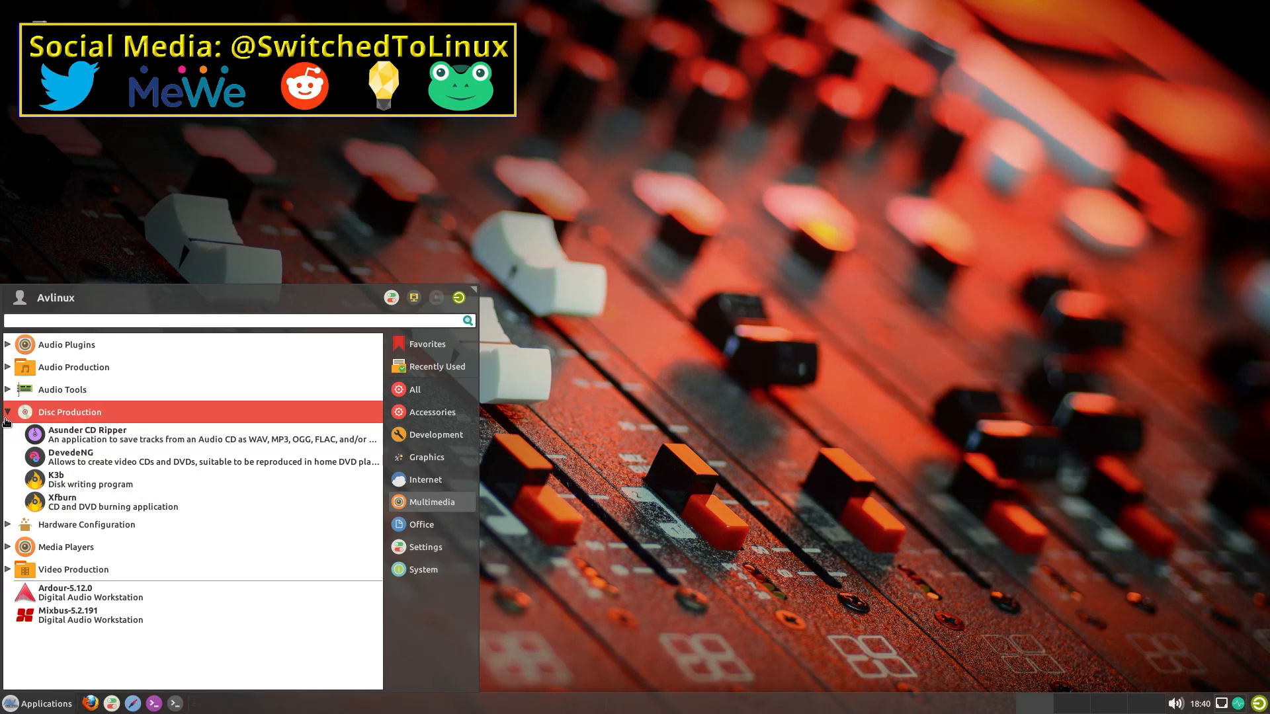
left_click(86, 435)
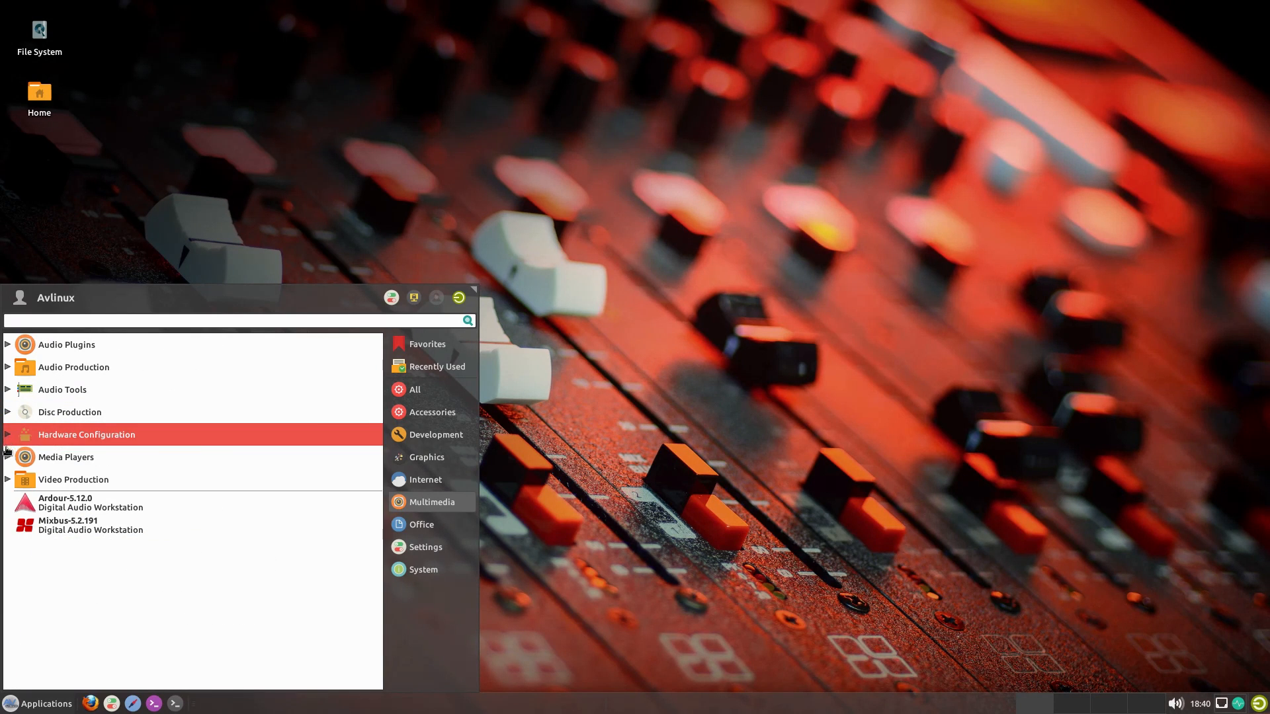
left_click(66, 457)
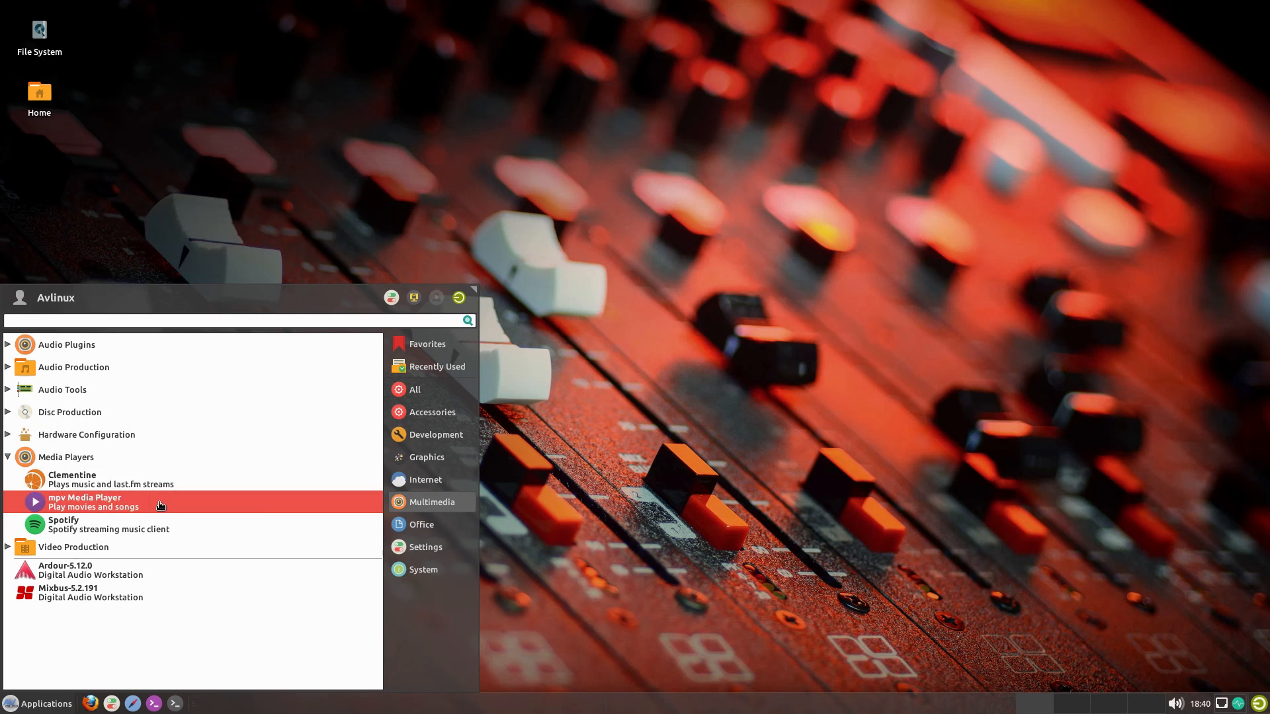
mouse_move(65, 457)
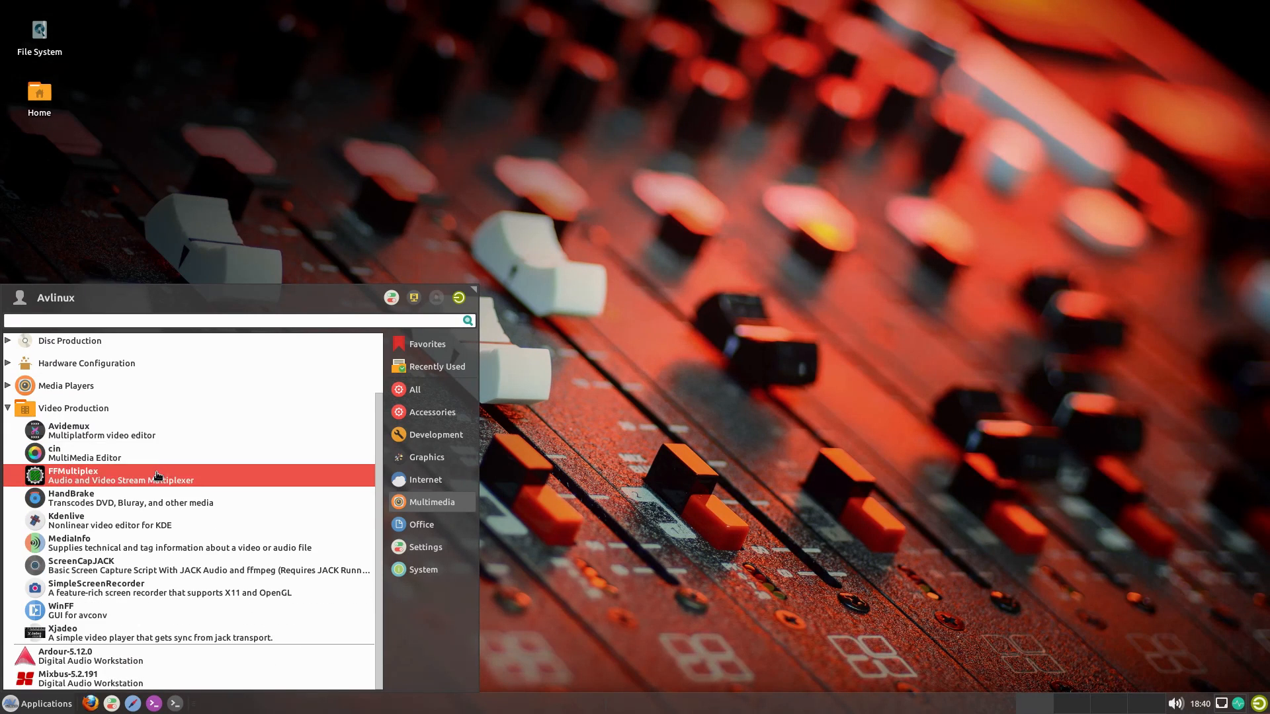
mouse_move(129, 604)
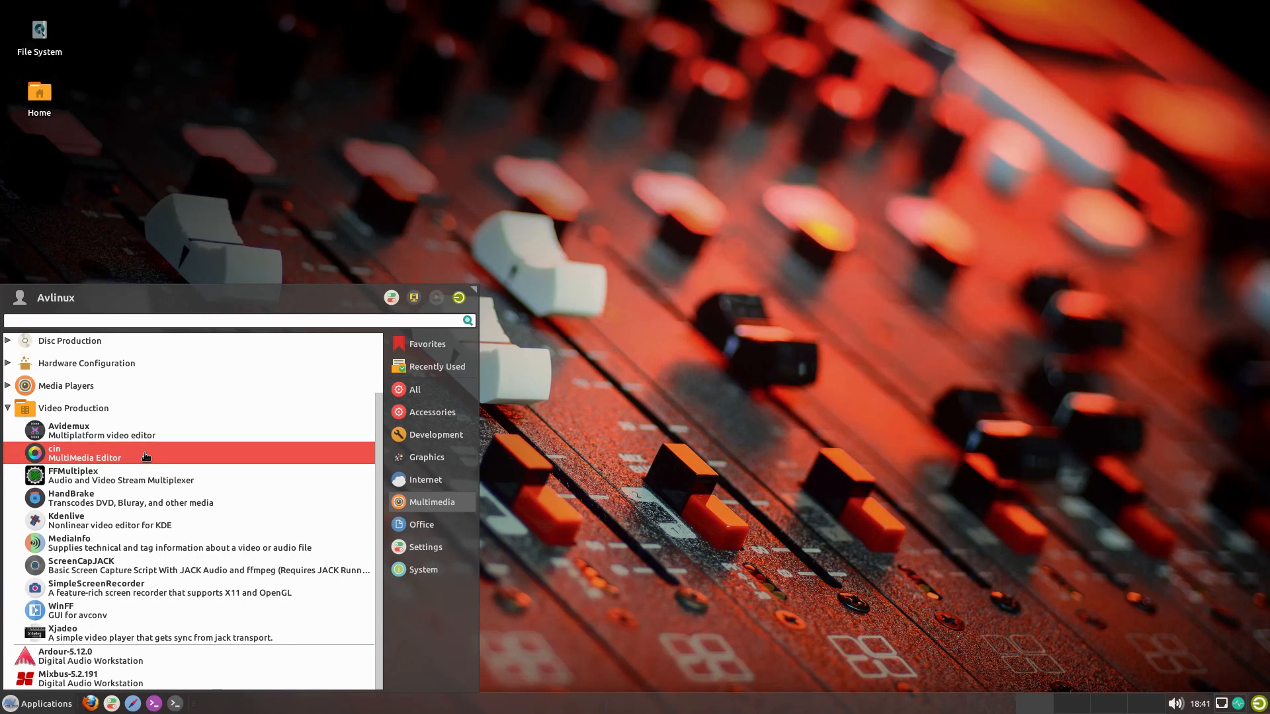
mouse_move(151, 498)
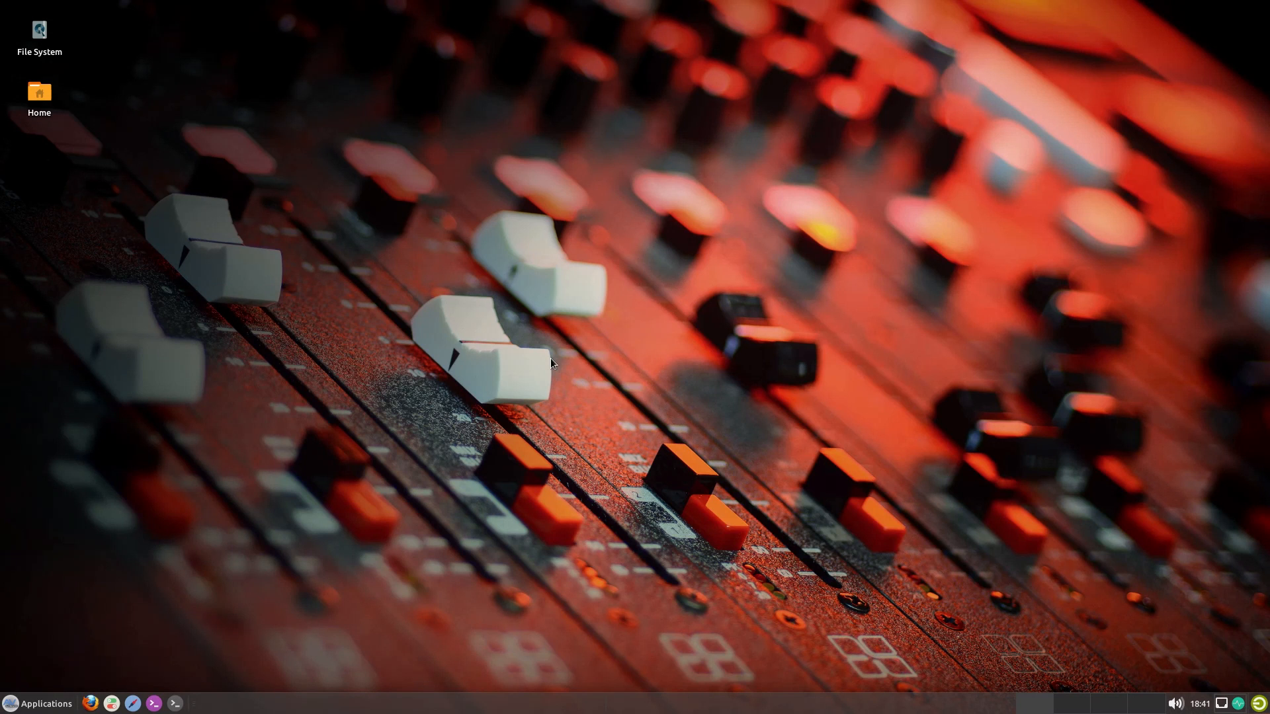
mouse_move(340, 492)
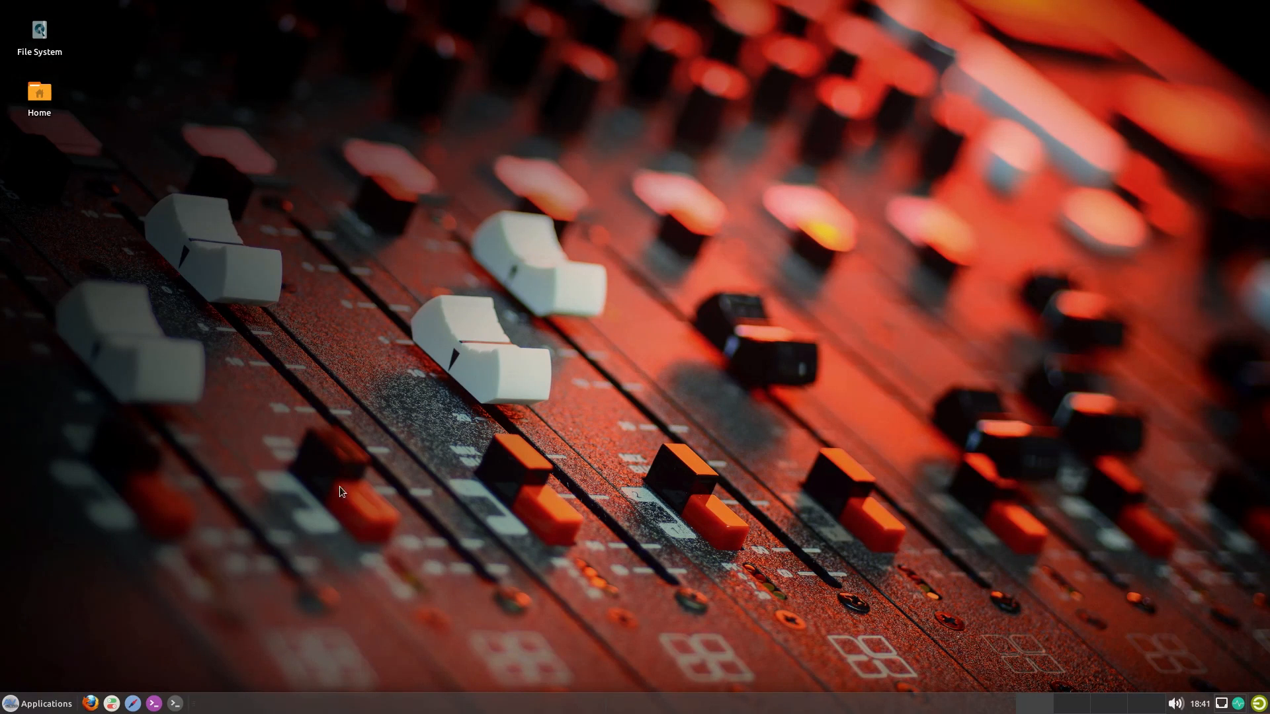
mouse_move(466, 415)
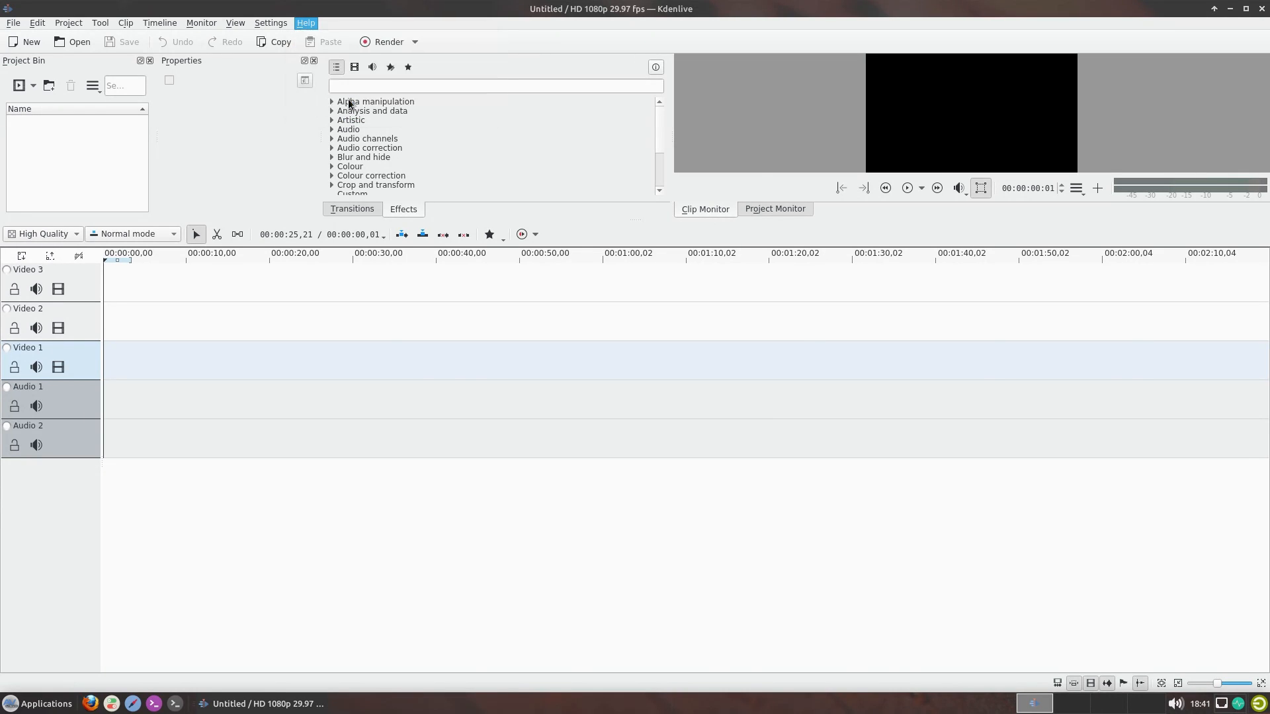
left_click(306, 22)
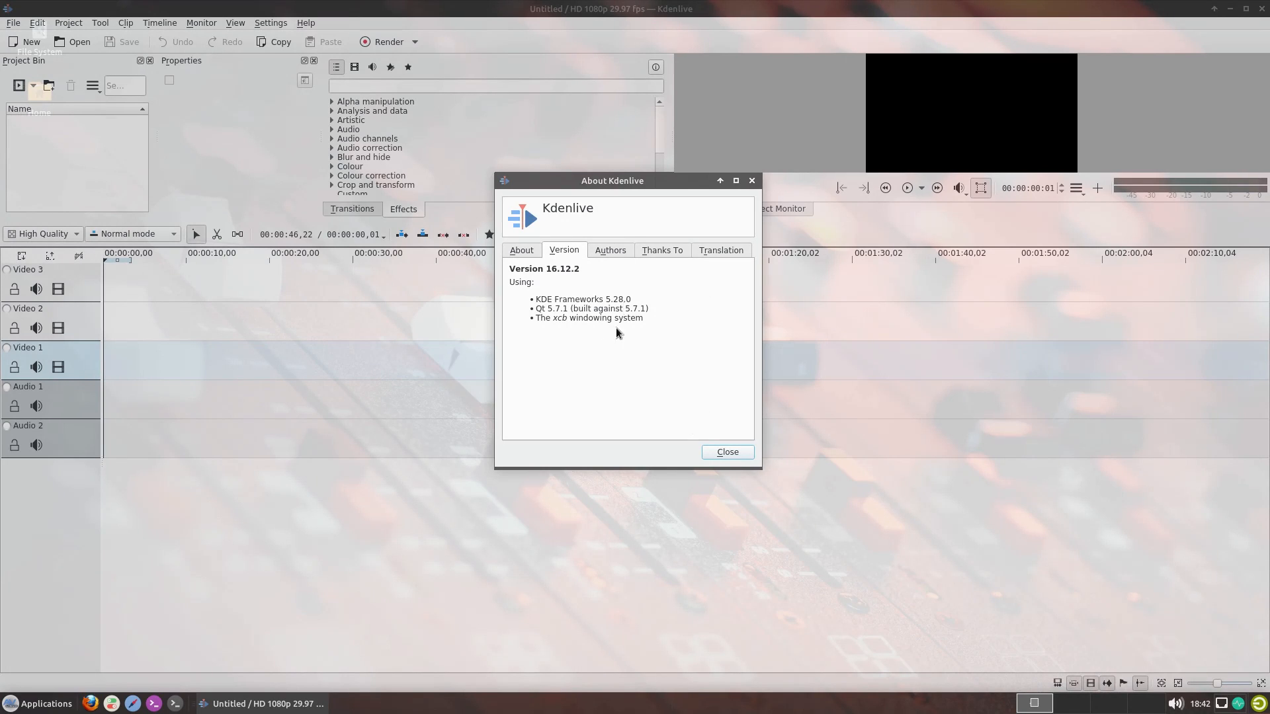
mouse_move(611, 293)
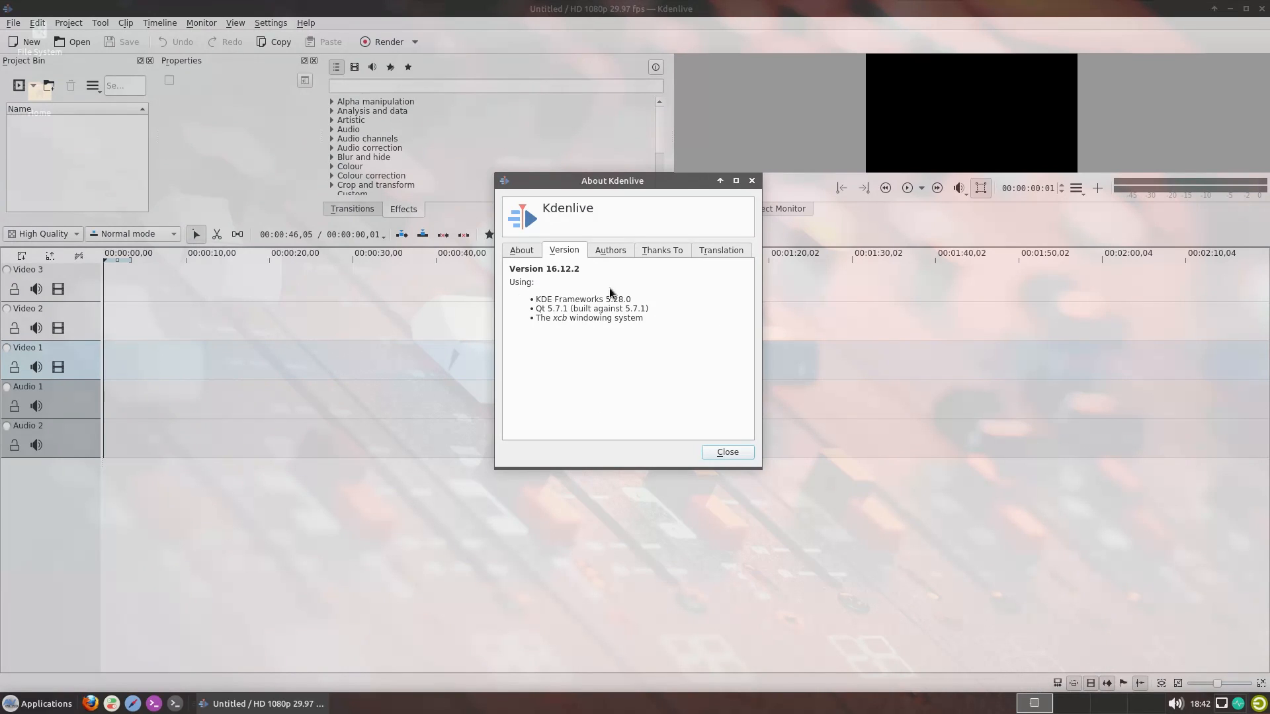
mouse_move(627, 285)
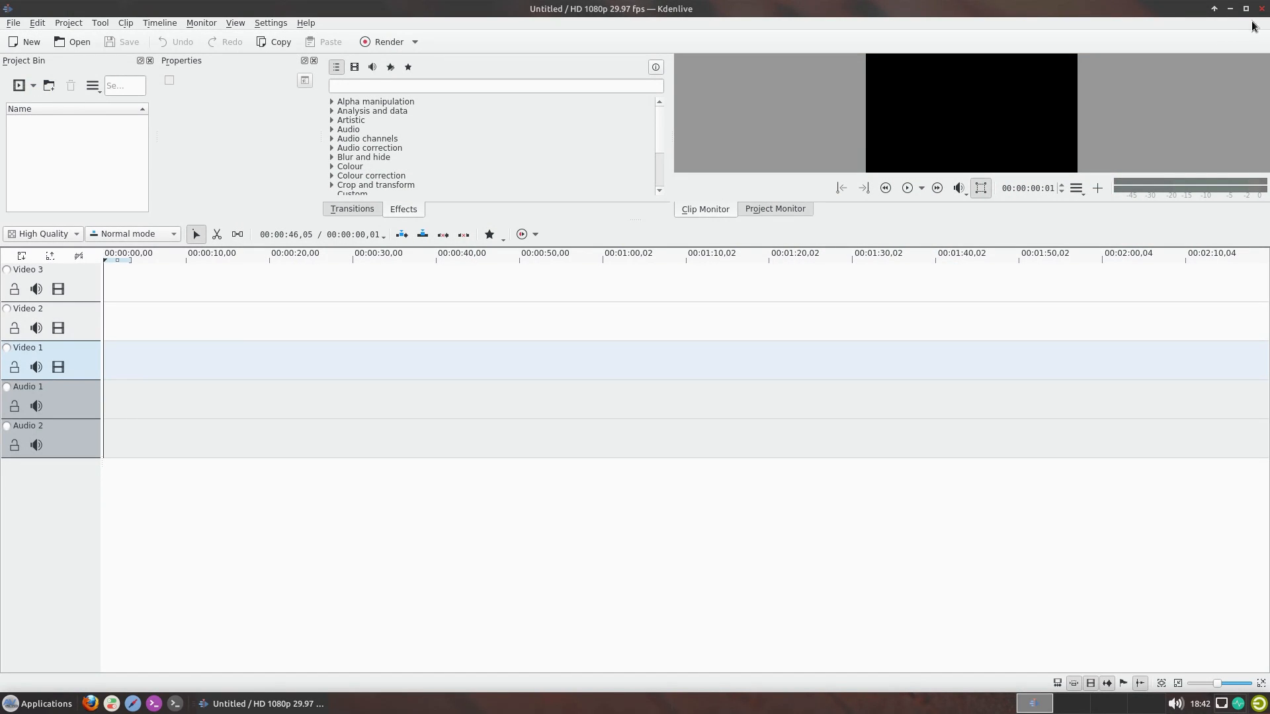
left_click(39, 703)
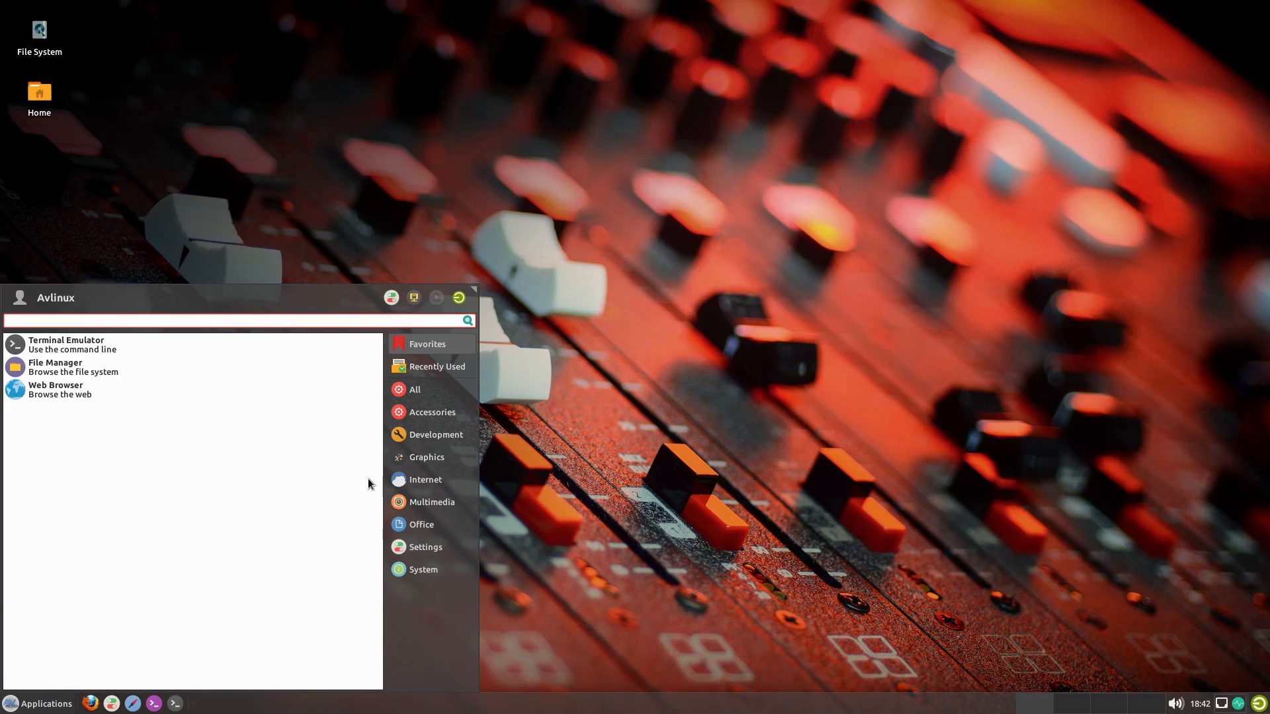
left_click(432, 502)
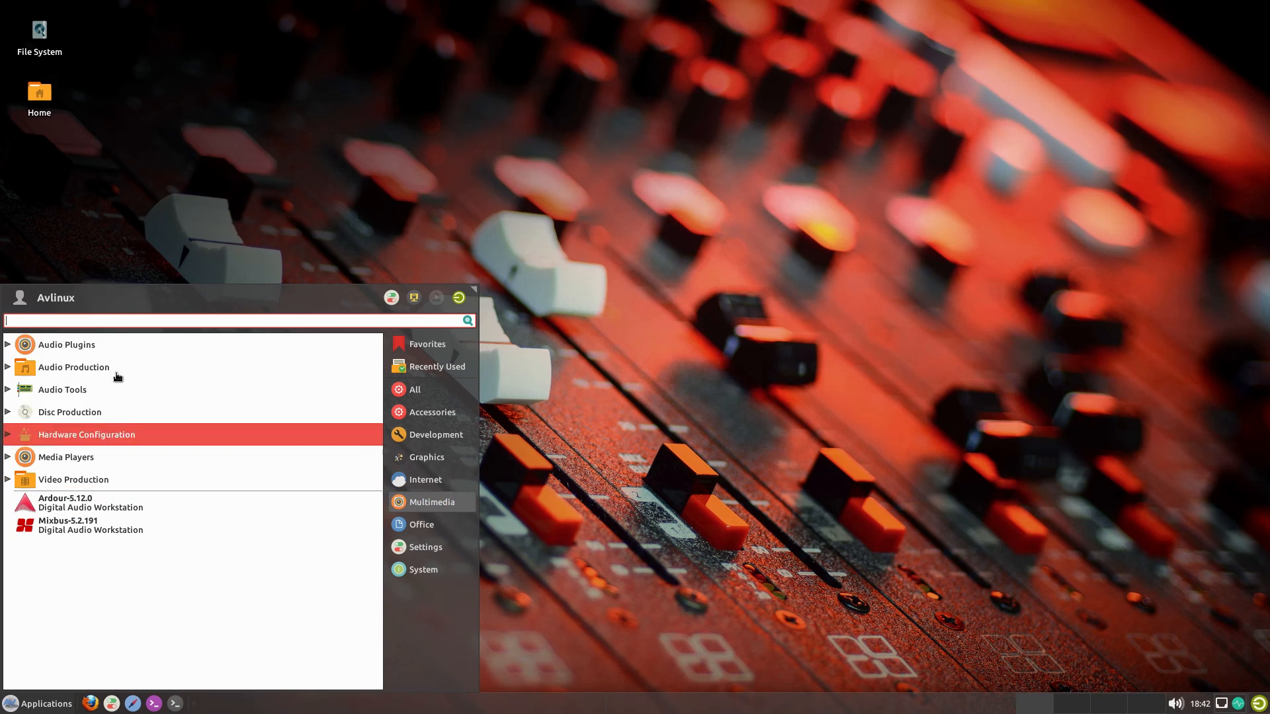
left_click(73, 367)
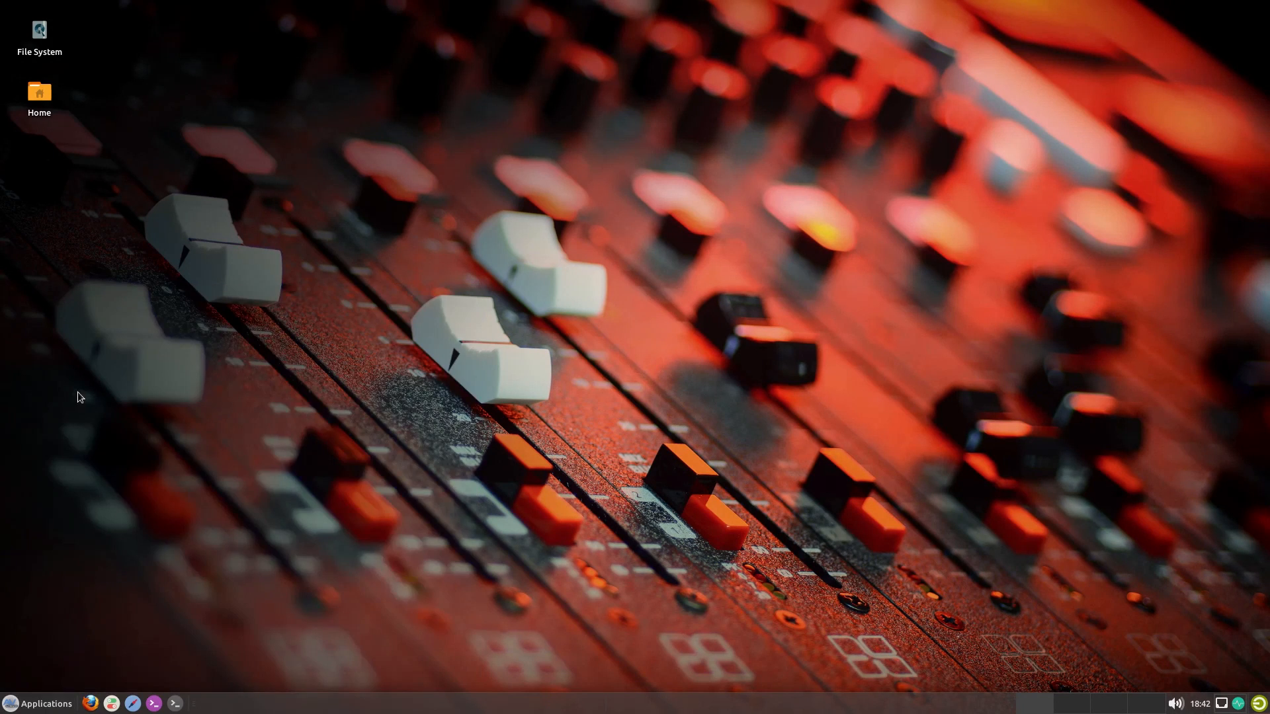
mouse_move(334, 364)
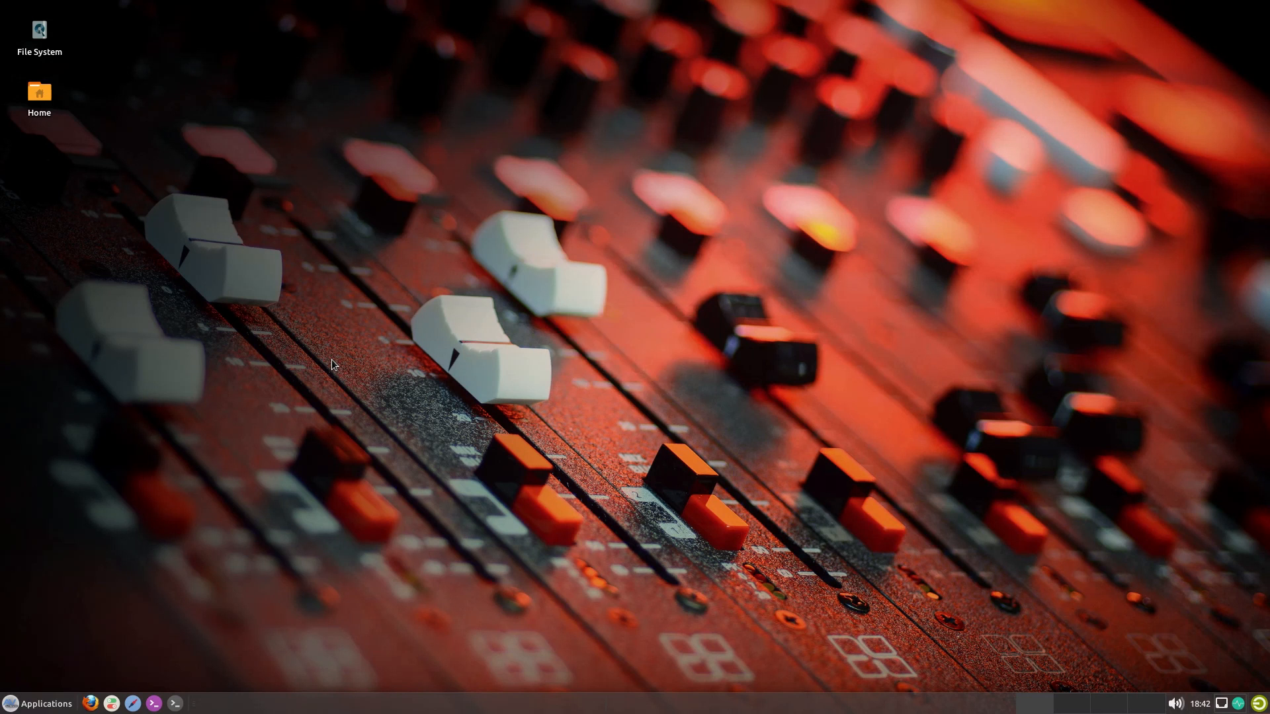
Launch Audacity 2.1.2 and dismiss its Welcome to Audacity help dialog.
left_click(44, 703)
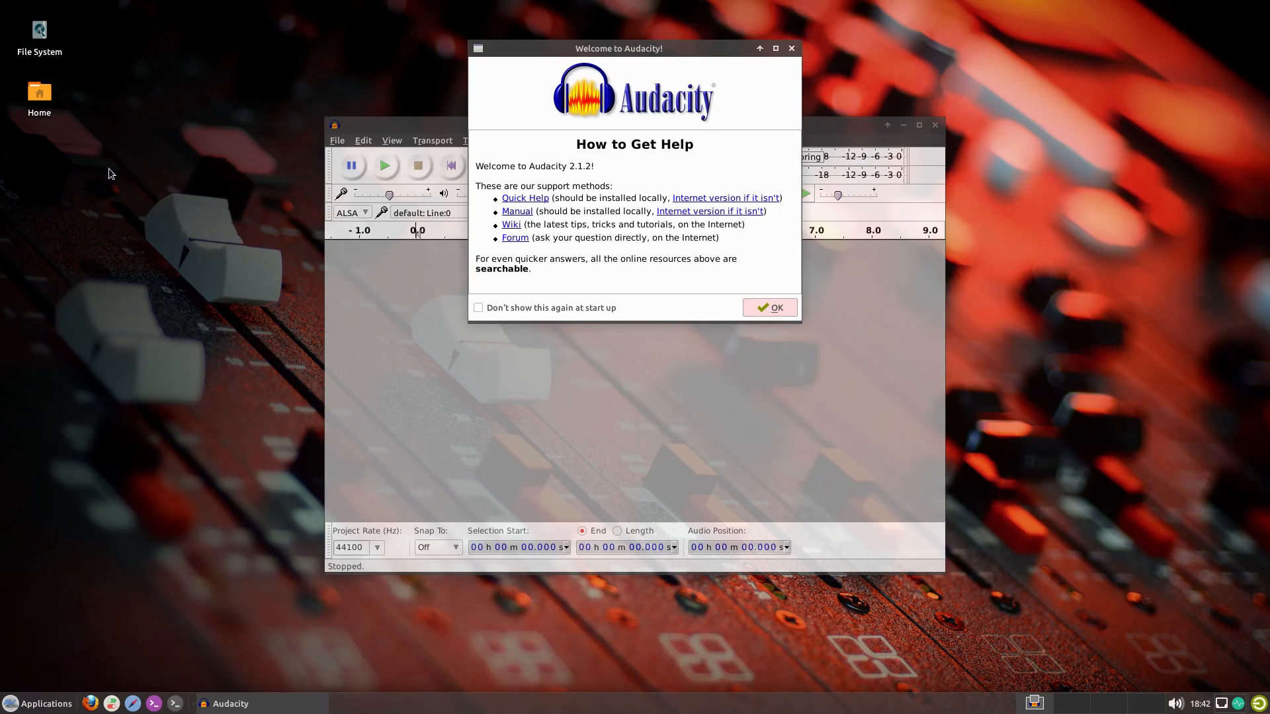
mouse_move(577, 176)
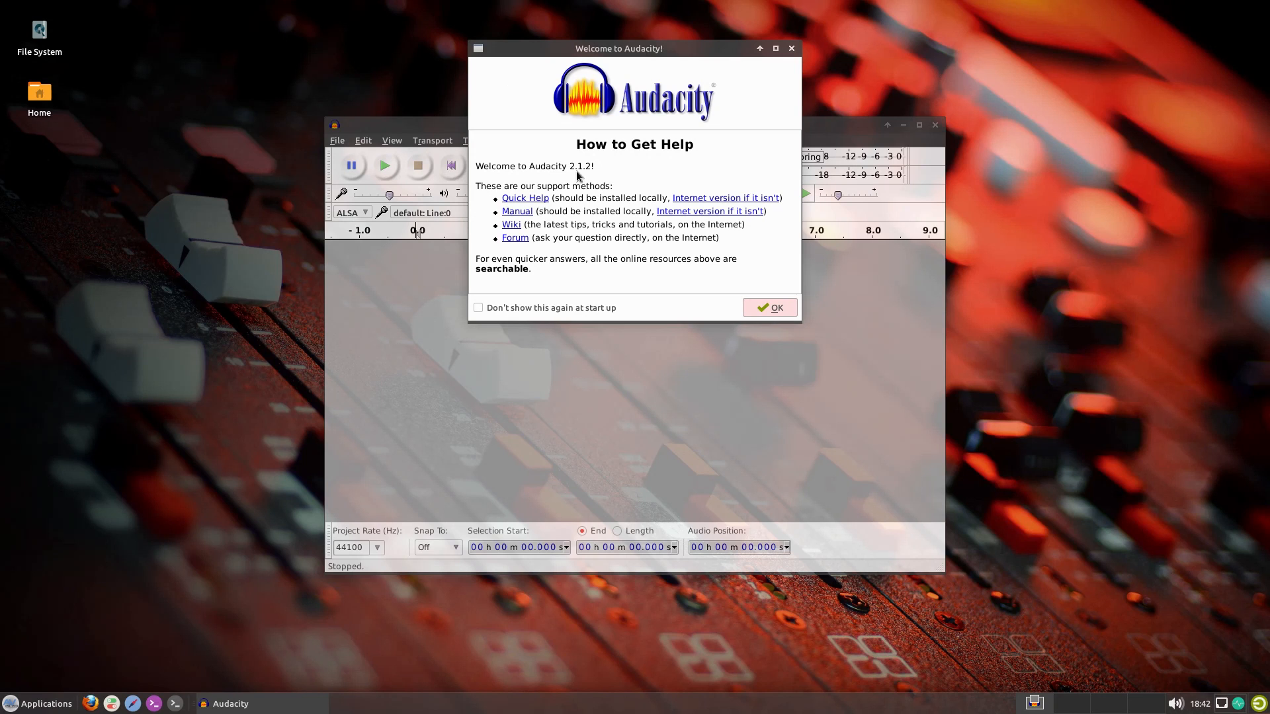
mouse_move(595, 178)
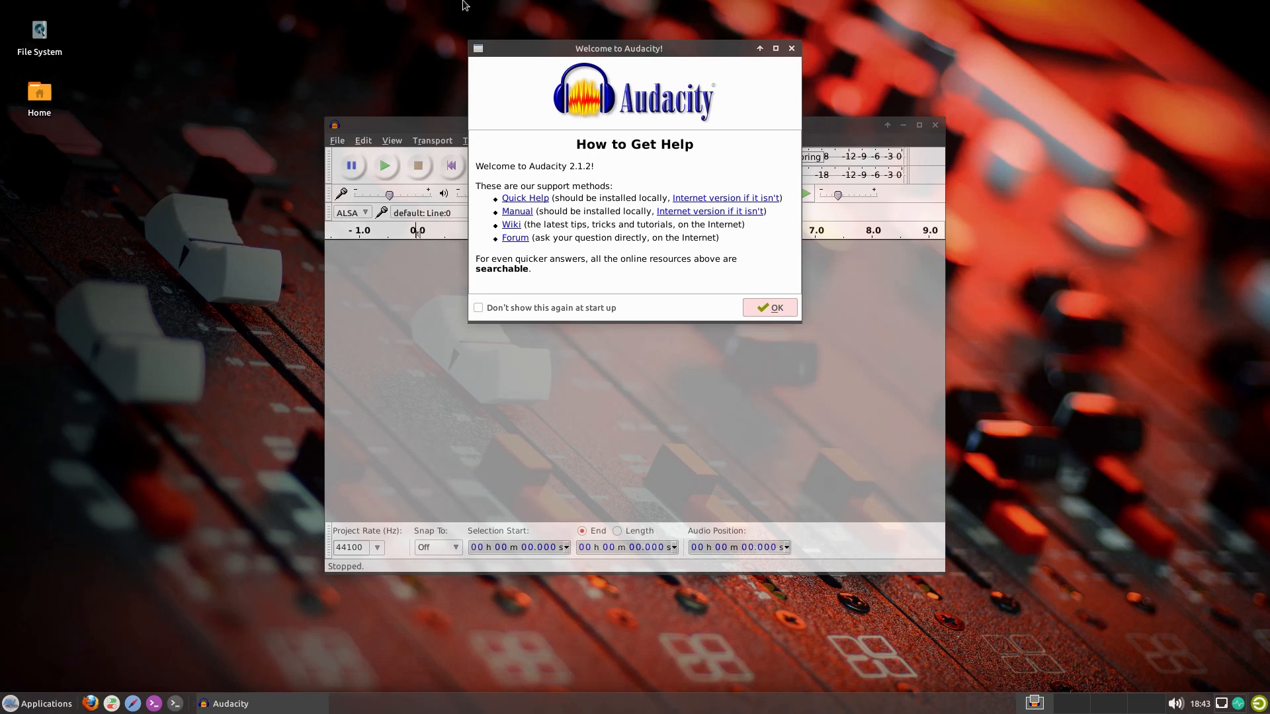
mouse_move(750, 67)
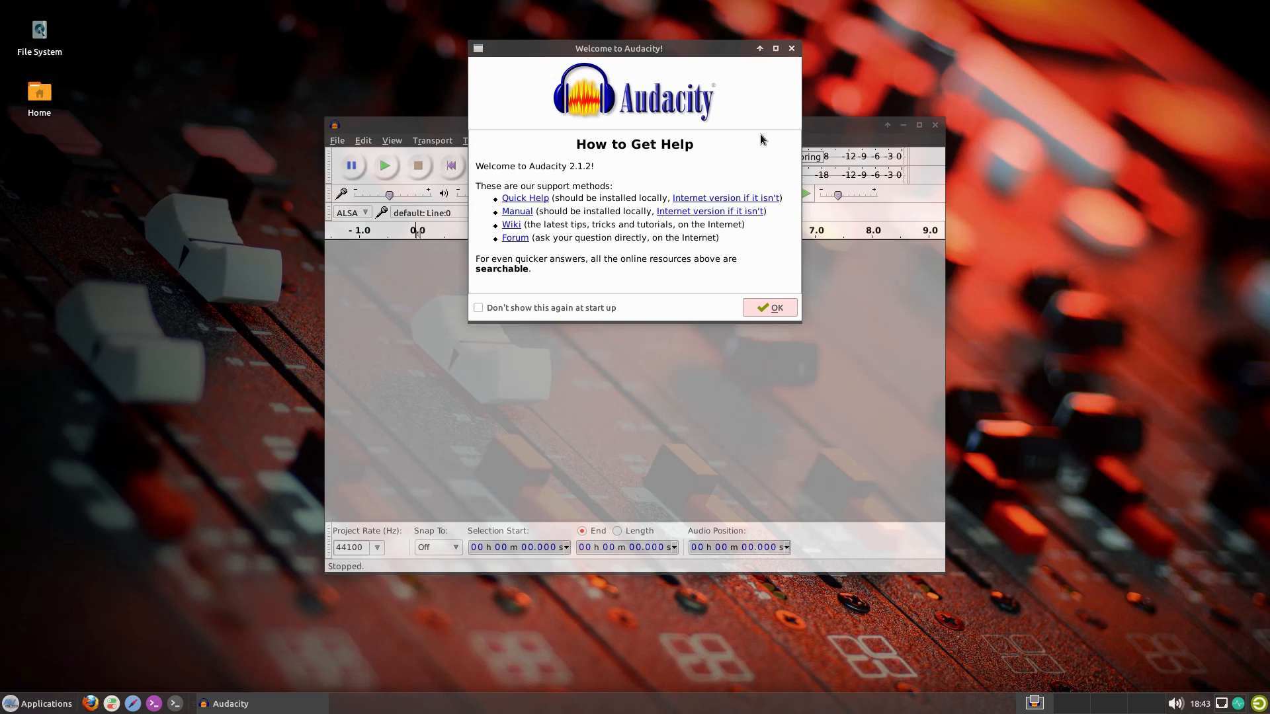
left_click(767, 307)
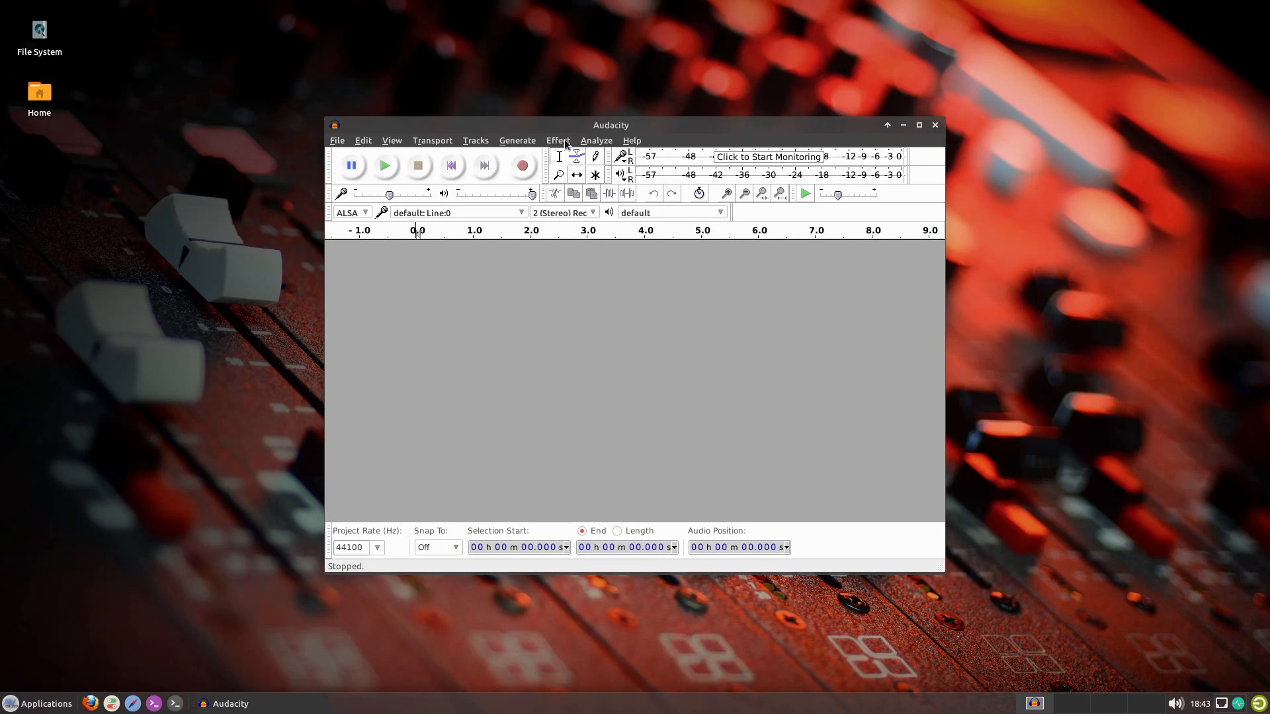
left_click(557, 141)
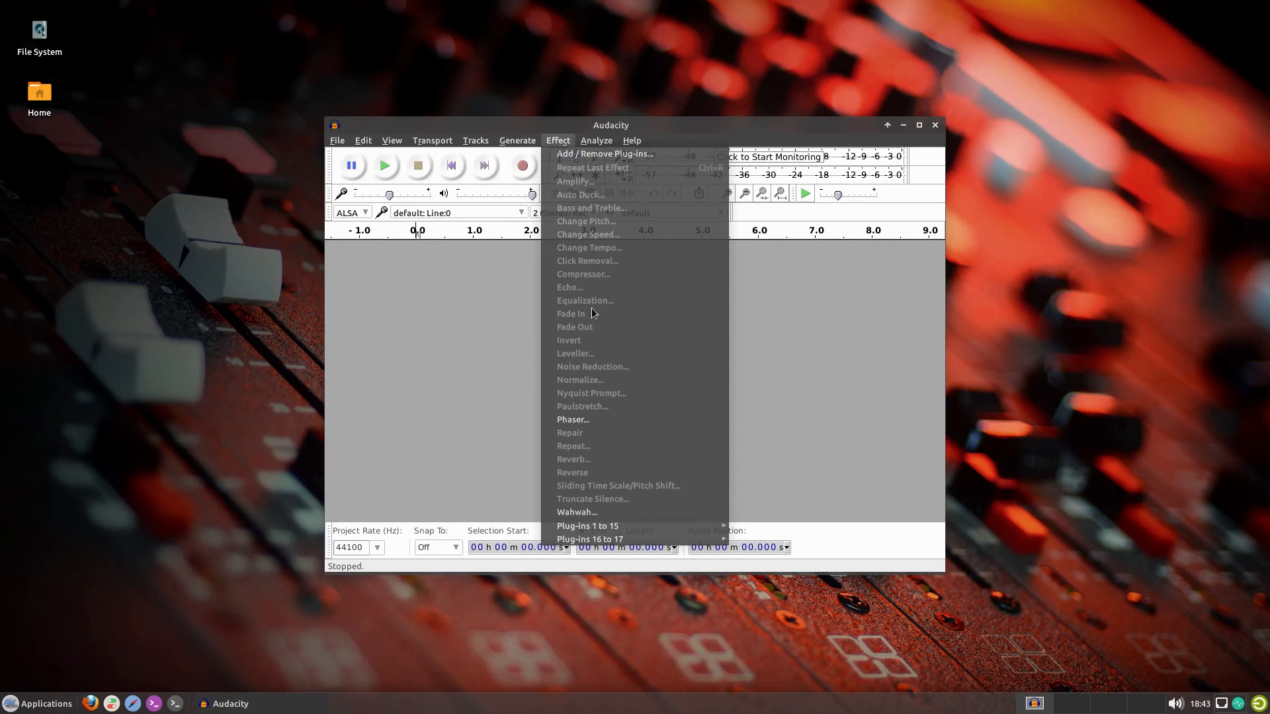
mouse_move(592, 386)
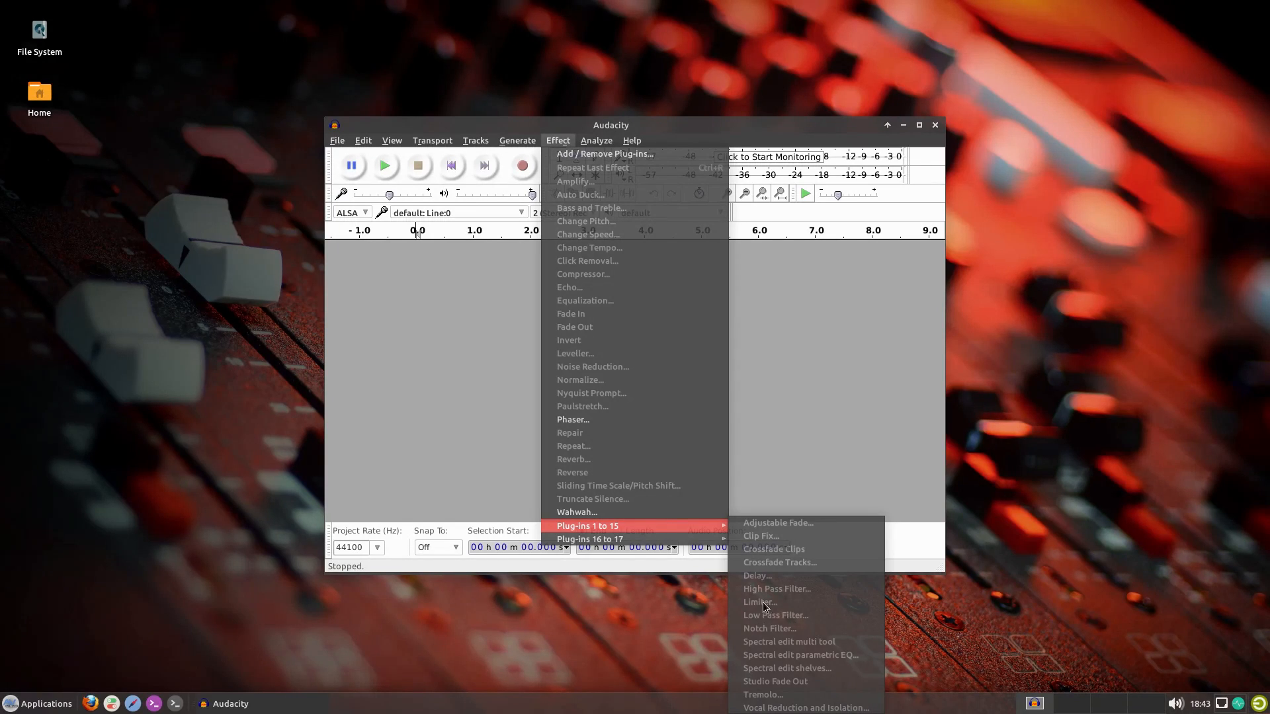
mouse_move(745, 575)
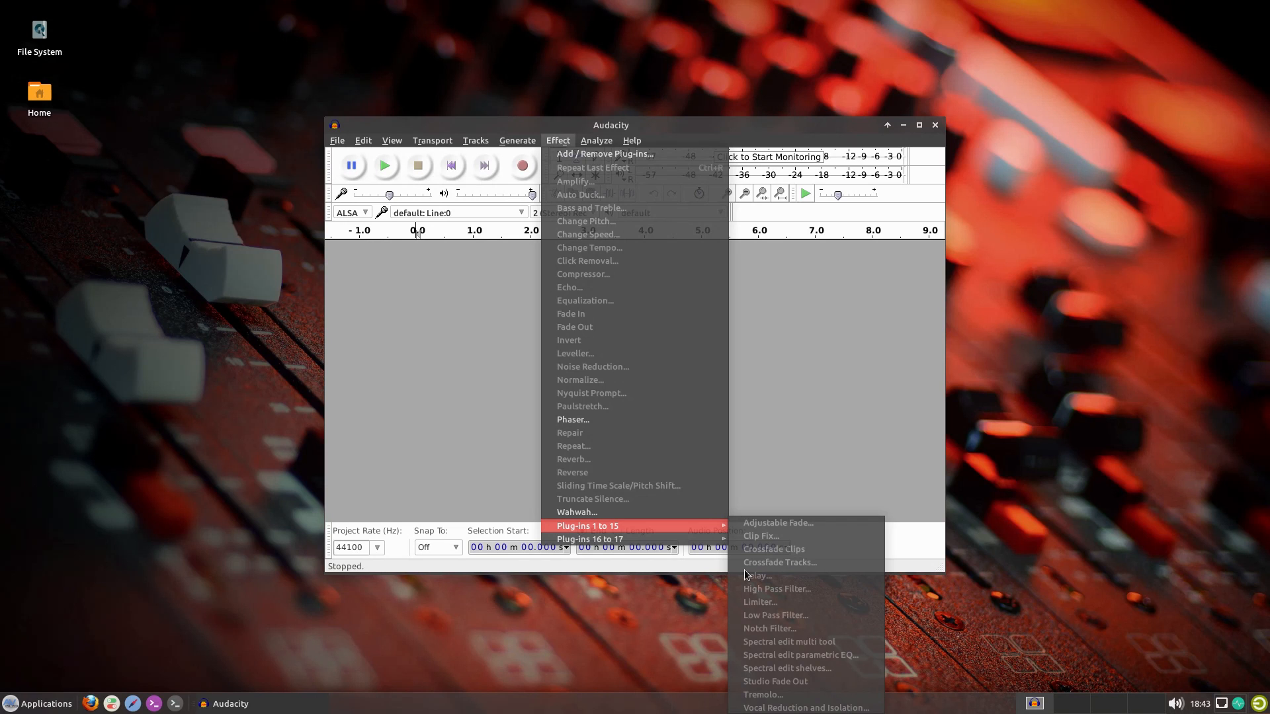
mouse_move(596, 304)
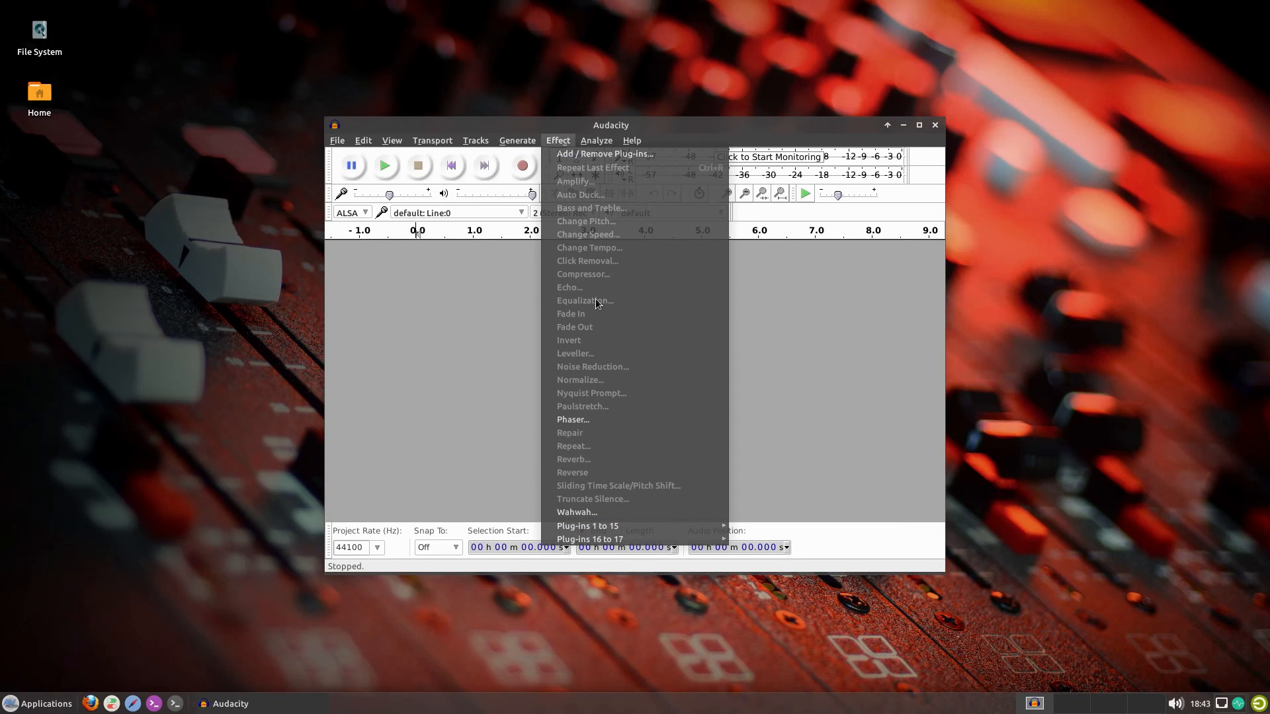
mouse_move(597, 309)
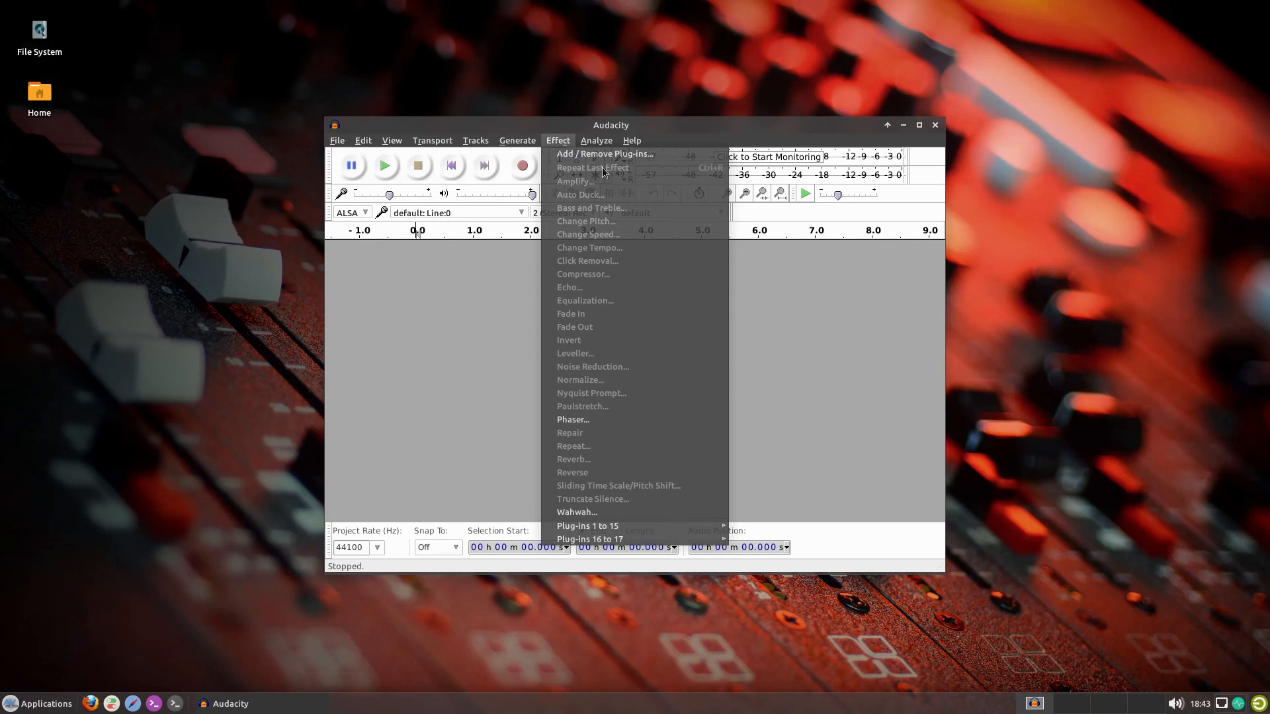
left_click(596, 140)
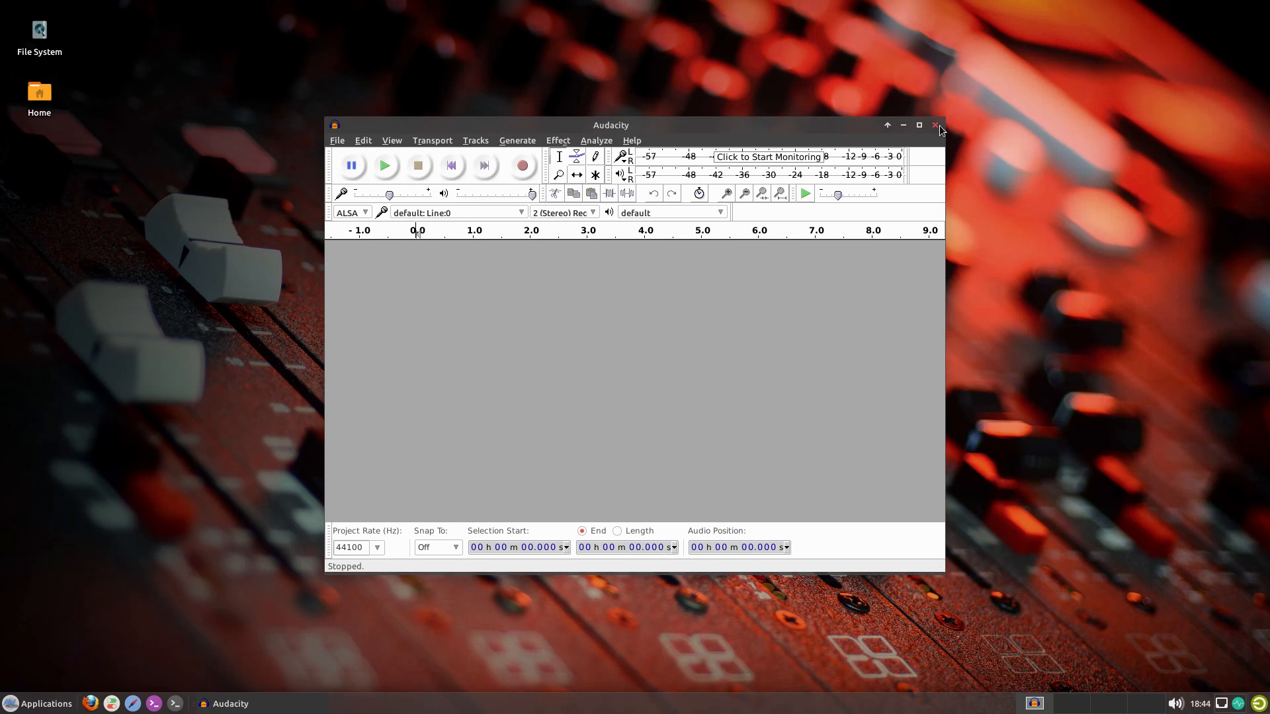
Quit Audacity from its window close button, returning to the mixing-console desktop.
left_click(936, 125)
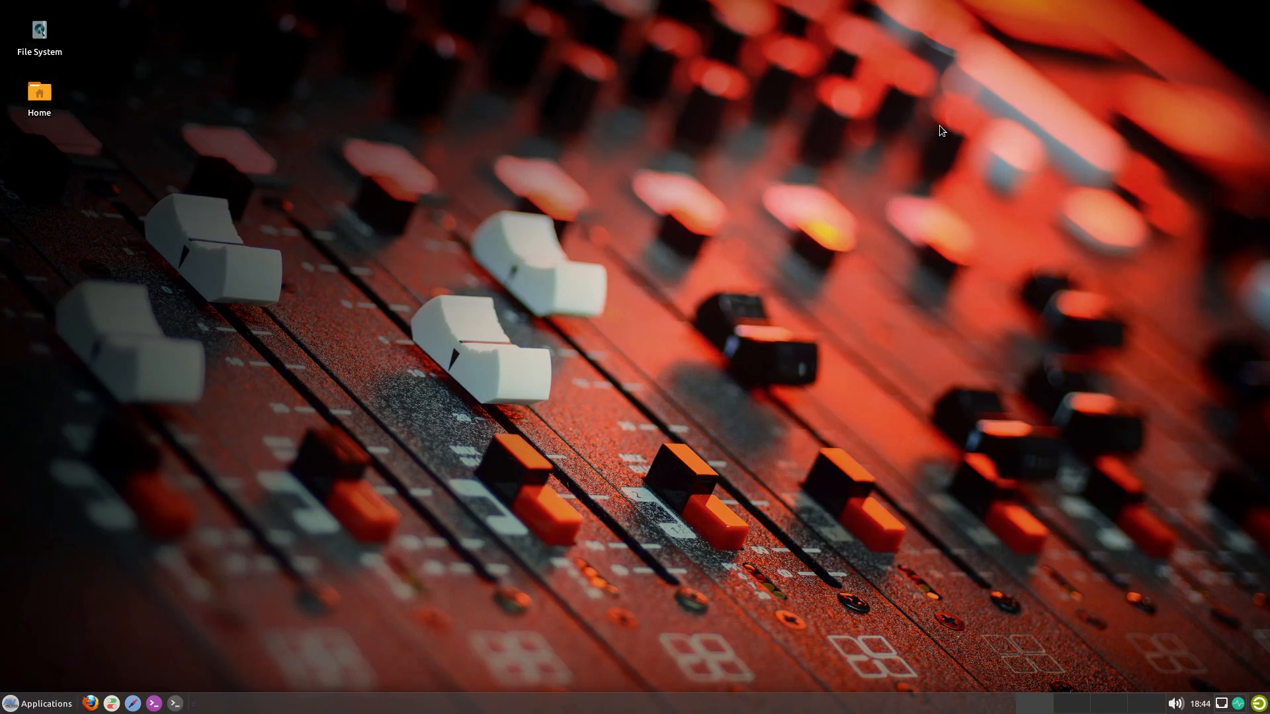
mouse_move(928, 137)
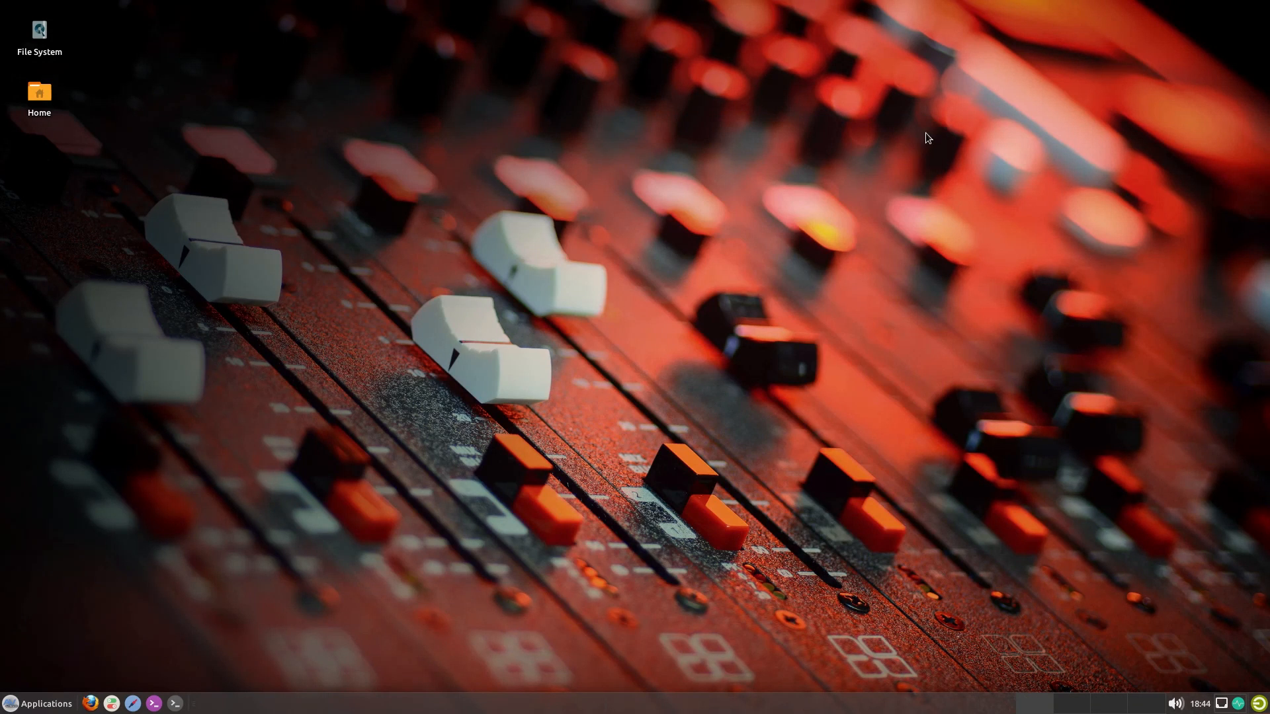
mouse_move(766, 325)
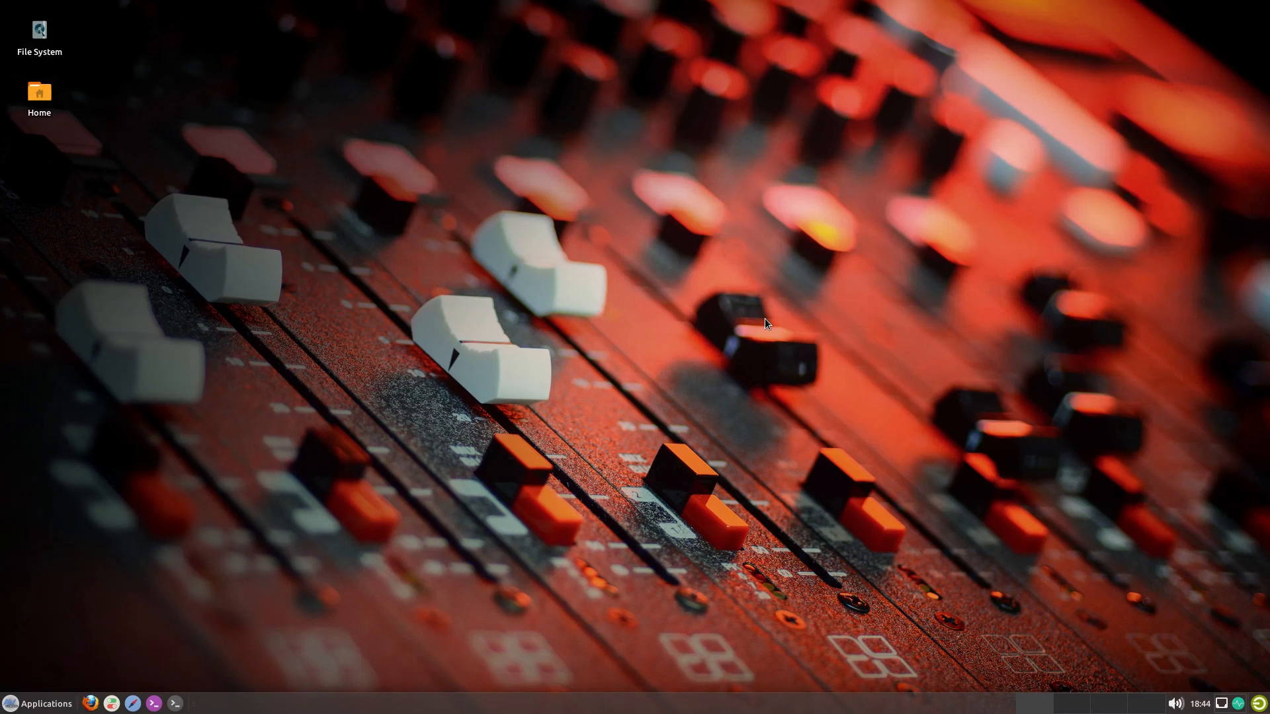
mouse_move(509, 660)
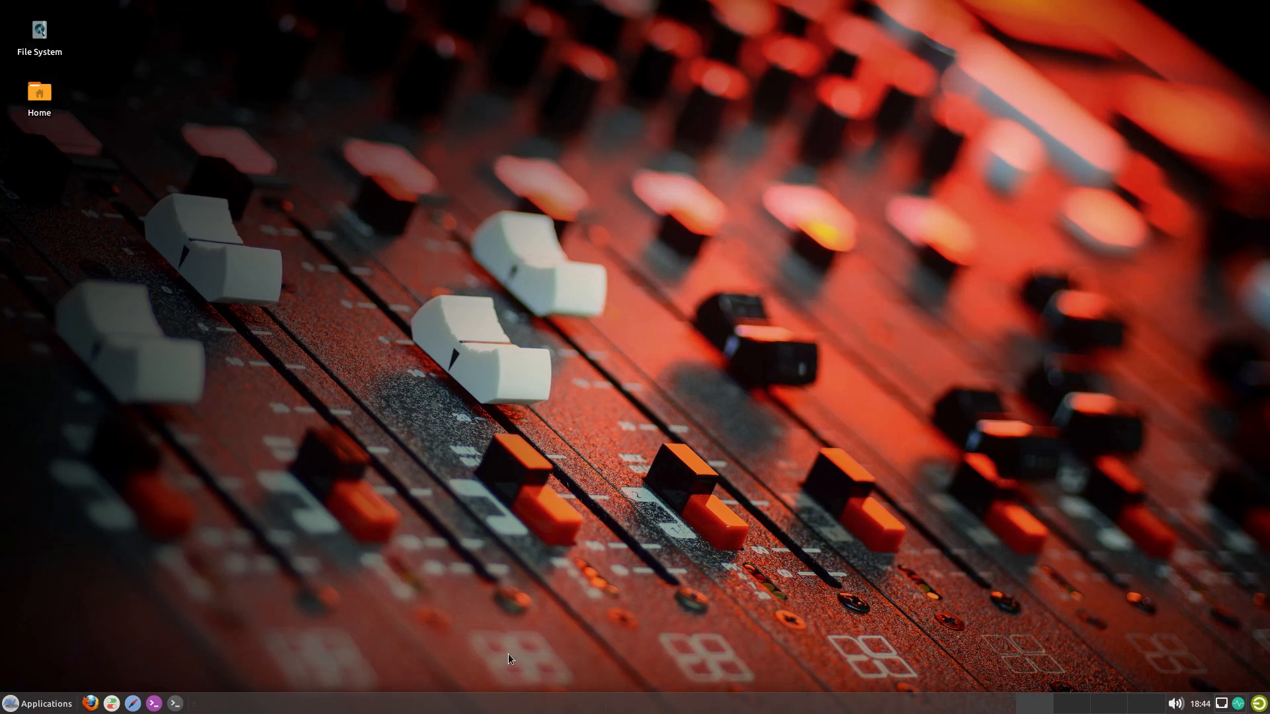
mouse_move(63, 698)
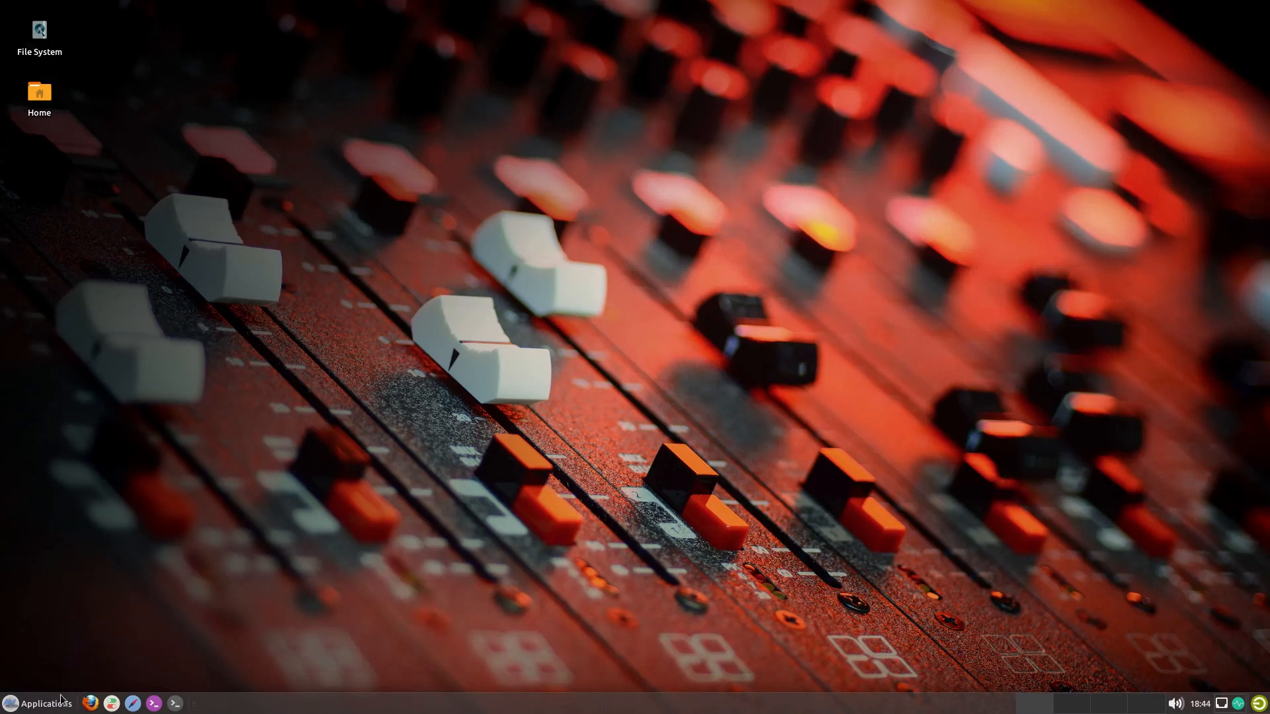
left_click(39, 703)
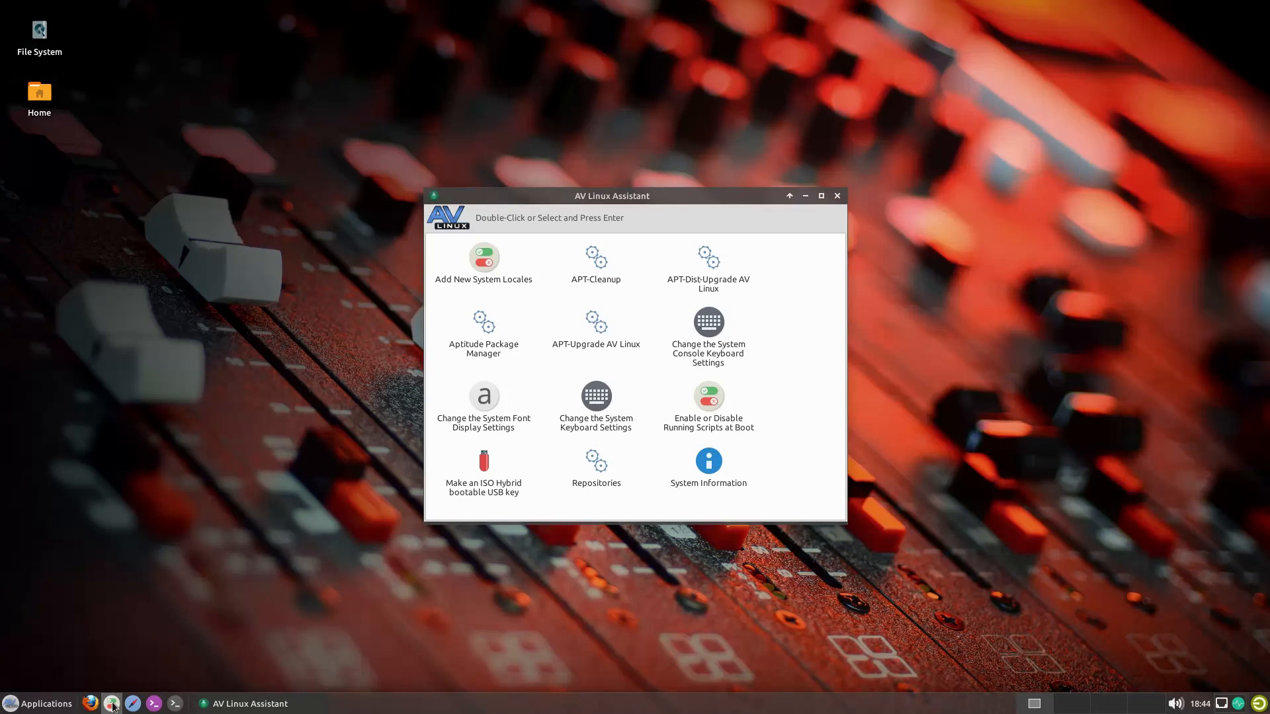
left_click(837, 196)
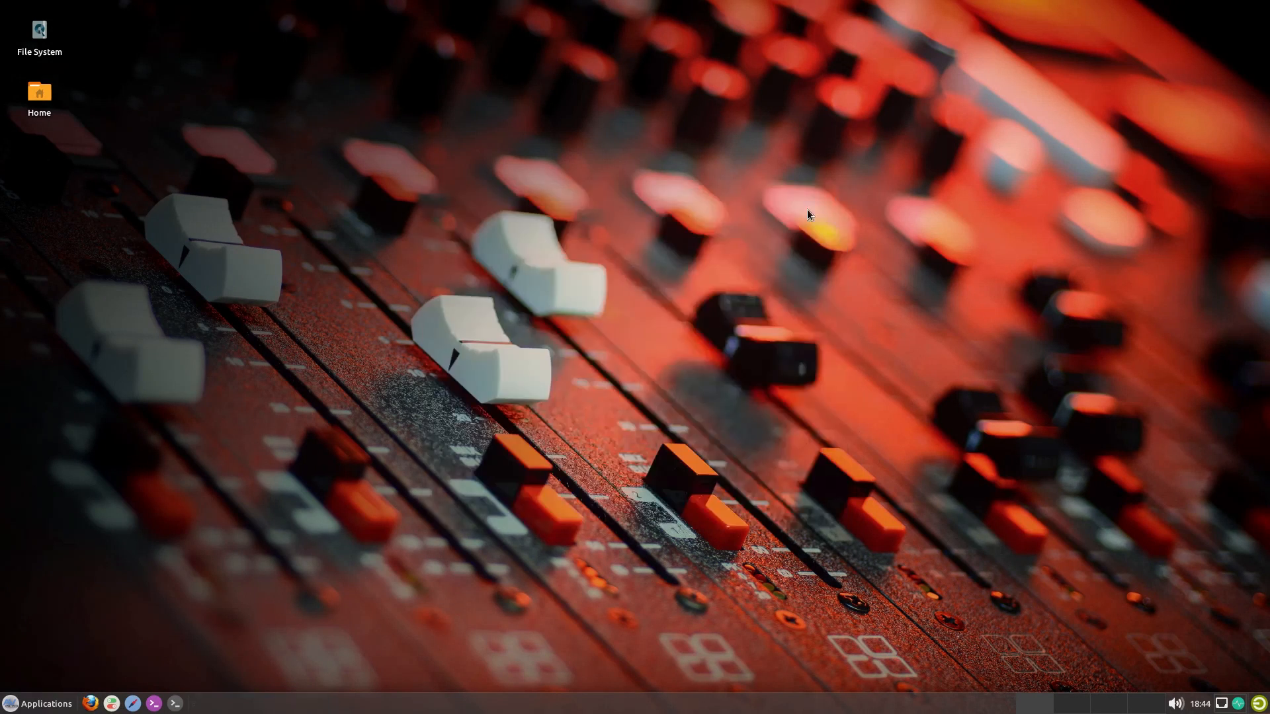
mouse_move(458, 336)
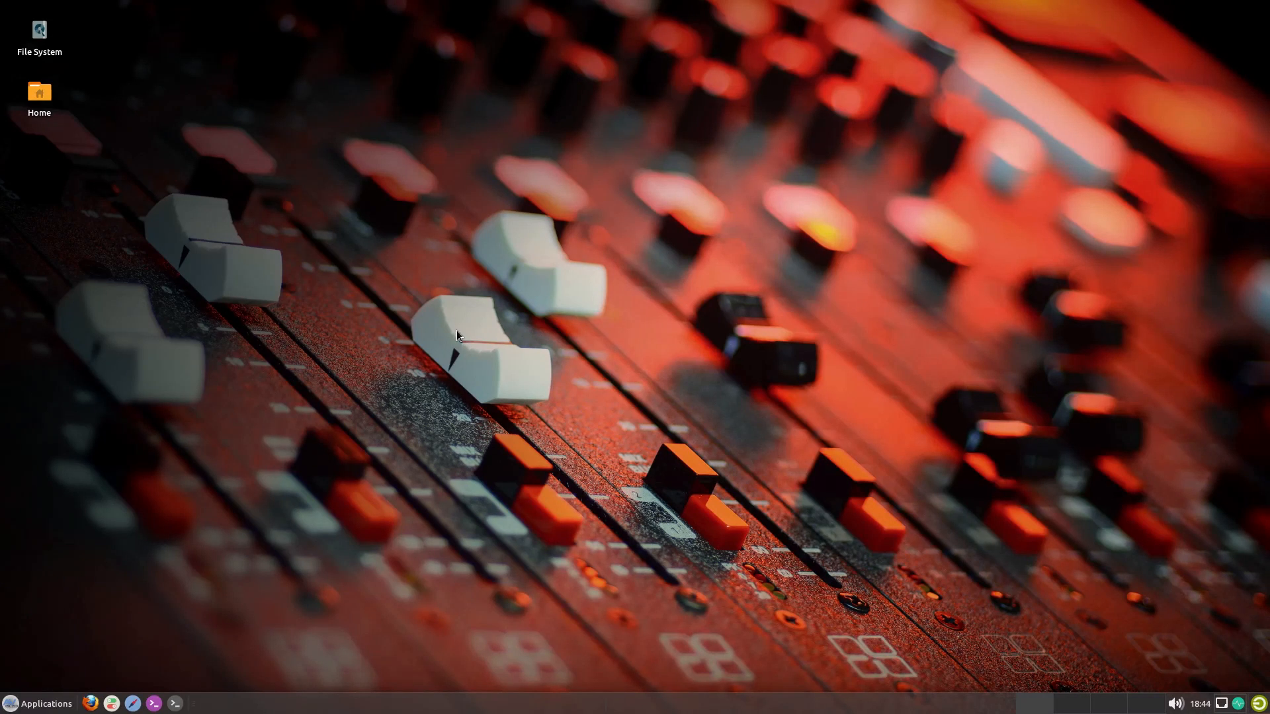
mouse_move(921, 6)
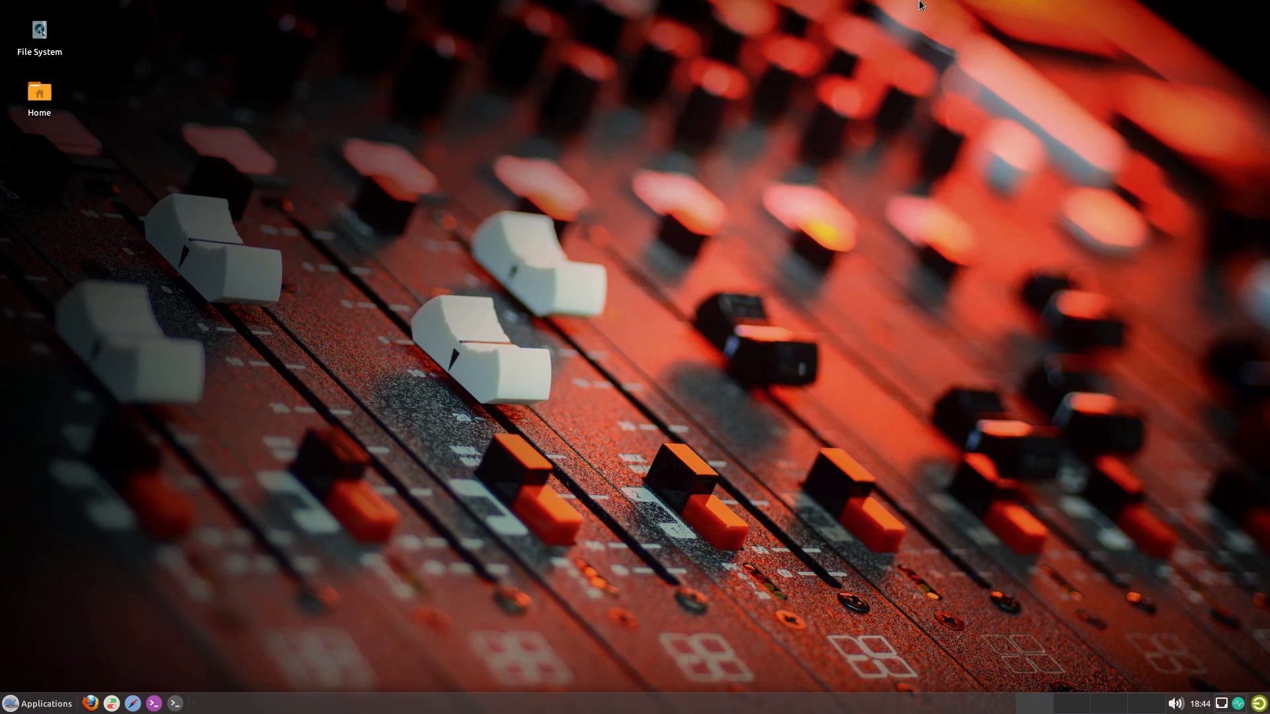